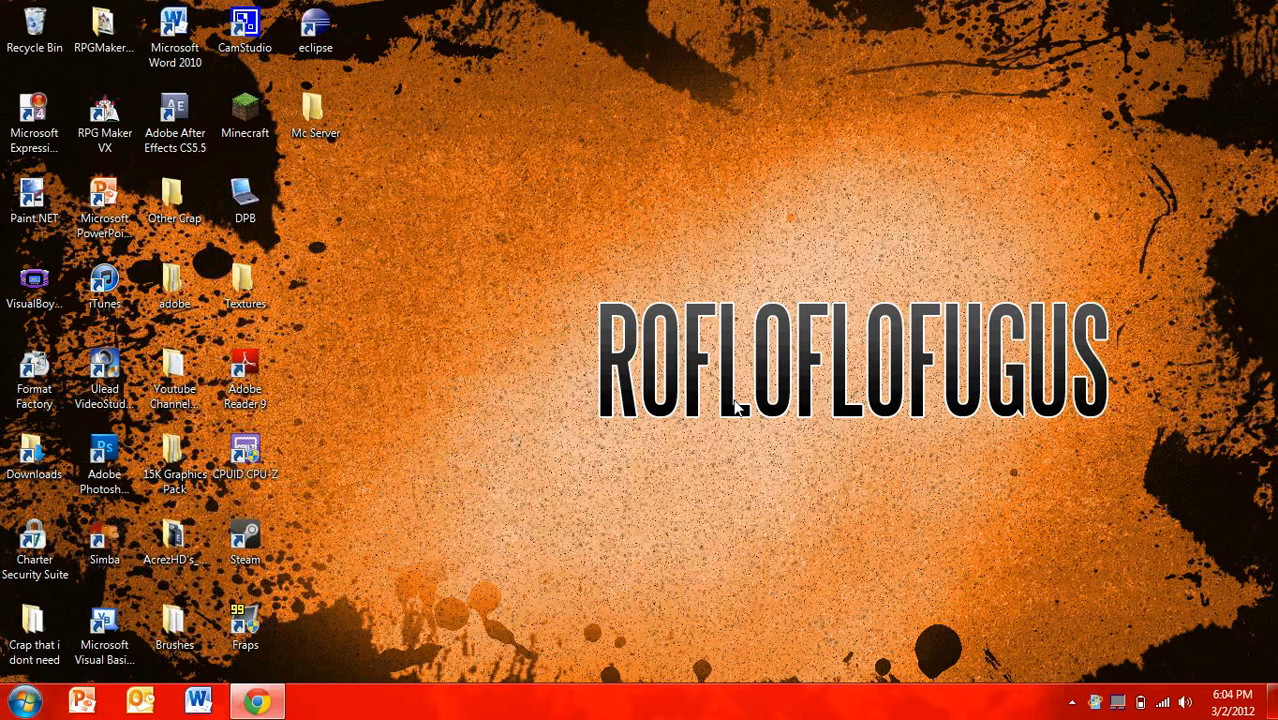
{"action": "mouse_move", "coordinate": [302, 638]}
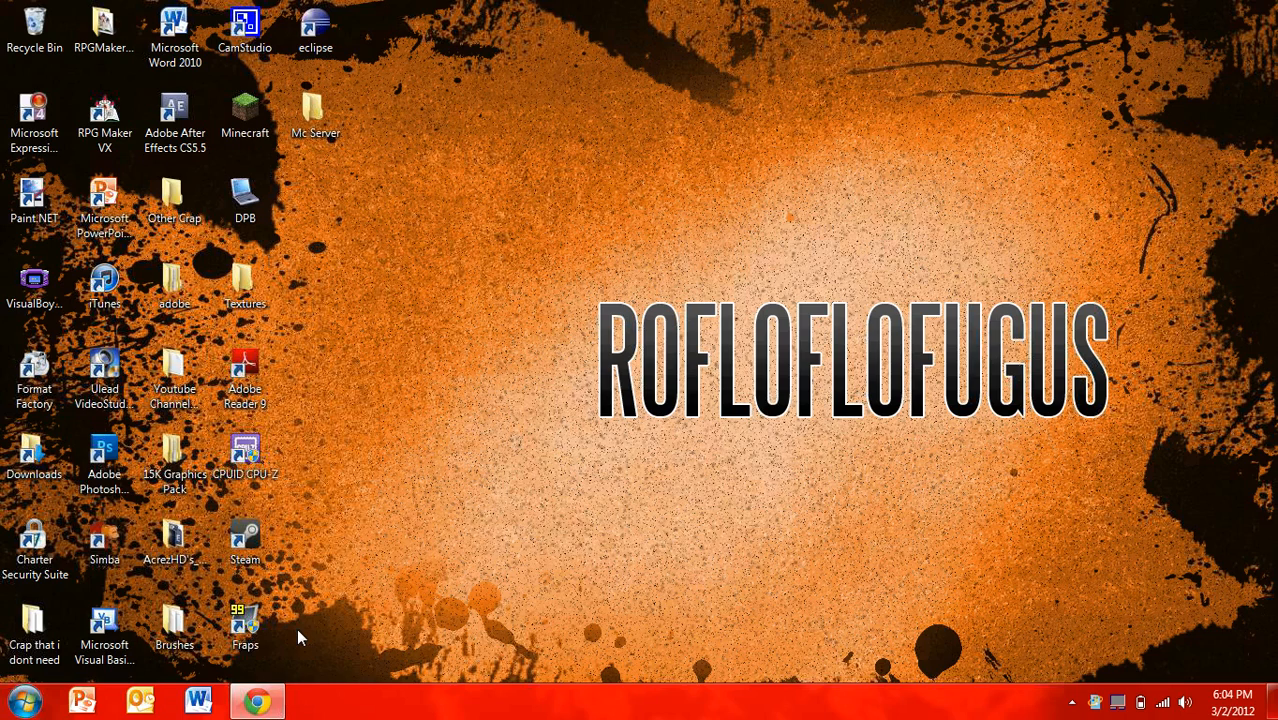
Step: Save the CraftBukkit 1.2.3-R0.1 development build jar to Downloads, then minimize Chrome
{"action": "left_click", "coordinate": [257, 700]}
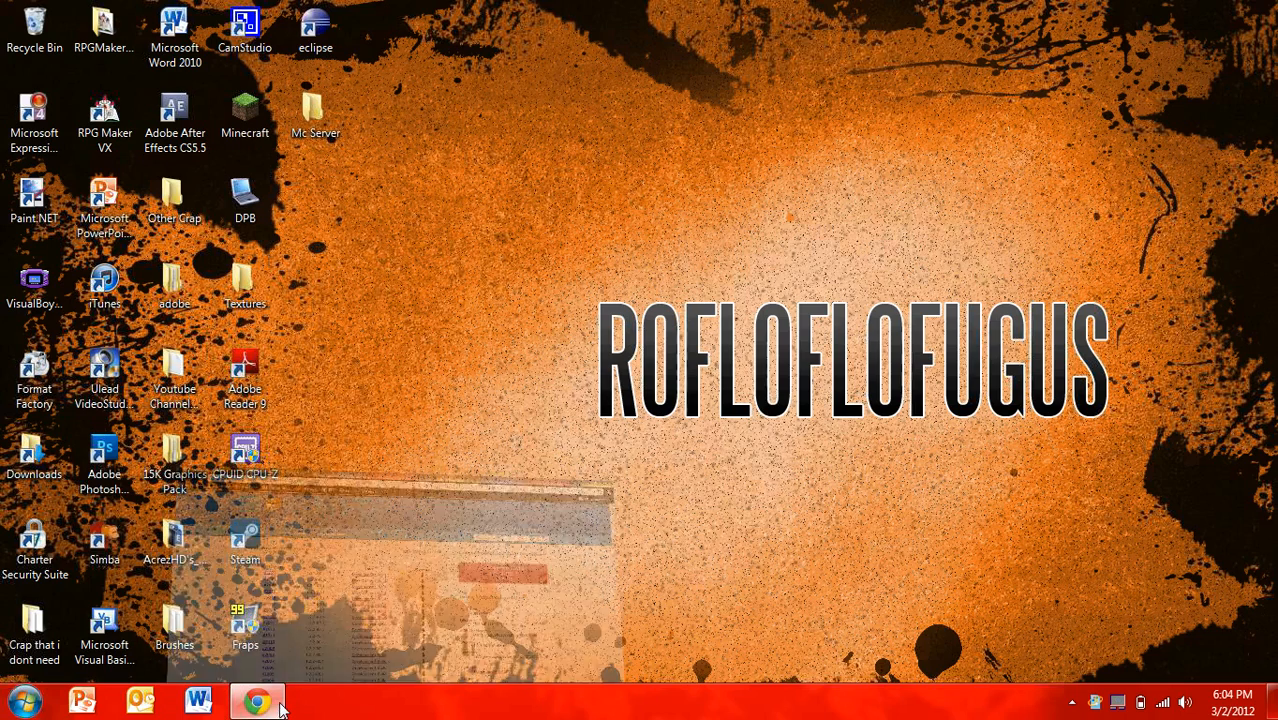
{"action": "left_click", "coordinate": [257, 700]}
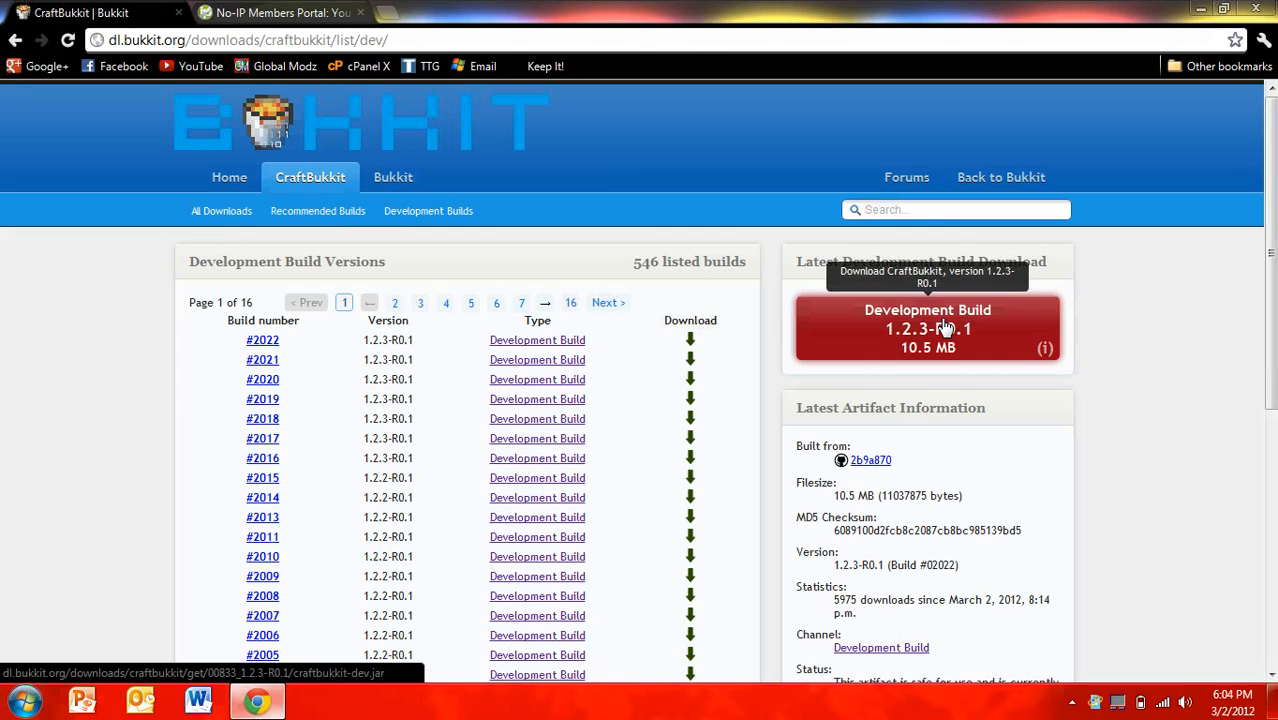
{"action": "left_click", "coordinate": [927, 328]}
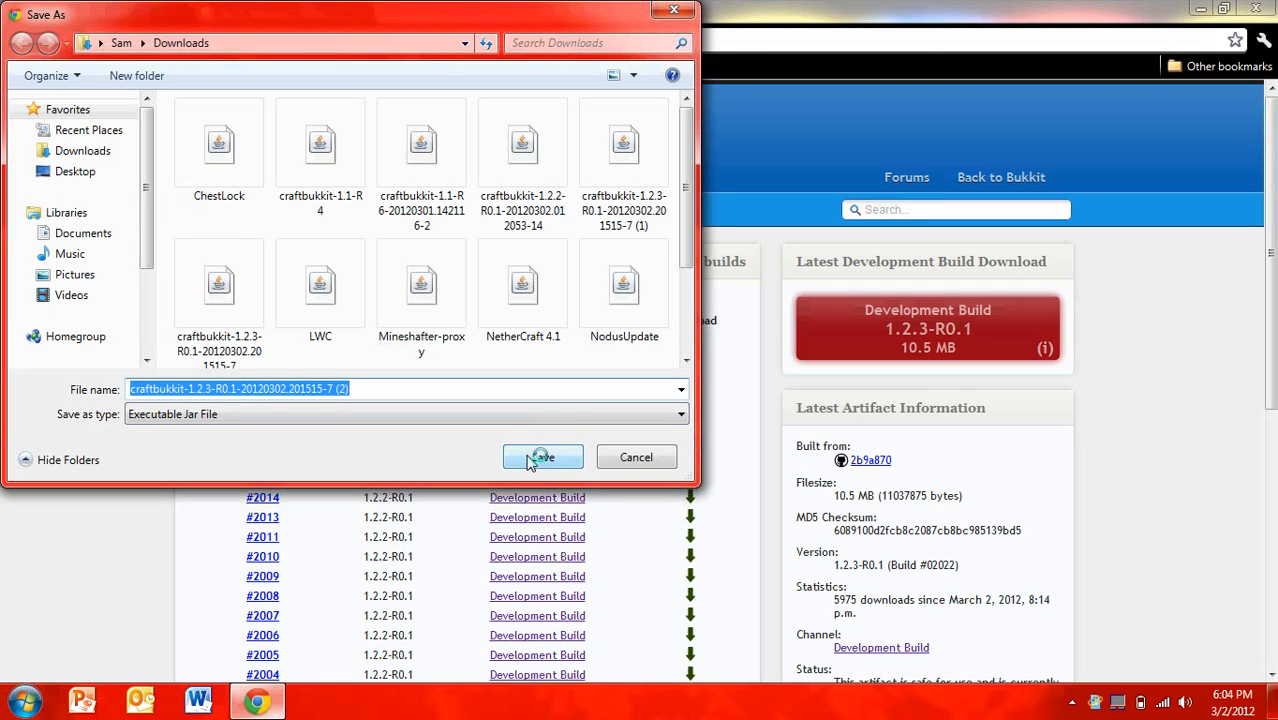
{"action": "left_click", "coordinate": [543, 457]}
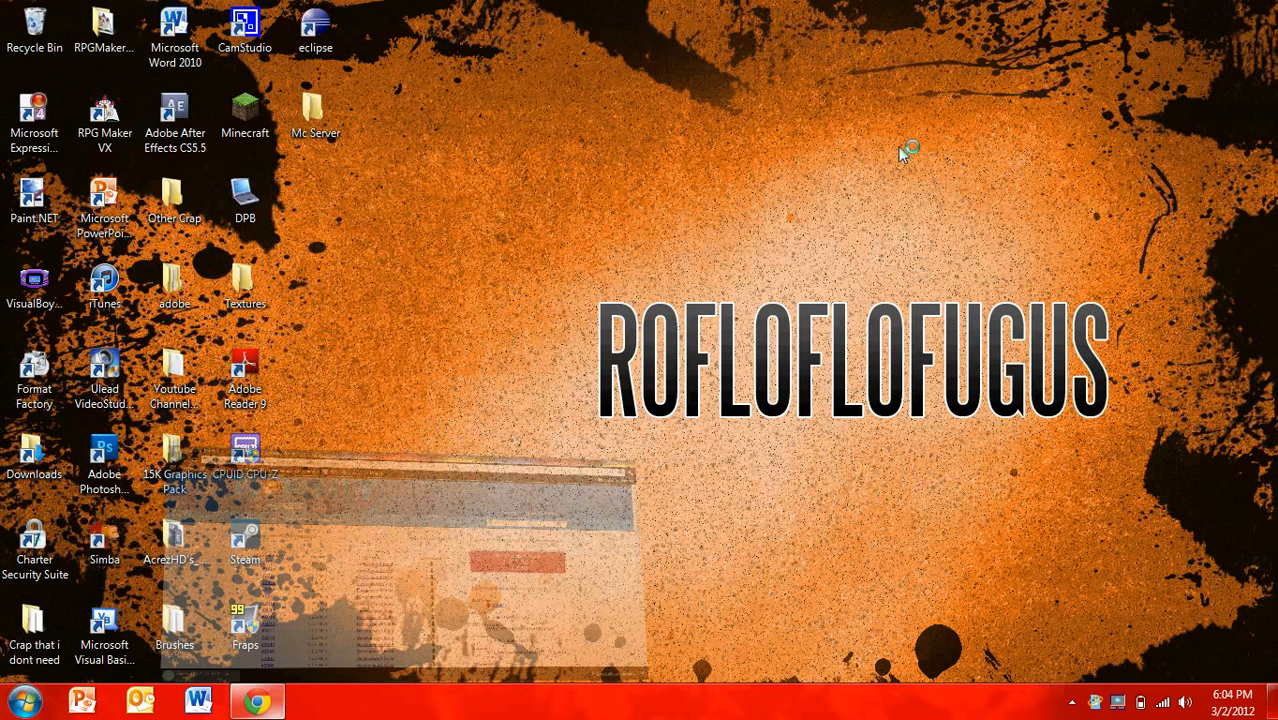
Step: Create a new folder named Server on the desktop
{"action": "right_click", "coordinate": [895, 150]}
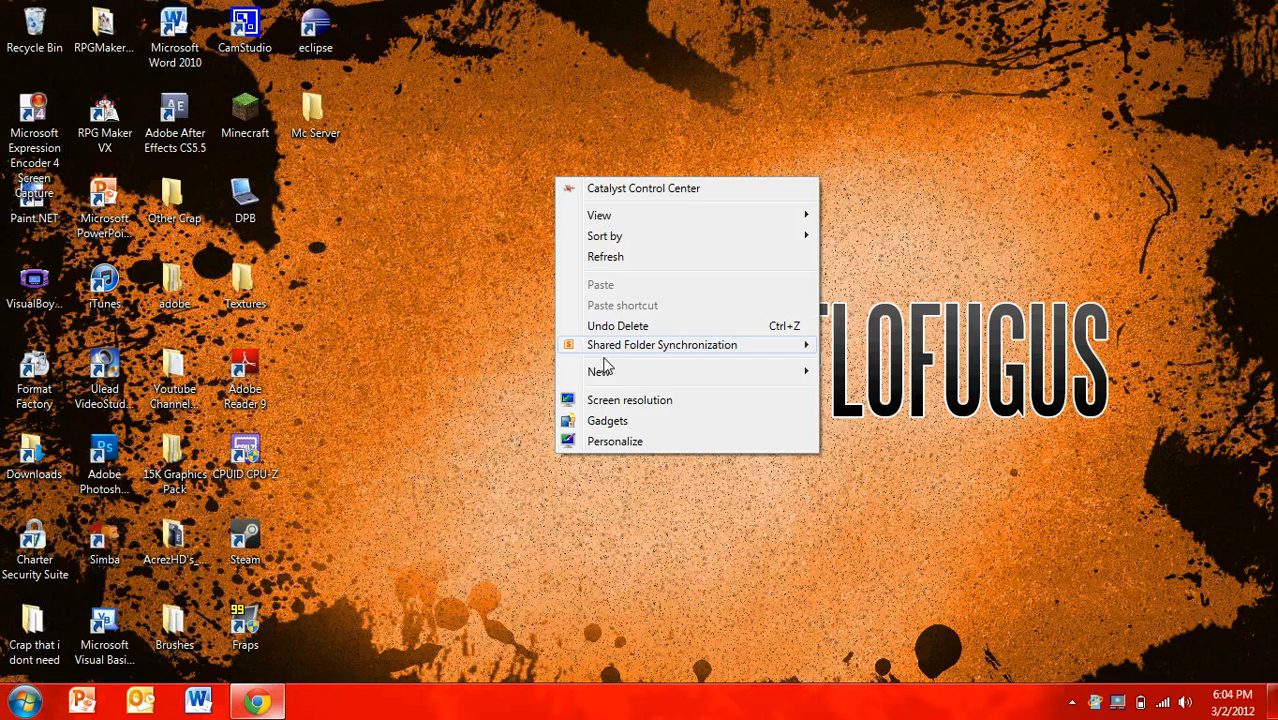
{"action": "mouse_move", "coordinate": [598, 371]}
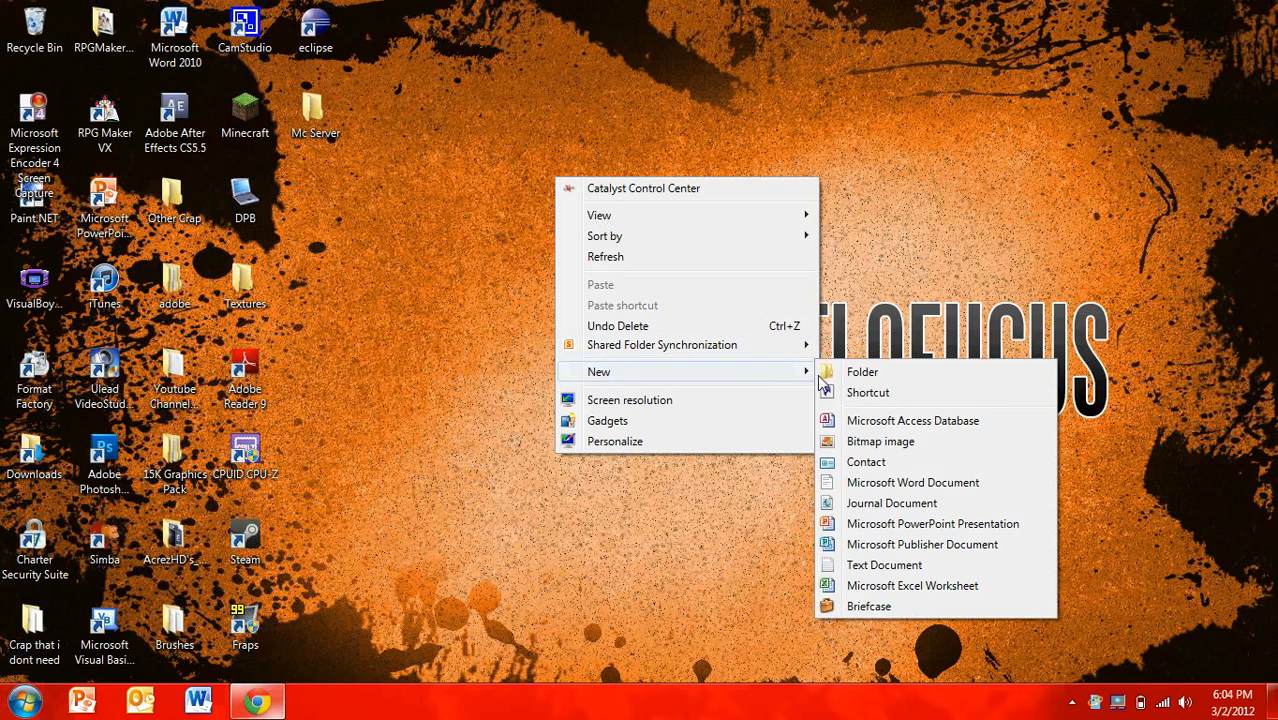
{"action": "left_click", "coordinate": [862, 371]}
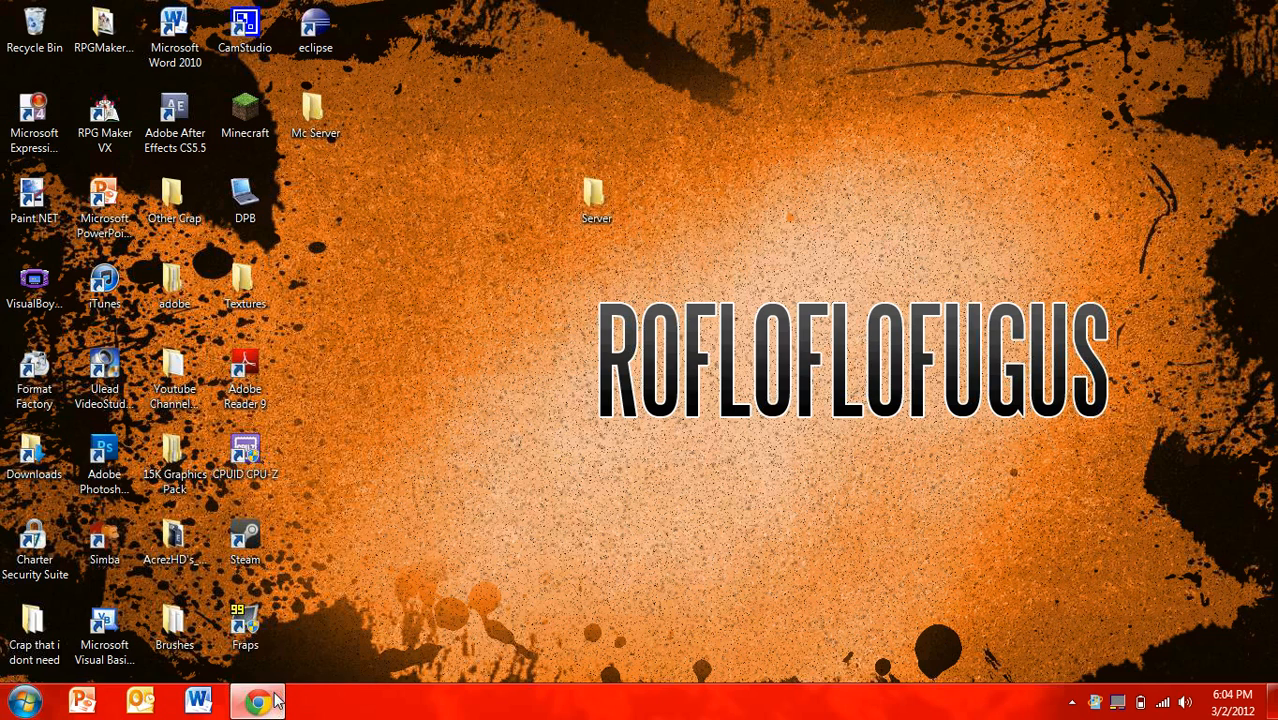
{"action": "left_click", "coordinate": [257, 700]}
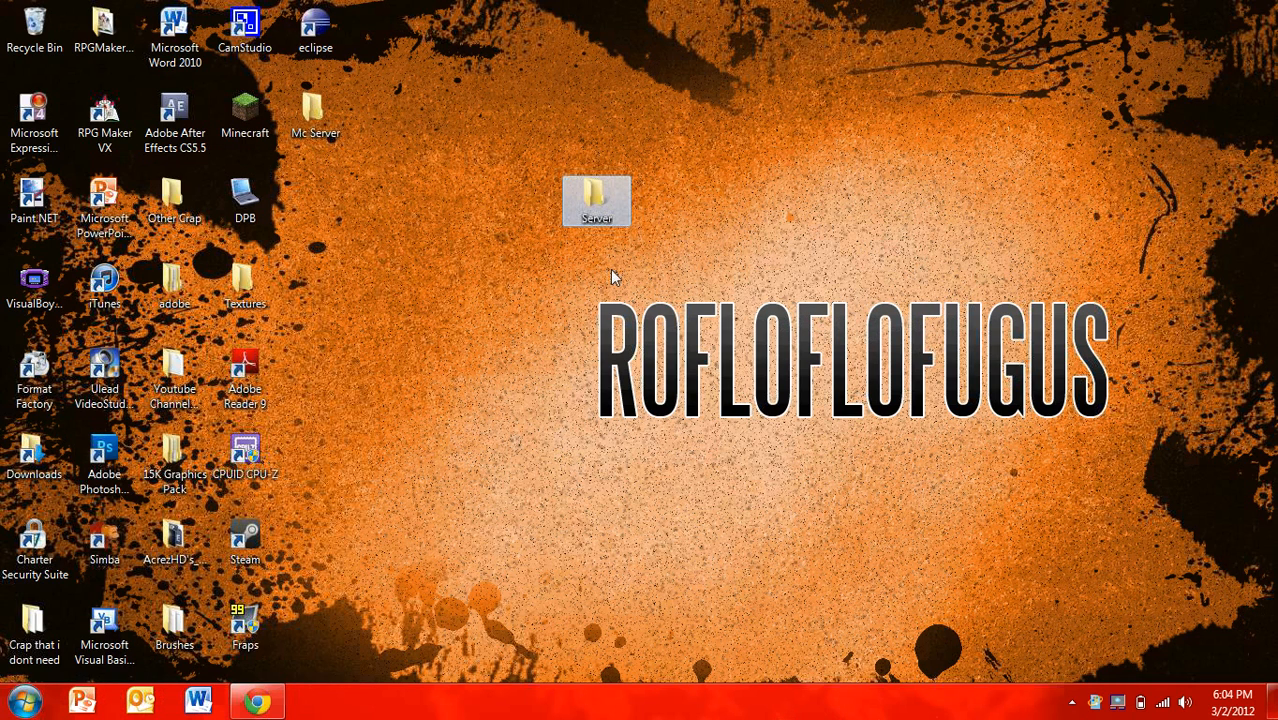
{"action": "mouse_move", "coordinate": [598, 228]}
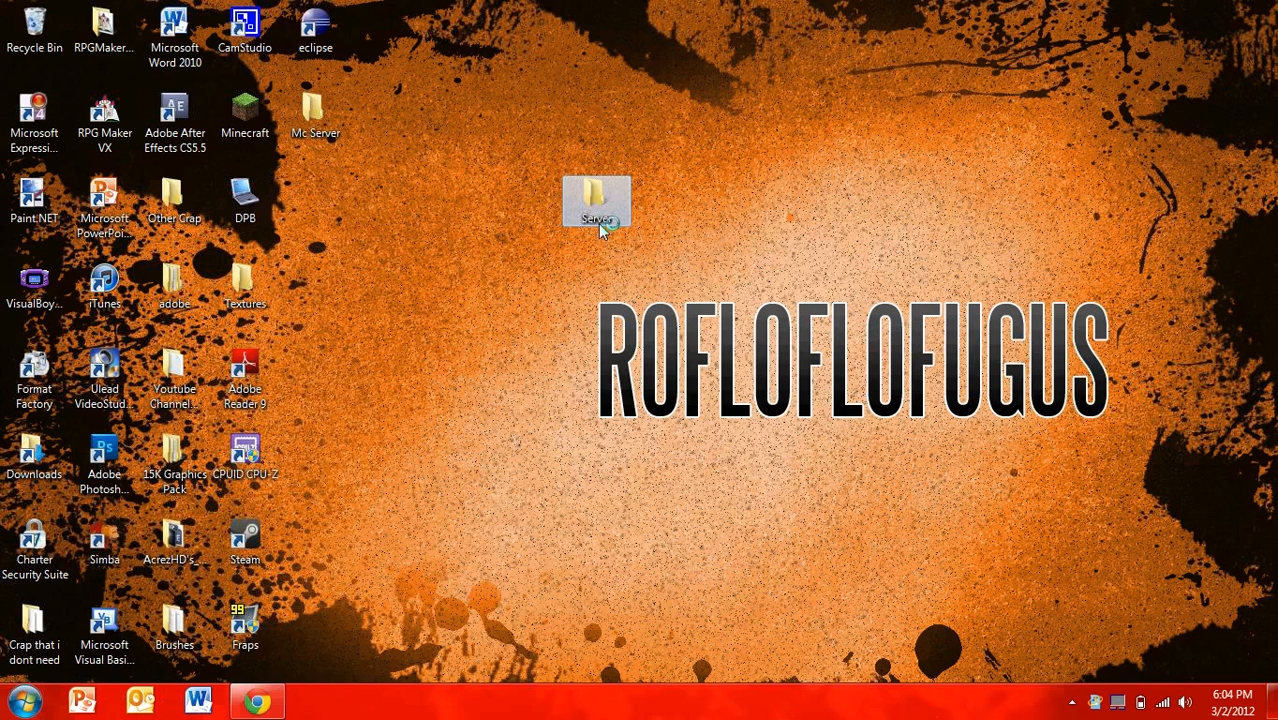
Step: Inside Server, rename the jar to craftbukkit and add a new text document
{"action": "double_click", "coordinate": [597, 200]}
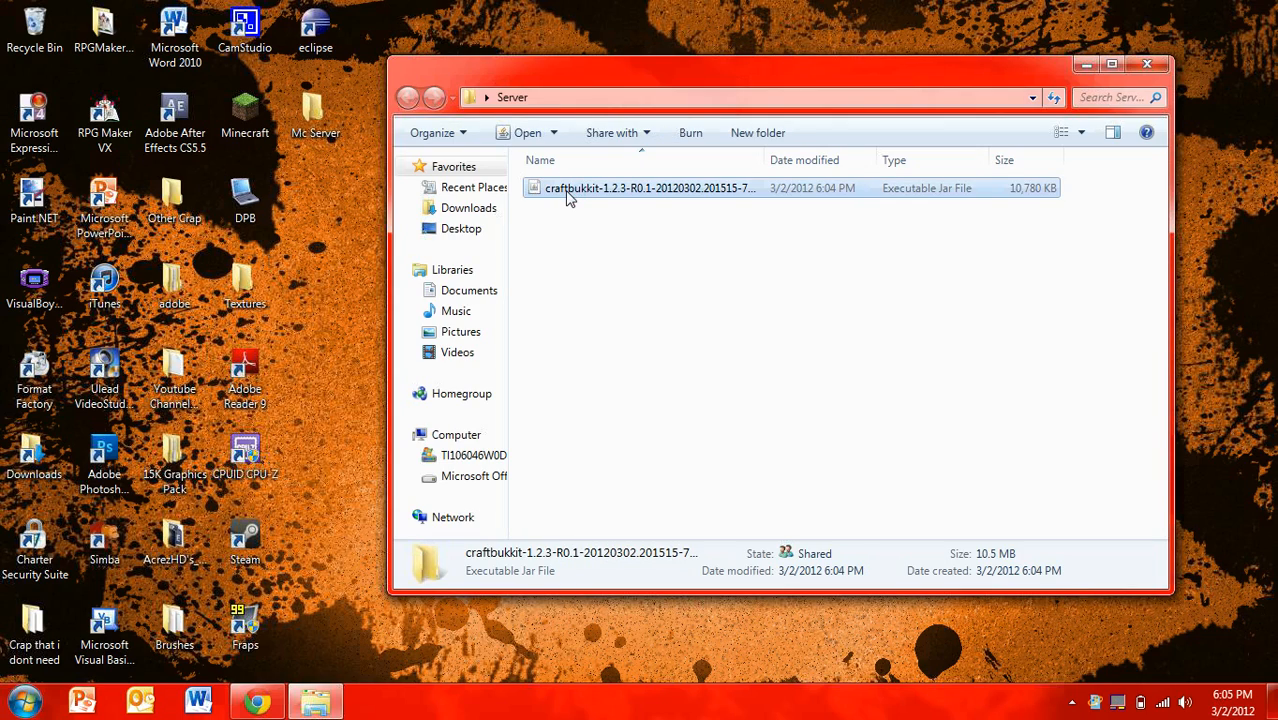
{"action": "right_click", "coordinate": [650, 188]}
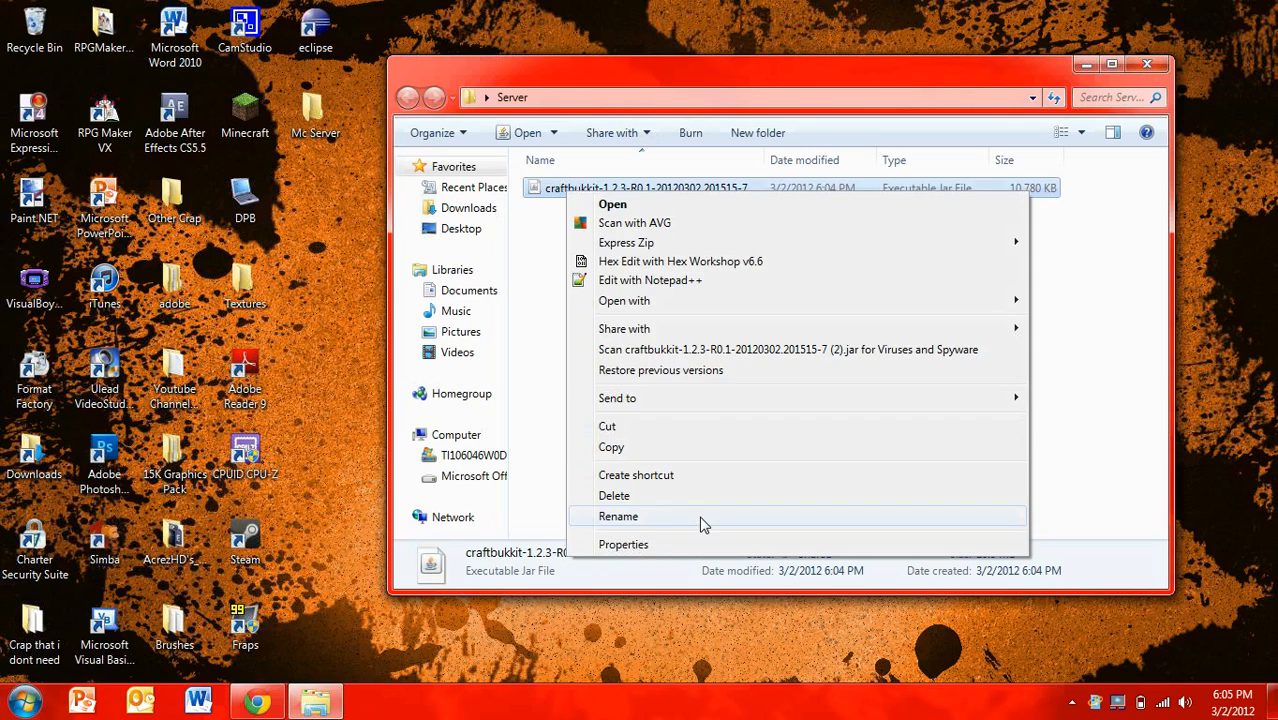
{"action": "left_click", "coordinate": [618, 516]}
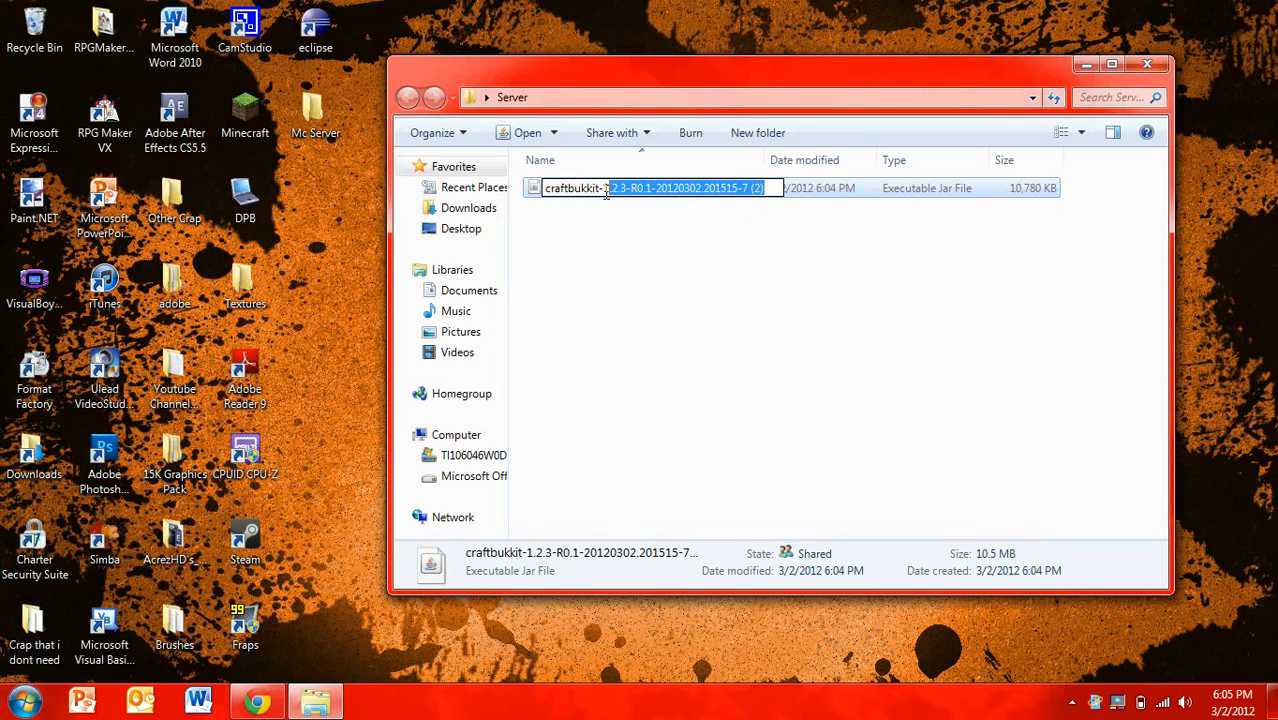
{"action": "type", "text": "craftbukkit"}
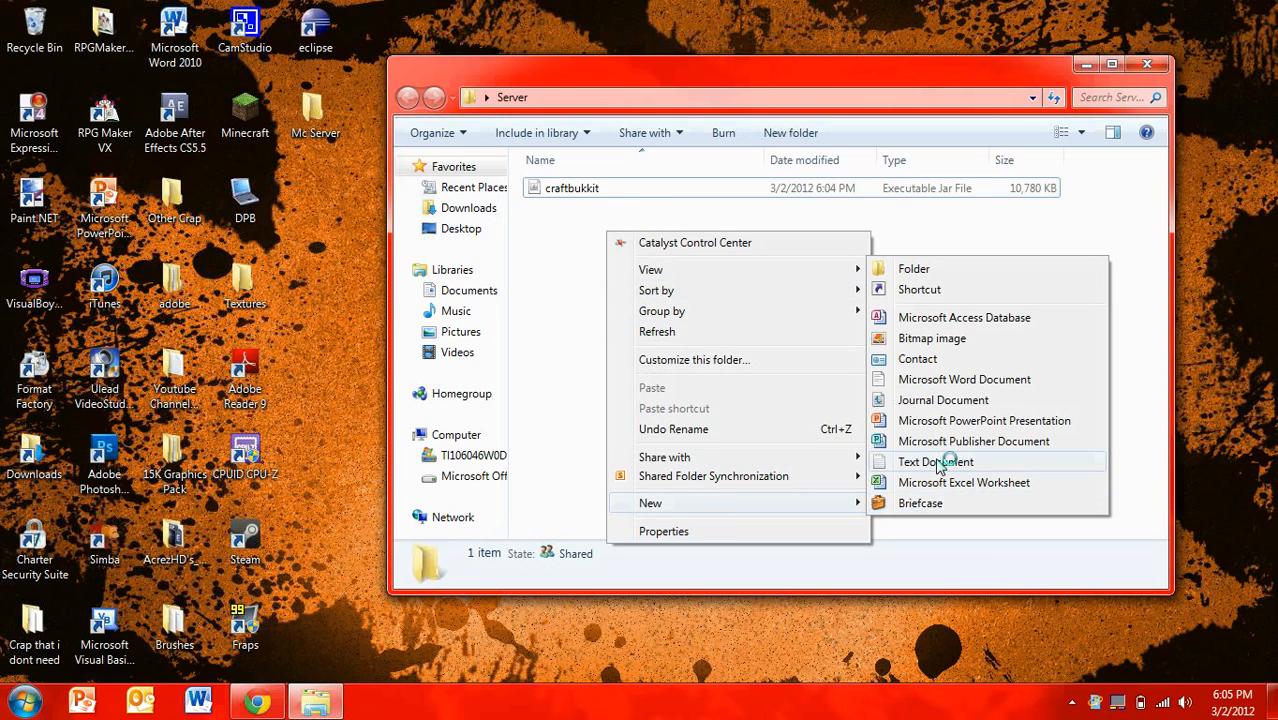
{"action": "left_click", "coordinate": [936, 461]}
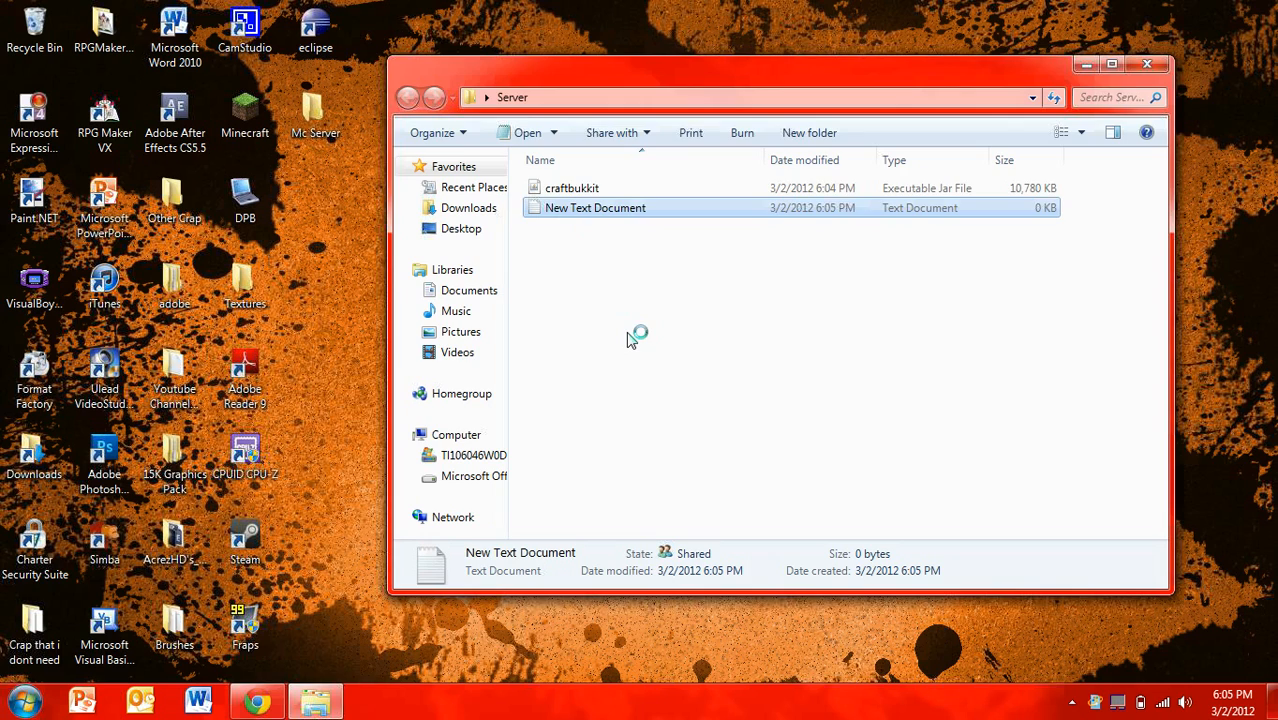
{"action": "double_click", "coordinate": [595, 207]}
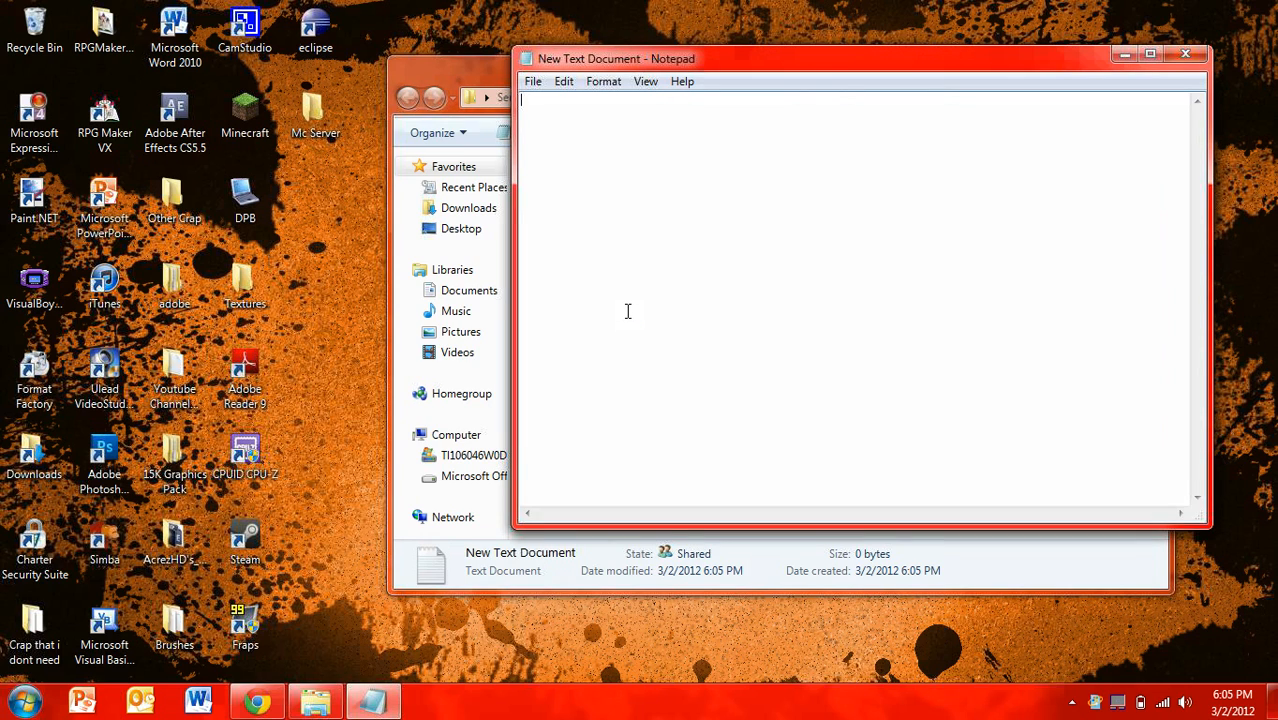
{"action": "type", "text": "@ECHO OFF"}
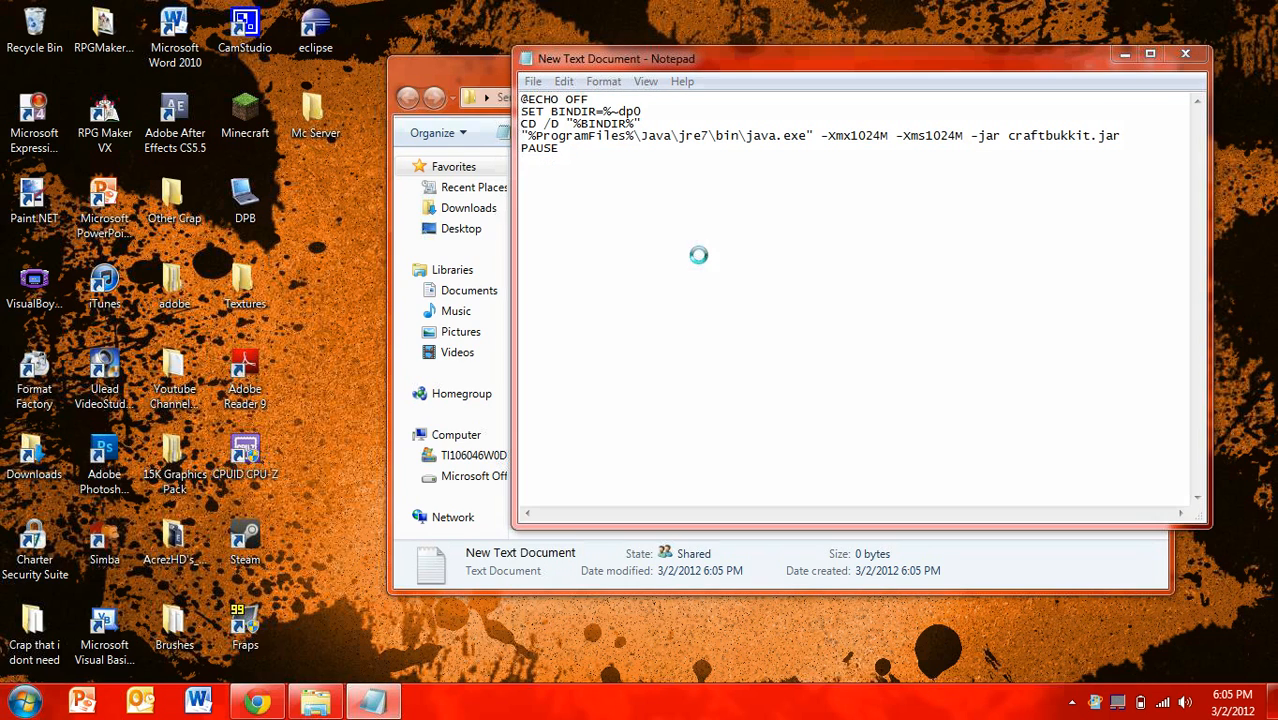
{"action": "left_click", "coordinate": [533, 81]}
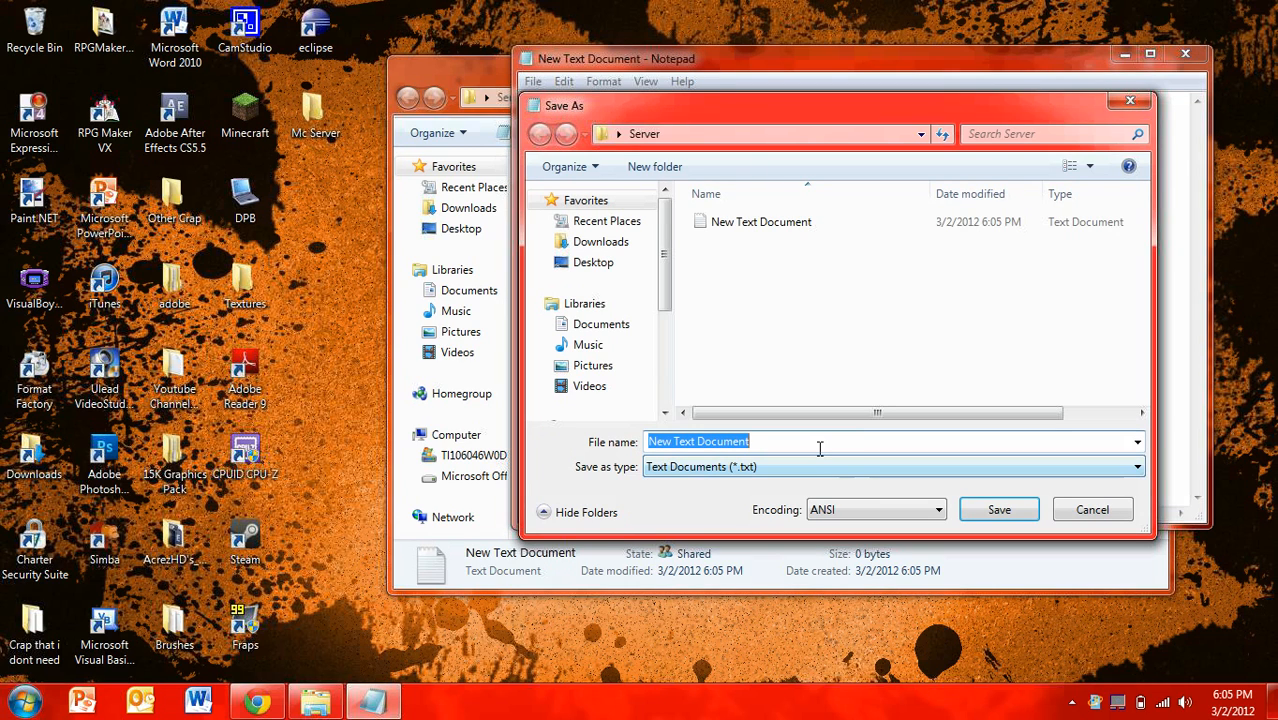
{"action": "left_click", "coordinate": [1136, 466]}
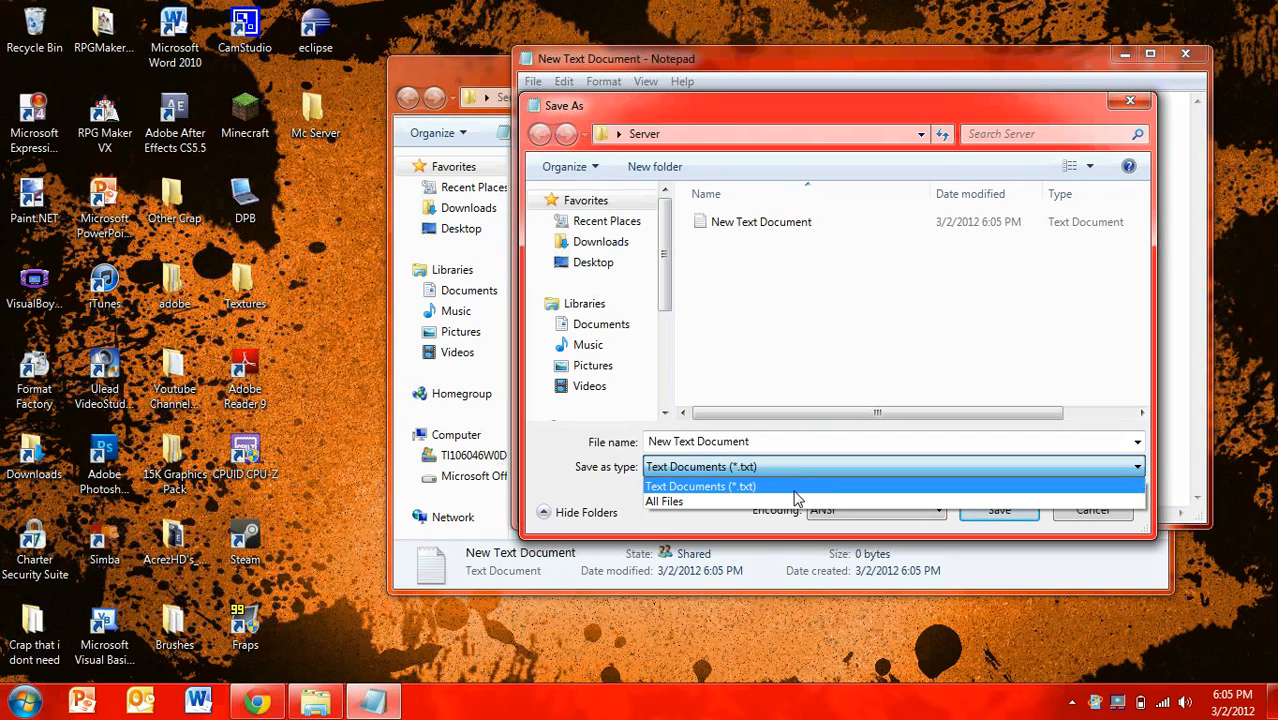
{"action": "left_click", "coordinate": [665, 501]}
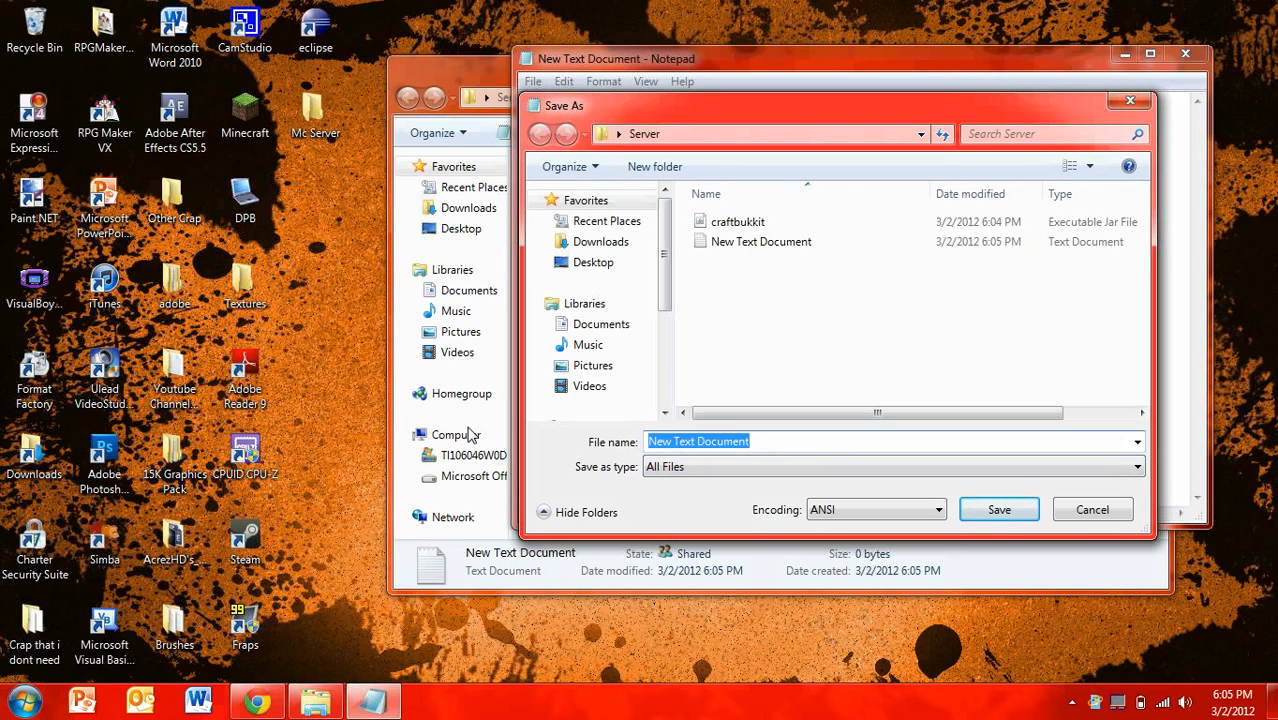
{"action": "type", "text": "RUN.bat"}
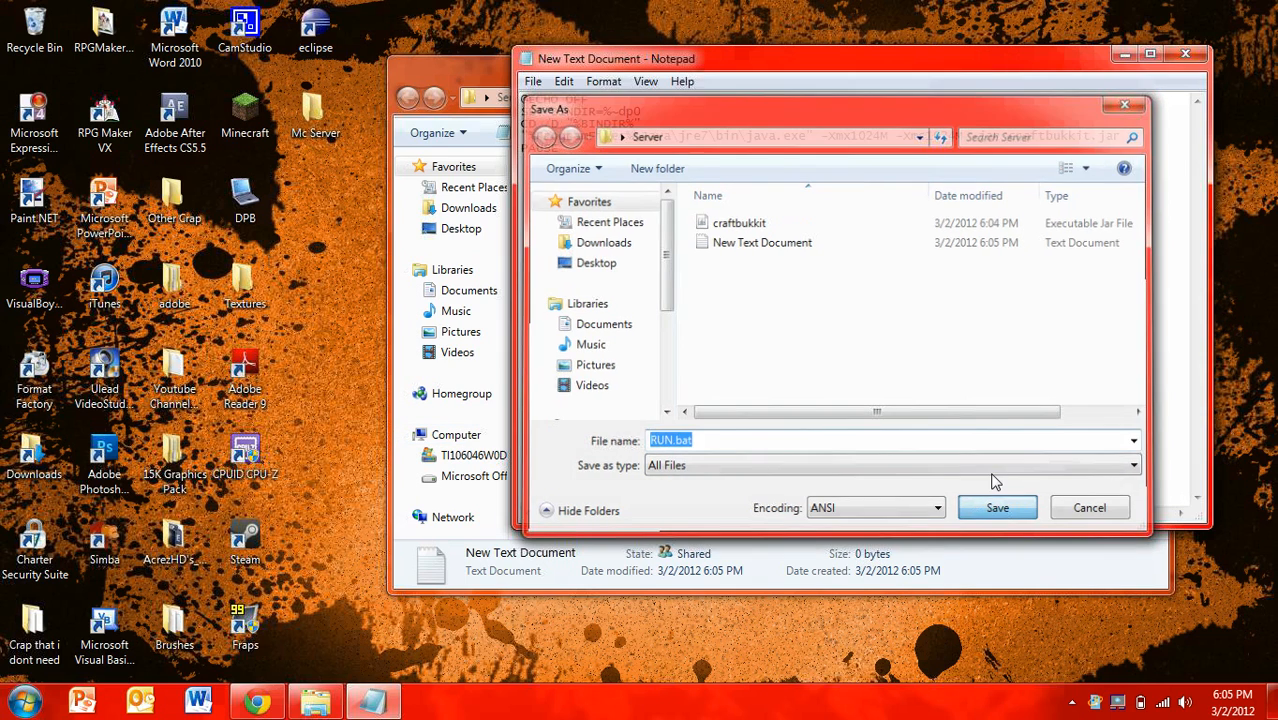
{"action": "left_click", "coordinate": [996, 507]}
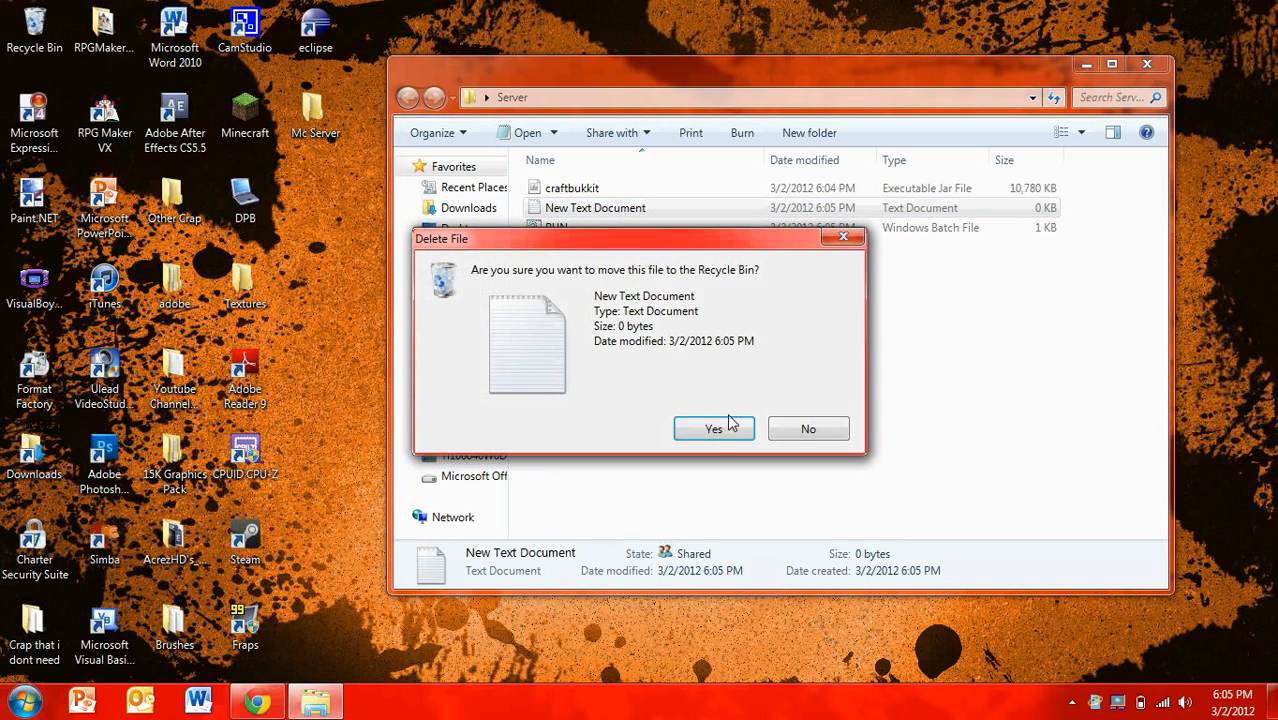
{"action": "left_click", "coordinate": [714, 428]}
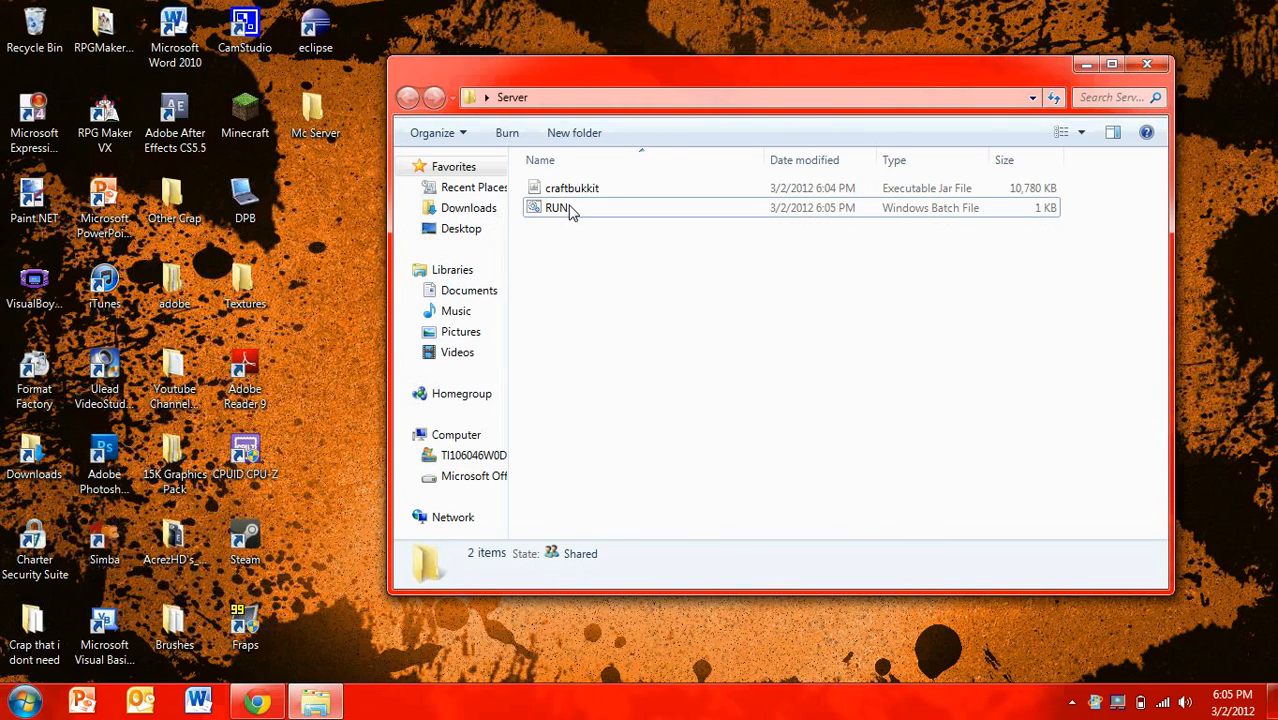
{"action": "left_click", "coordinate": [556, 207]}
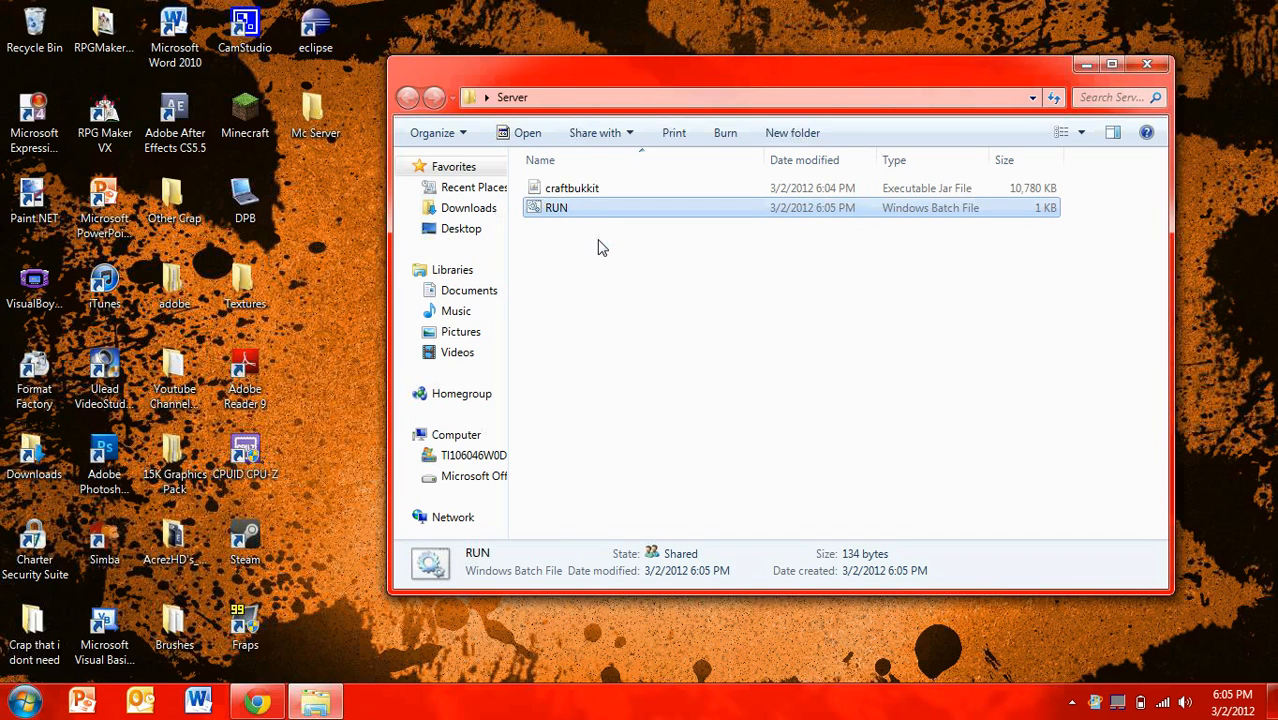
Step: Run RUN.bat until the server generates its files, then close the console
{"action": "double_click", "coordinate": [556, 207]}
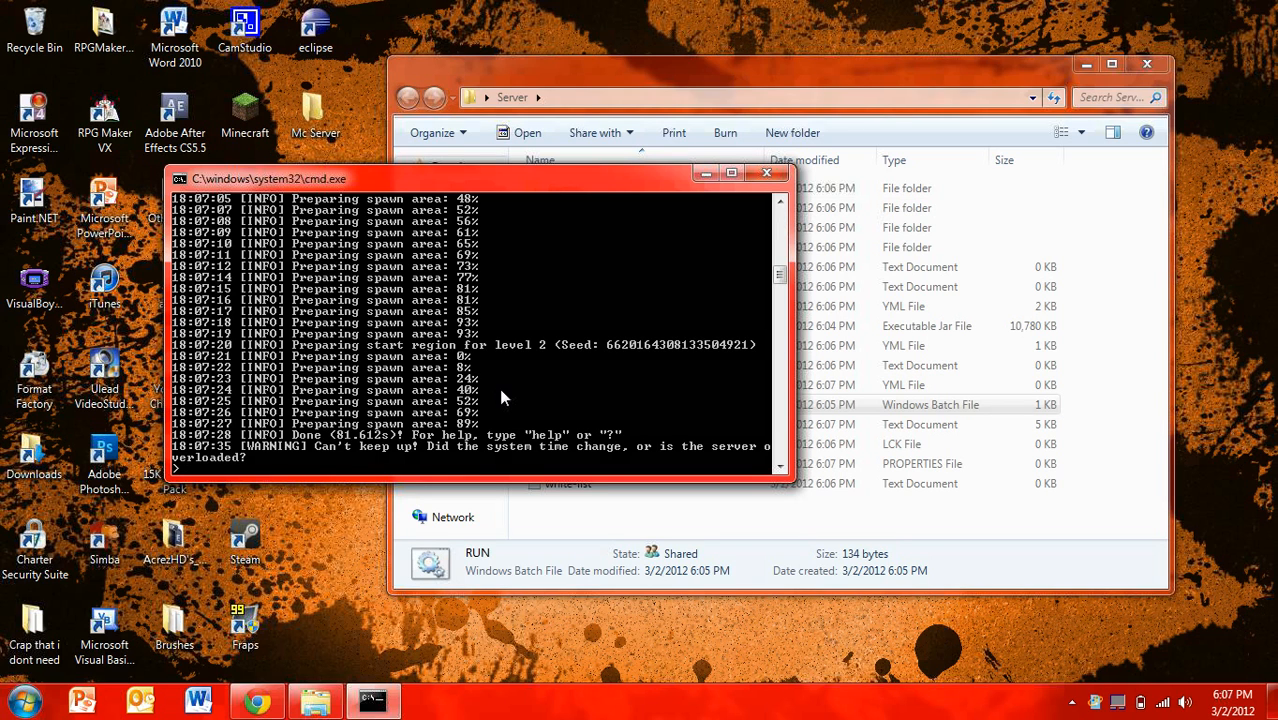
{"action": "mouse_move", "coordinate": [709, 228]}
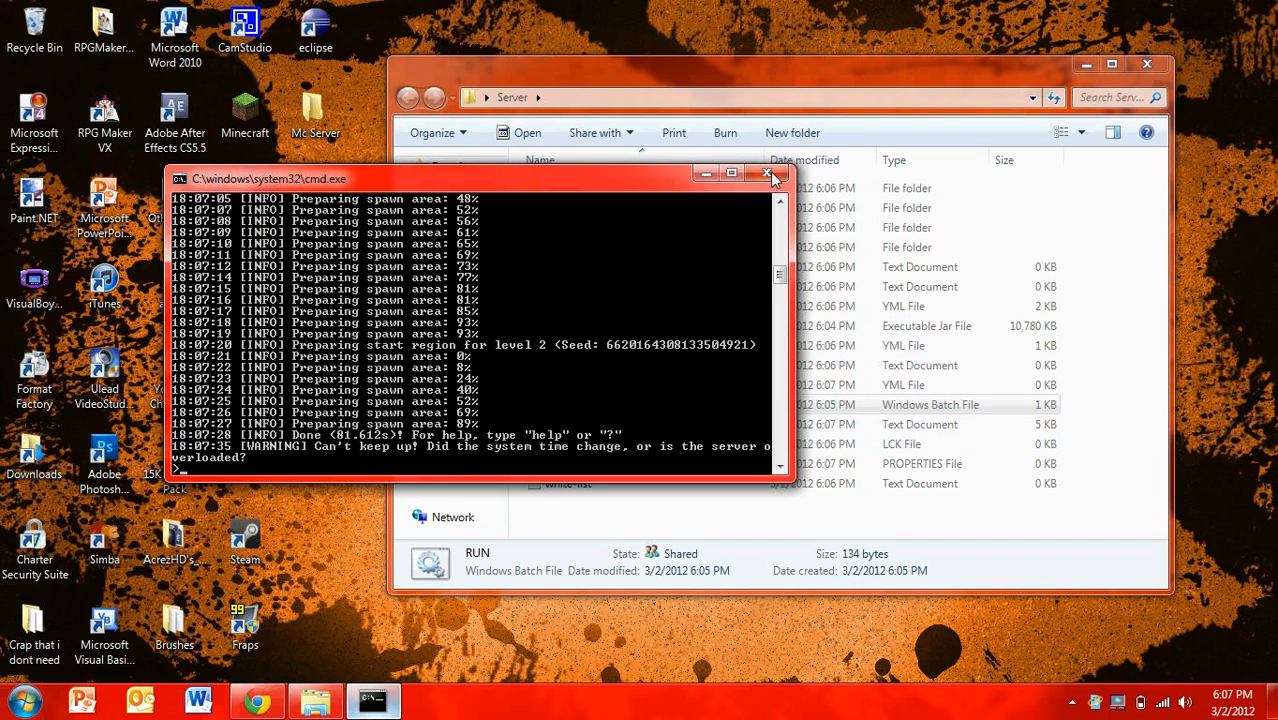
{"action": "left_click", "coordinate": [767, 178]}
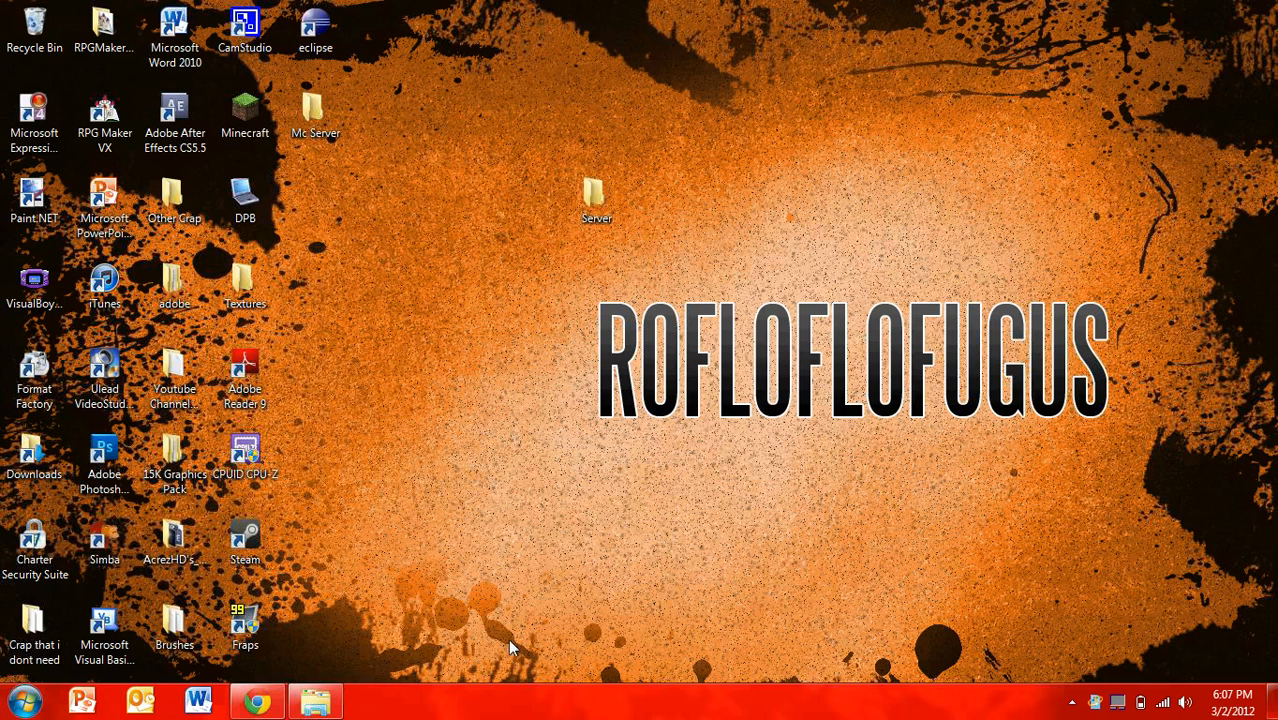
Step: Launch Command Prompt by running cmd from the Start menu
{"action": "left_click", "coordinate": [16, 699]}
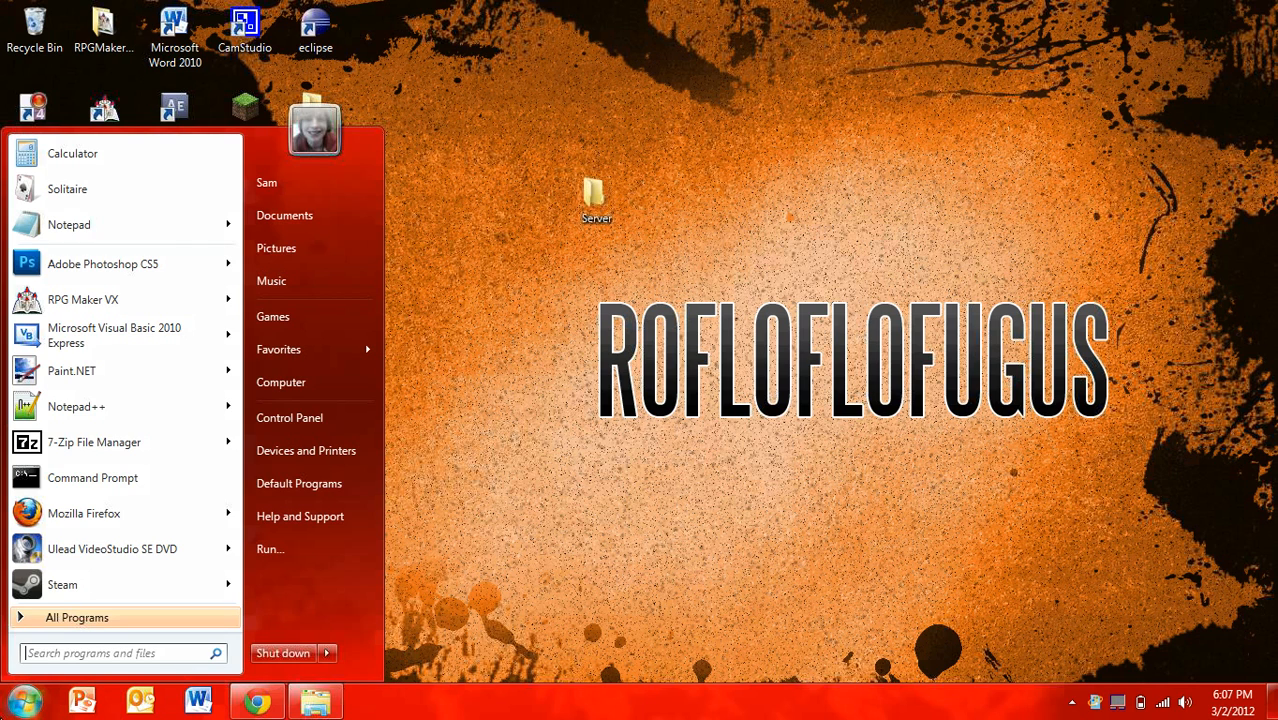
{"action": "mouse_move", "coordinate": [310, 558]}
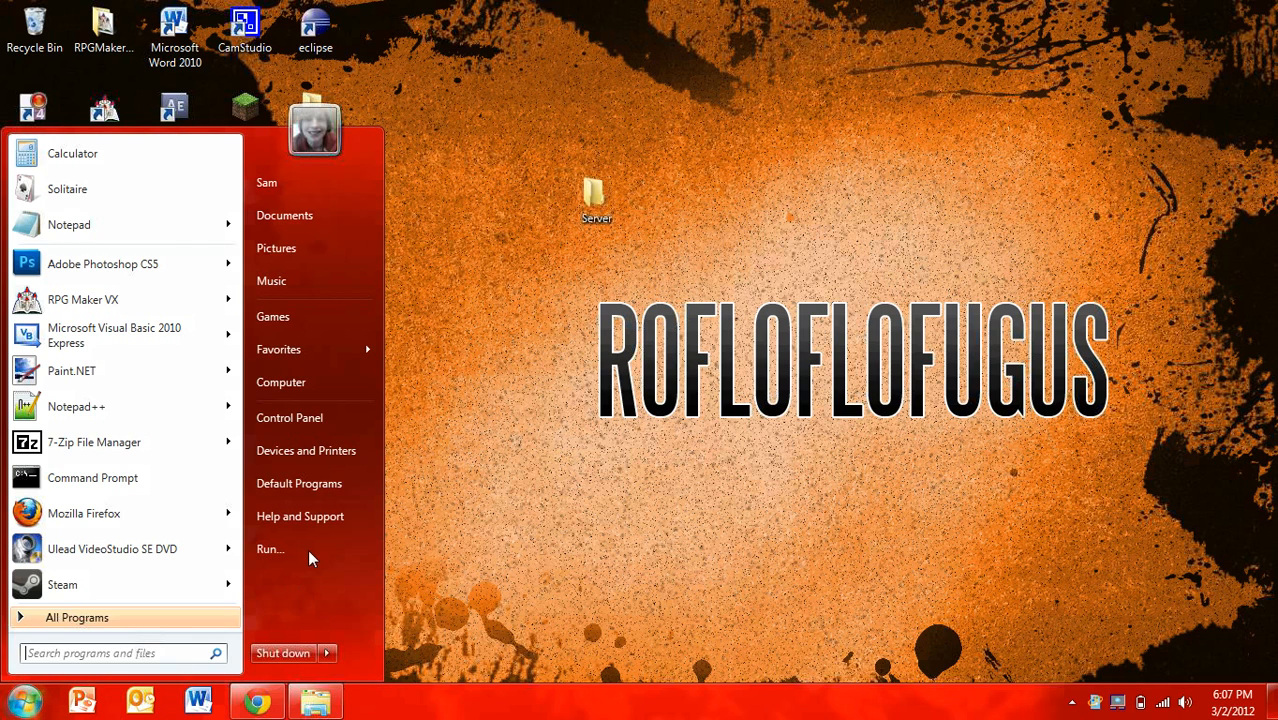
{"action": "left_click", "coordinate": [270, 549]}
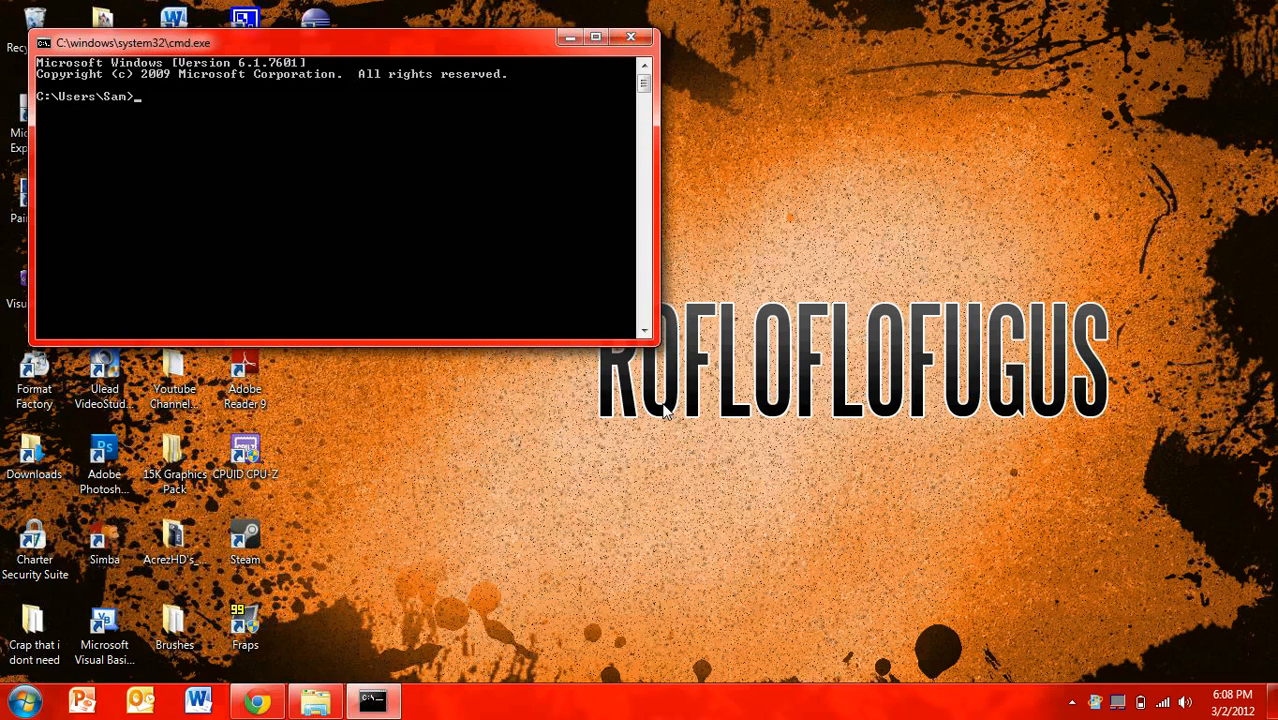
Step: Run ipconfig to show IPv4 address 192.168.0.13 and gateway 192.168.0.1
{"action": "type", "text": "ipconfi"}
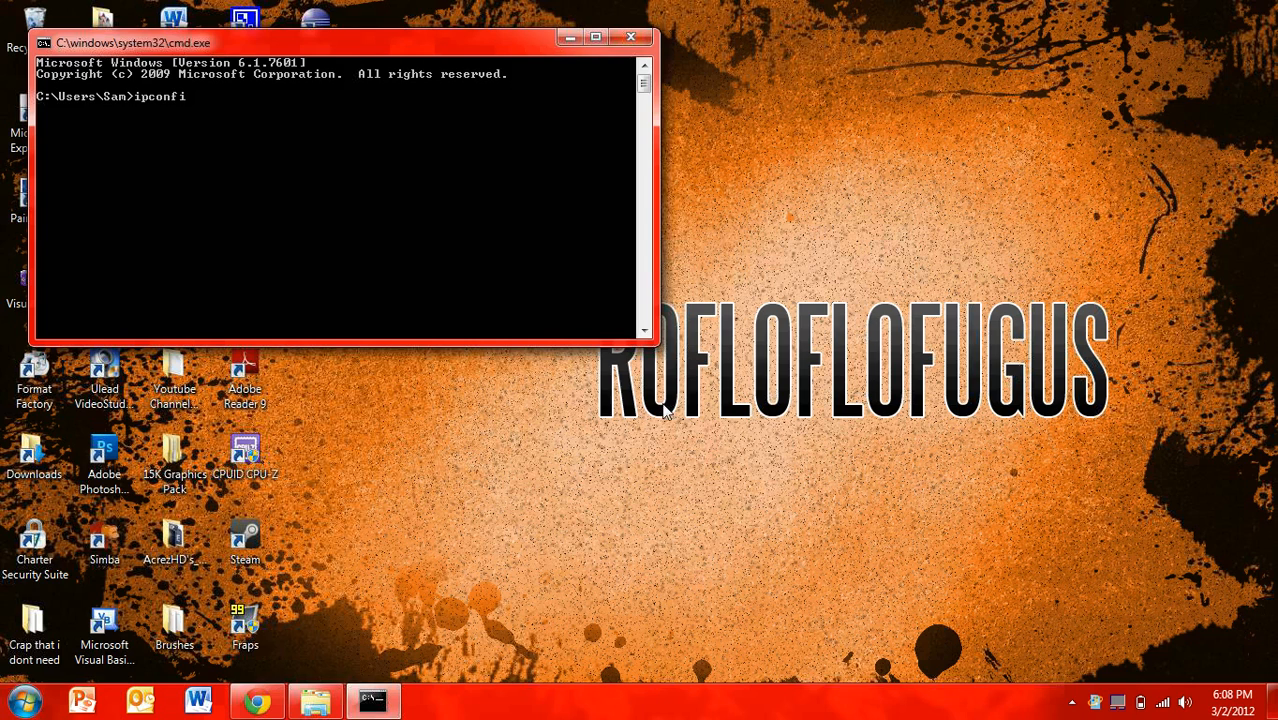
{"action": "type", "text": "g"}
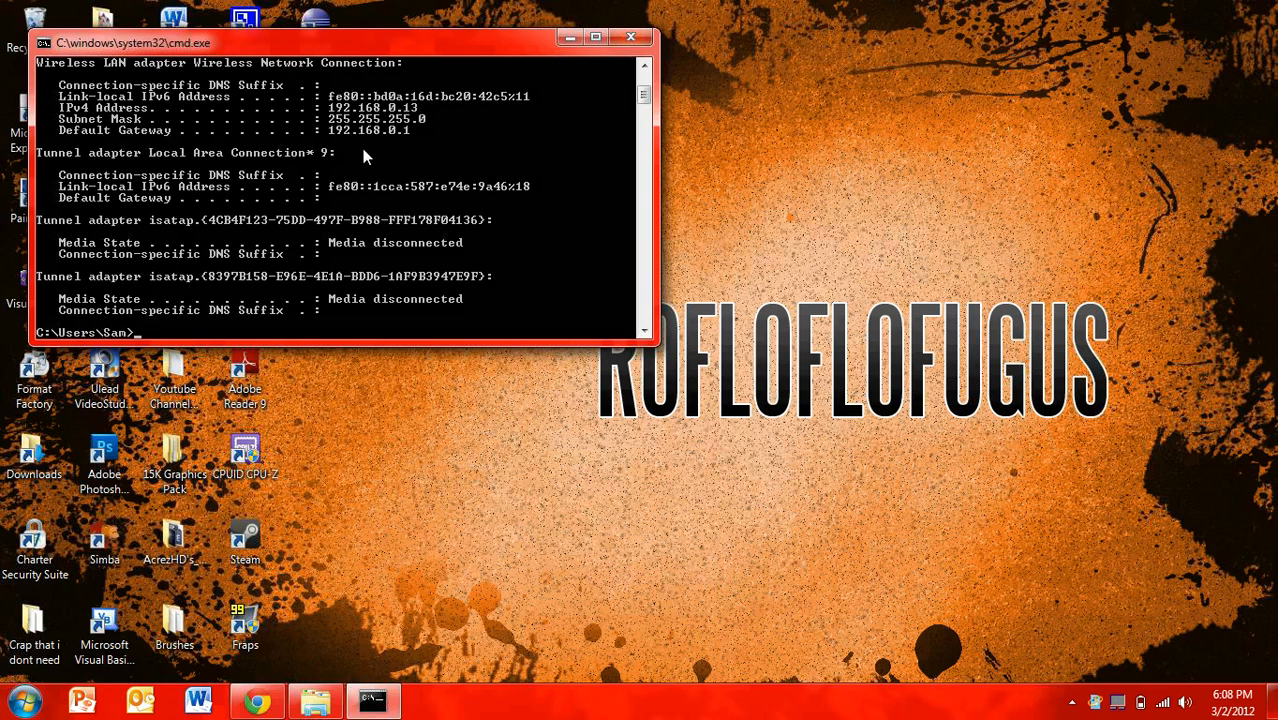
{"action": "mouse_move", "coordinate": [182, 117]}
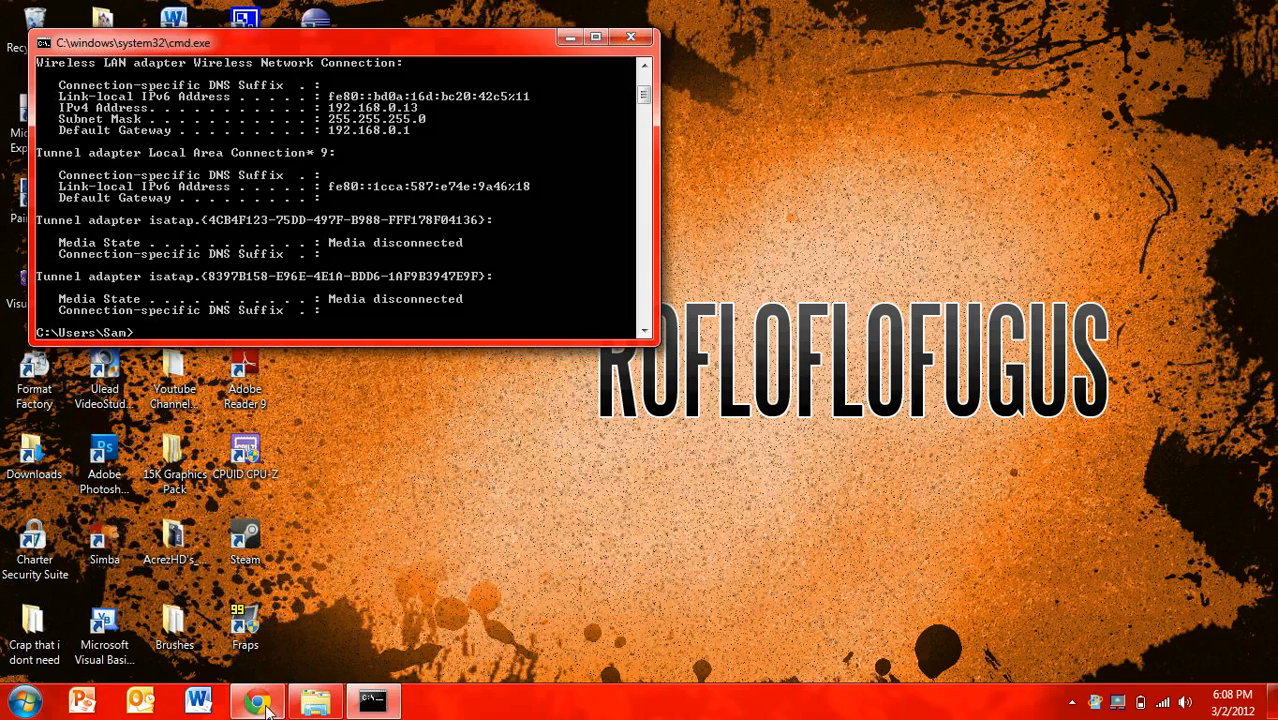
Step: Open No-IP's Add a host form in Chrome, then bring back the ipconfig output
{"action": "left_click", "coordinate": [257, 700]}
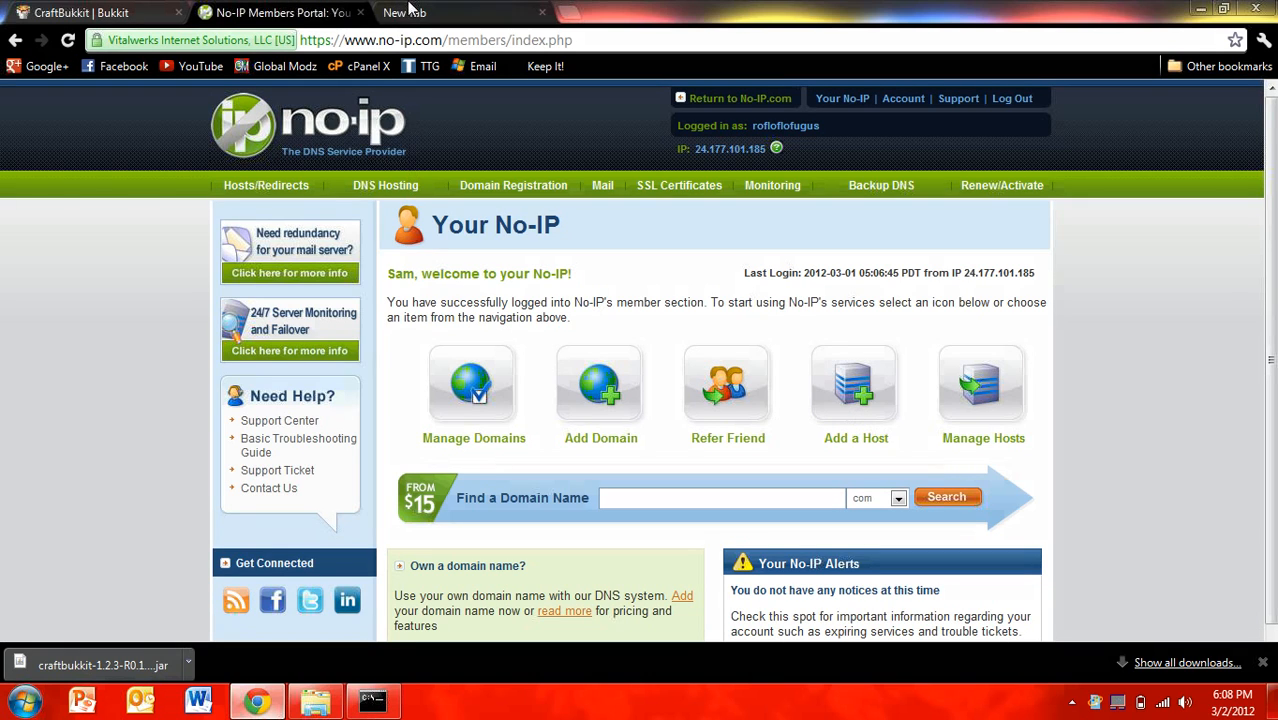
{"action": "mouse_move", "coordinate": [856, 390]}
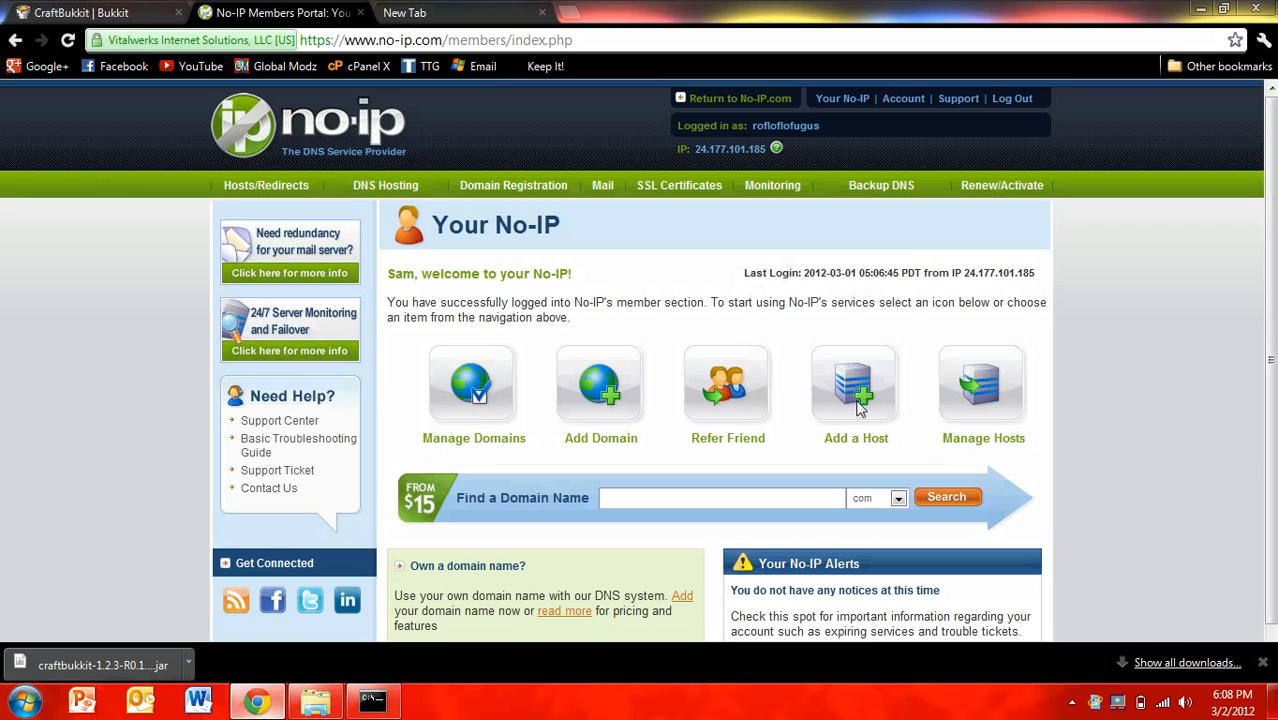
{"action": "left_click", "coordinate": [855, 385]}
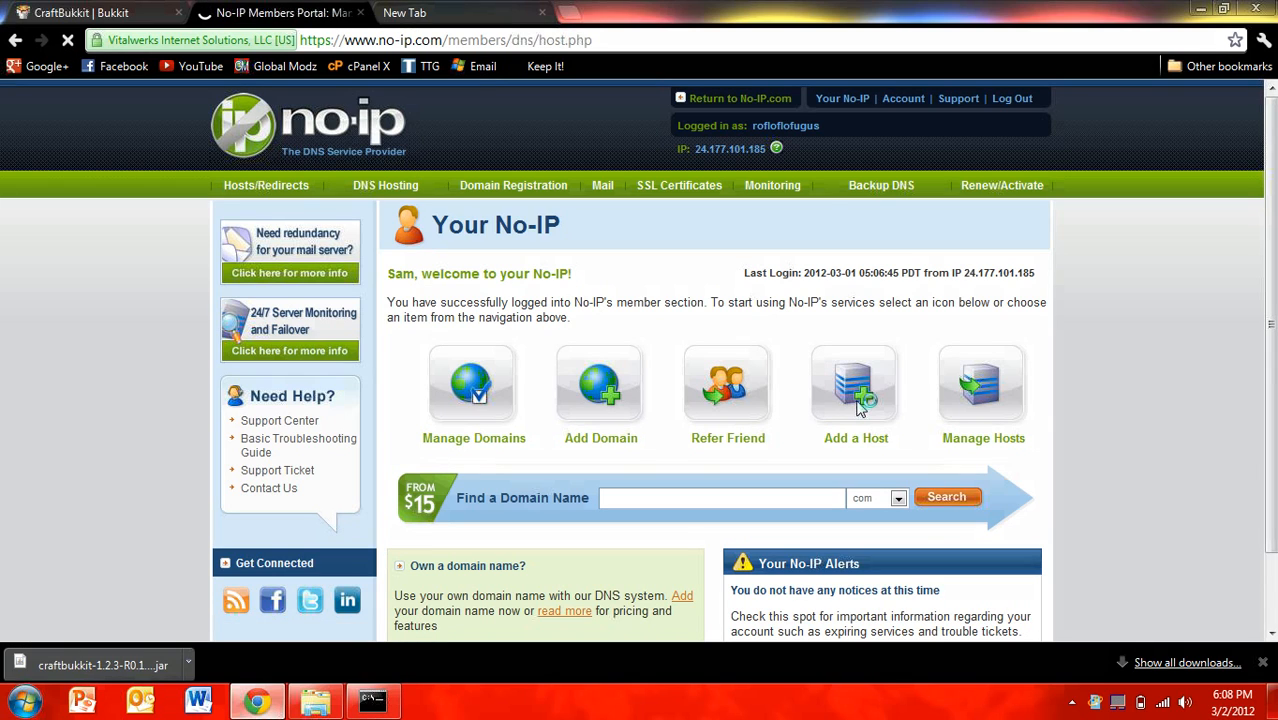
{"action": "left_click", "coordinate": [855, 385]}
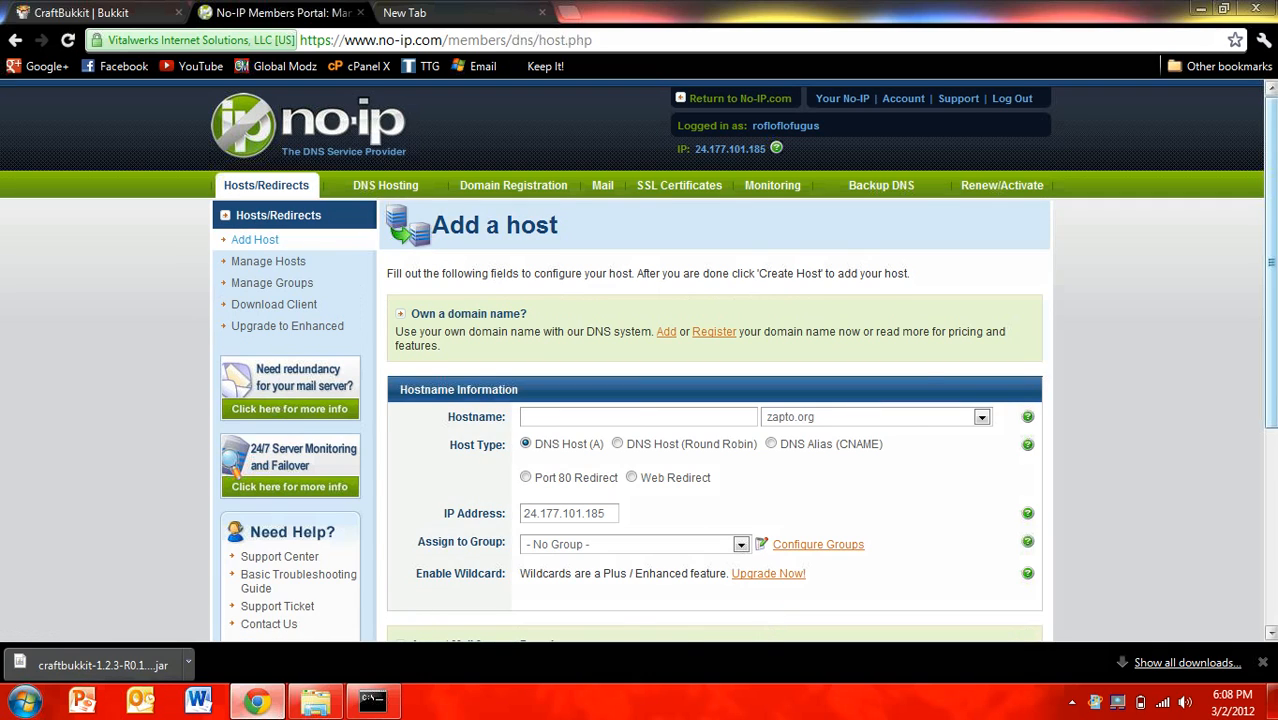
{"action": "scroll", "scroll_direction": "down", "scroll_amount": 3}
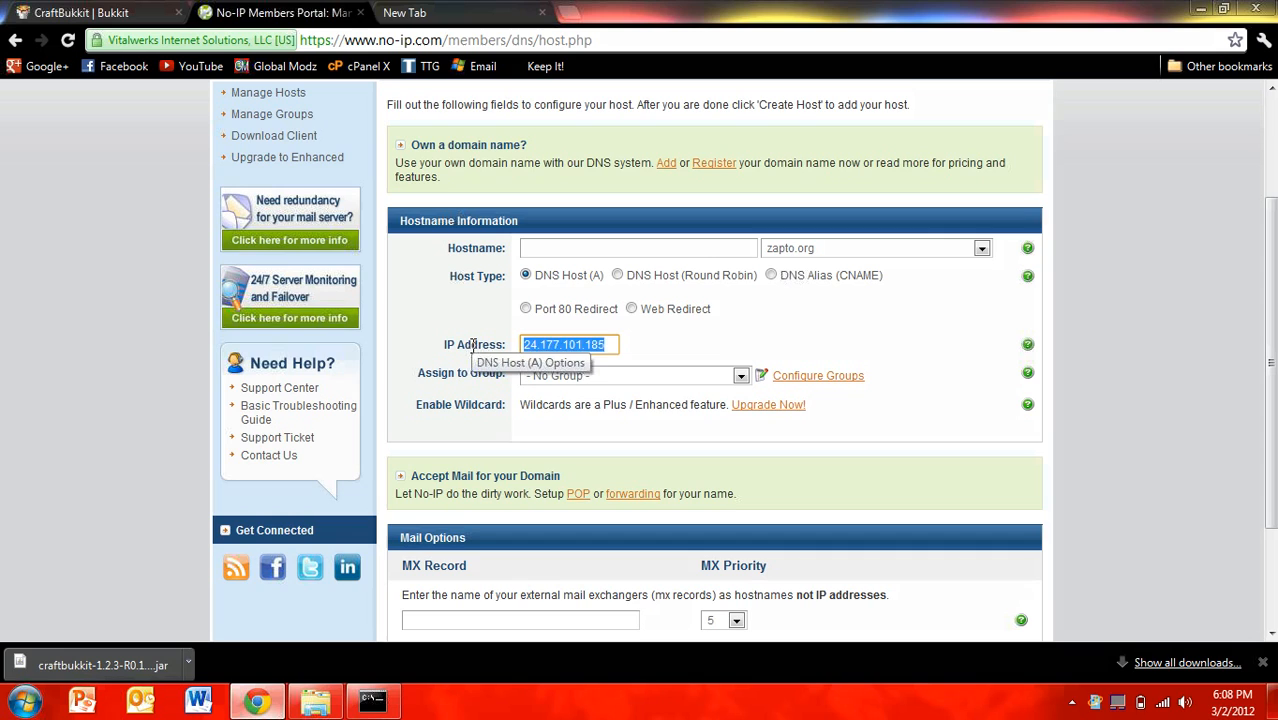
{"action": "left_click", "coordinate": [570, 344]}
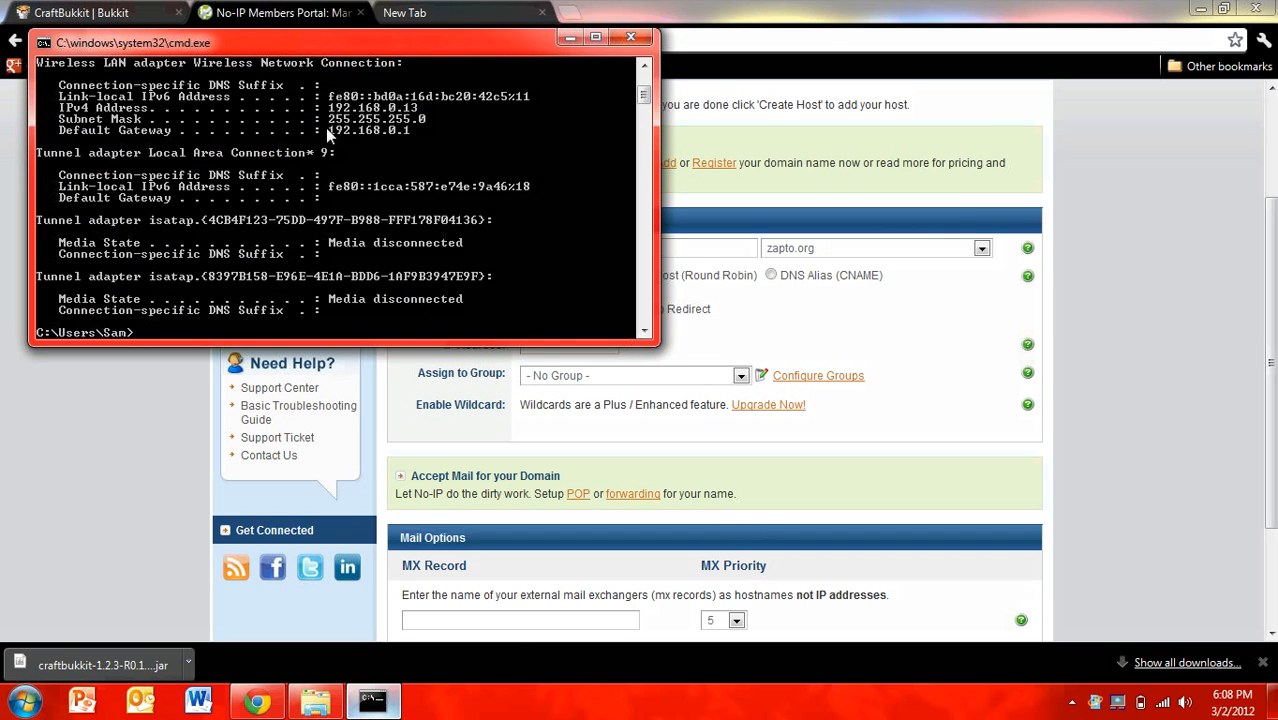
{"action": "mouse_move", "coordinate": [518, 115]}
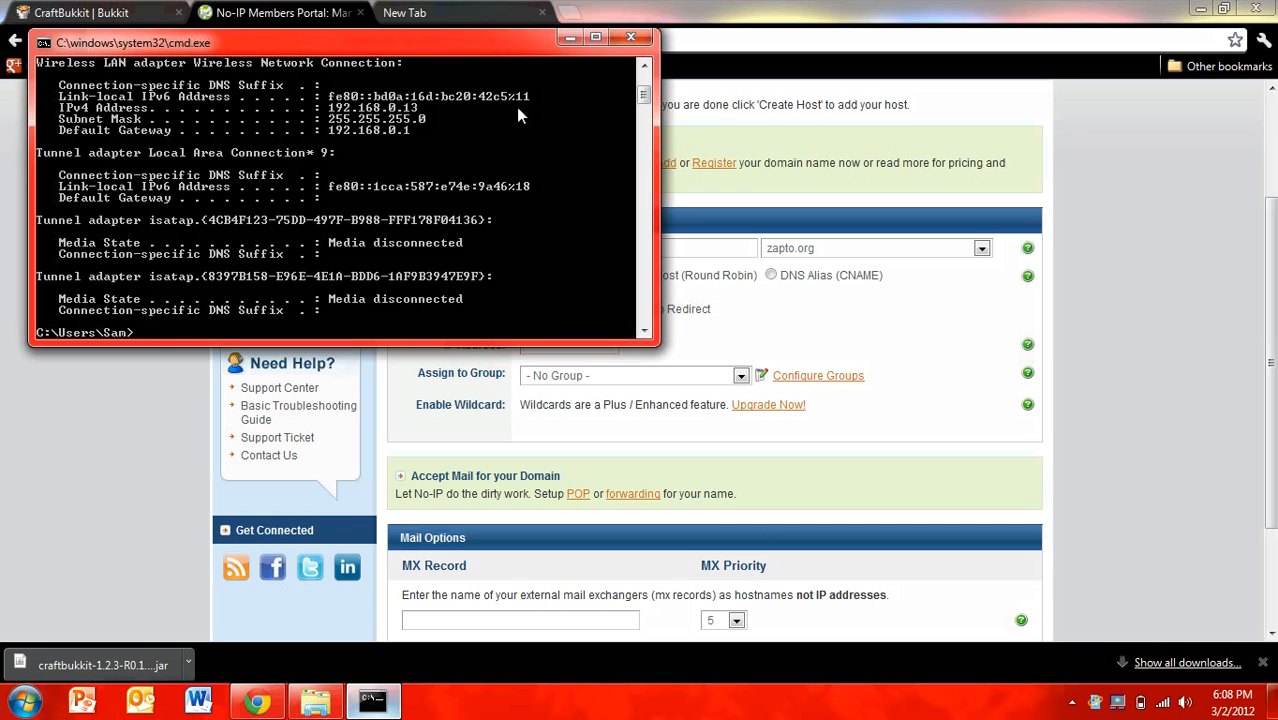
{"action": "mouse_move", "coordinate": [560, 38]}
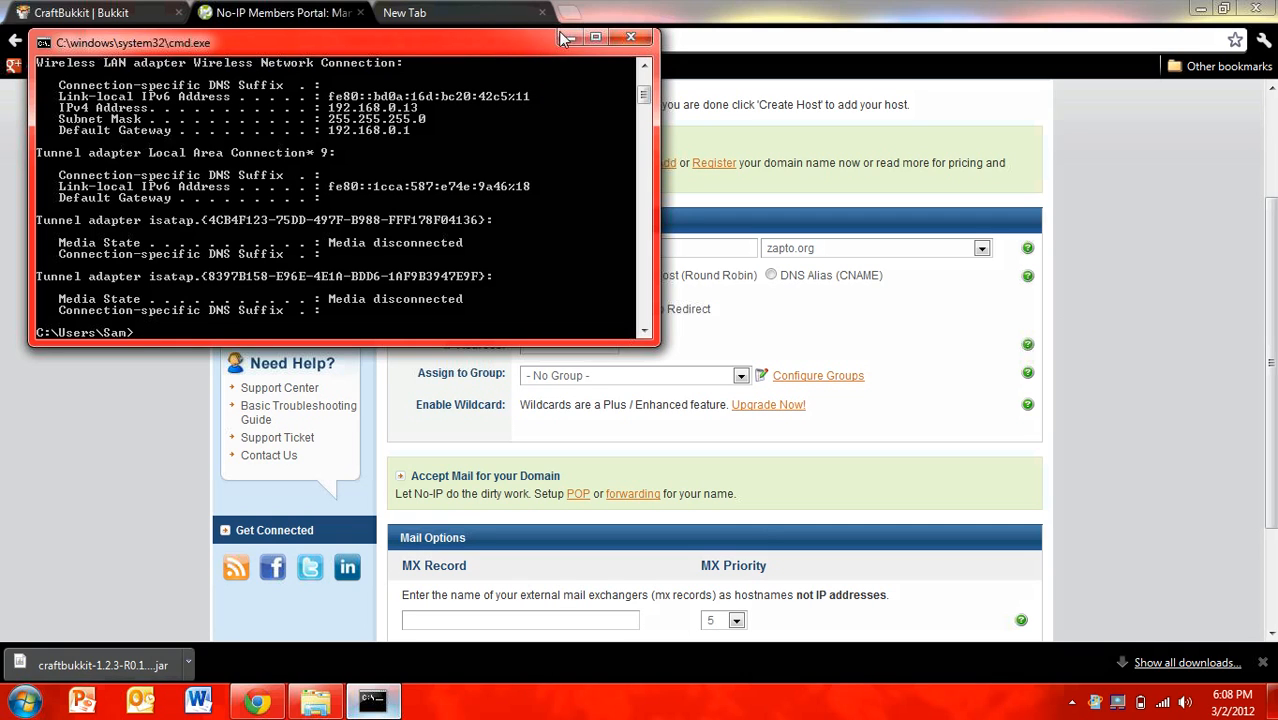
Step: Enter 192.168.0.13 as the host's IP address in the No-IP form
{"action": "left_click", "coordinate": [596, 37]}
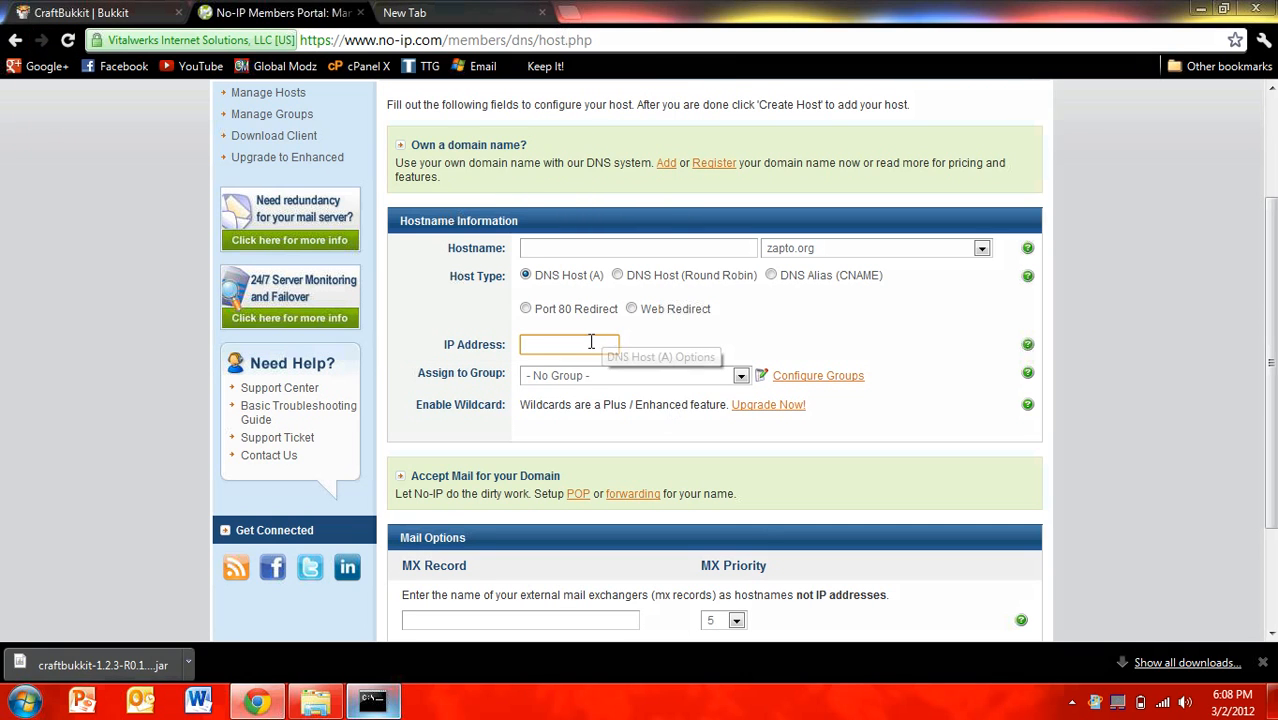
{"action": "type", "text": "192.168.0."}
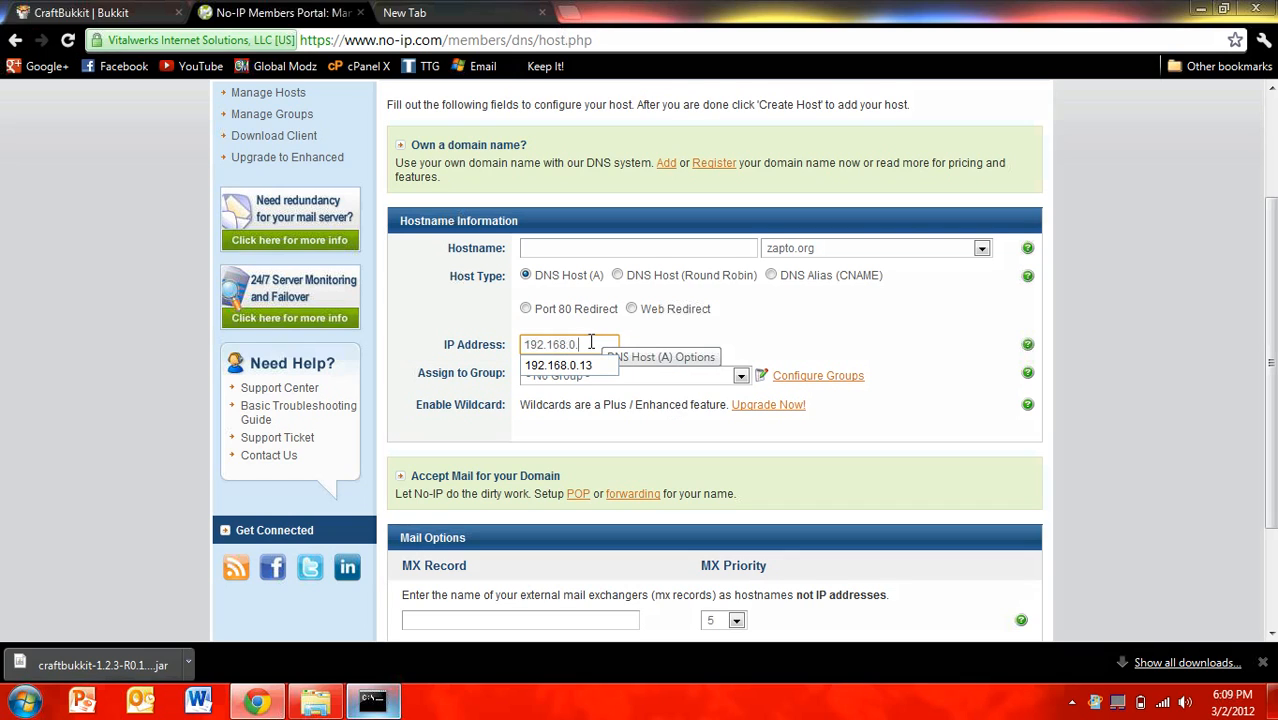
{"action": "left_click", "coordinate": [558, 365]}
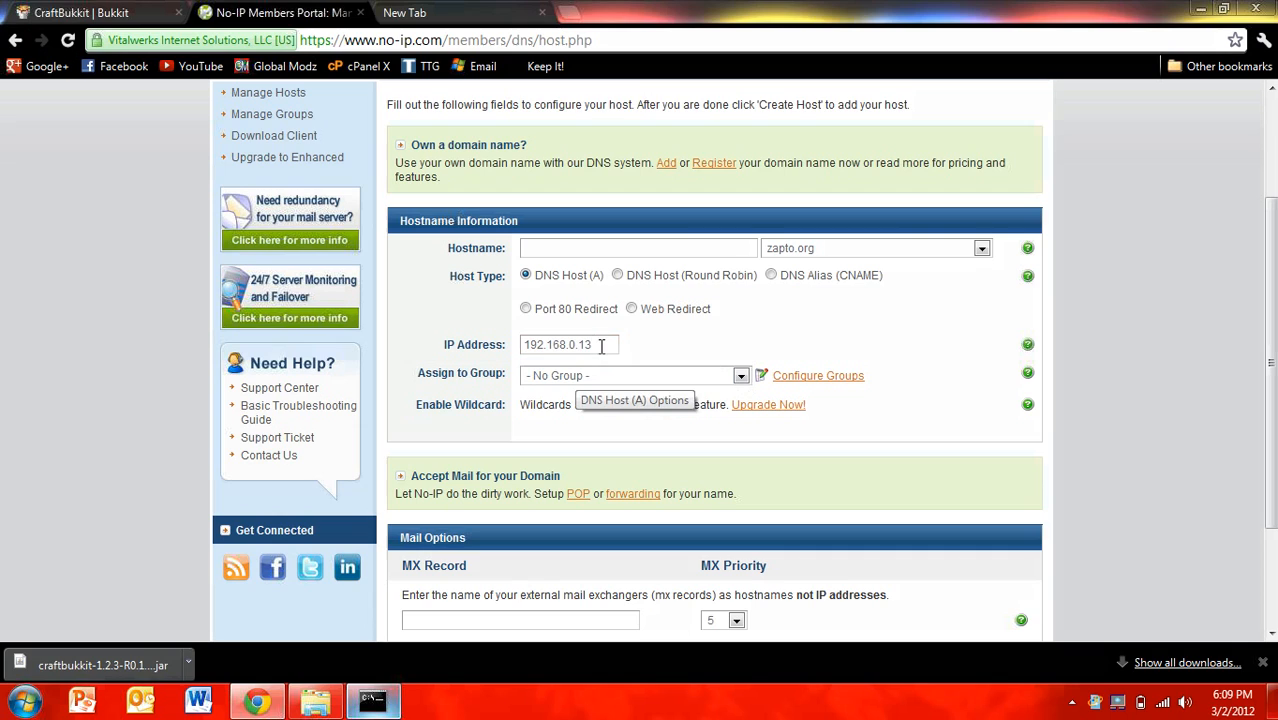
{"action": "mouse_move", "coordinate": [1253, 312]}
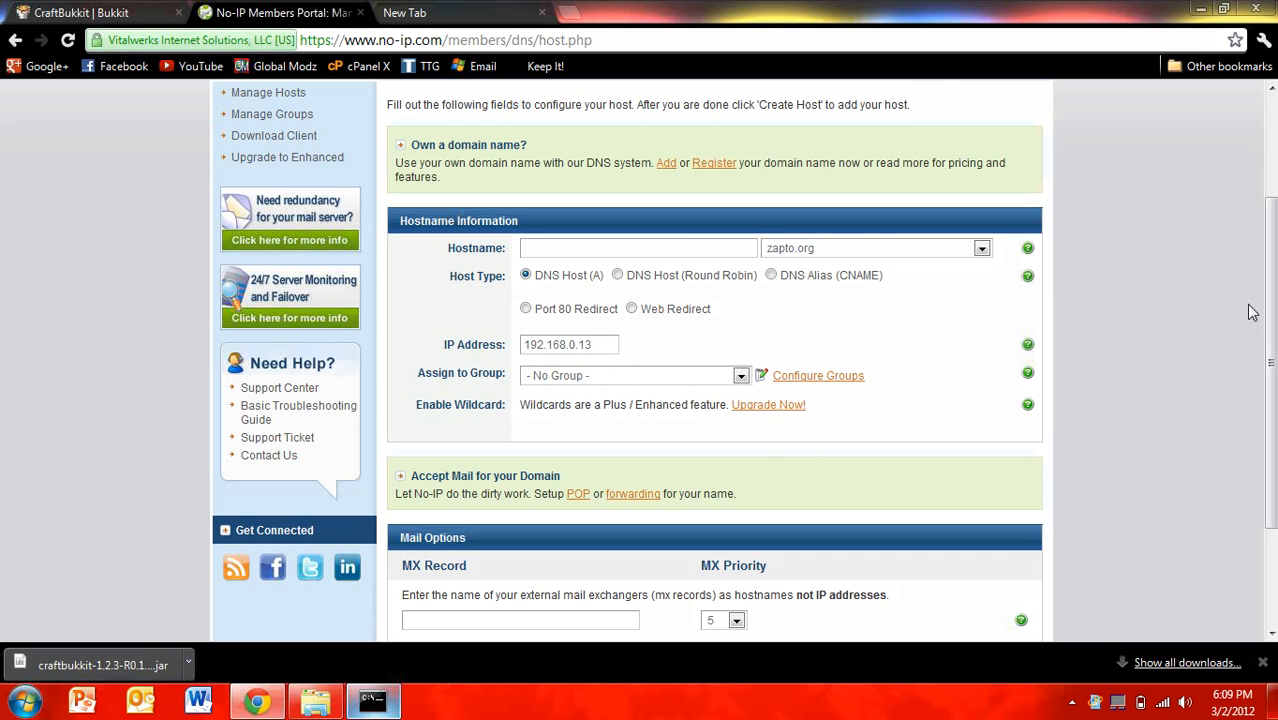
Step: Choose the no-ip.org domain and enter hostname ASDKFASJFWNE
{"action": "left_click", "coordinate": [981, 248]}
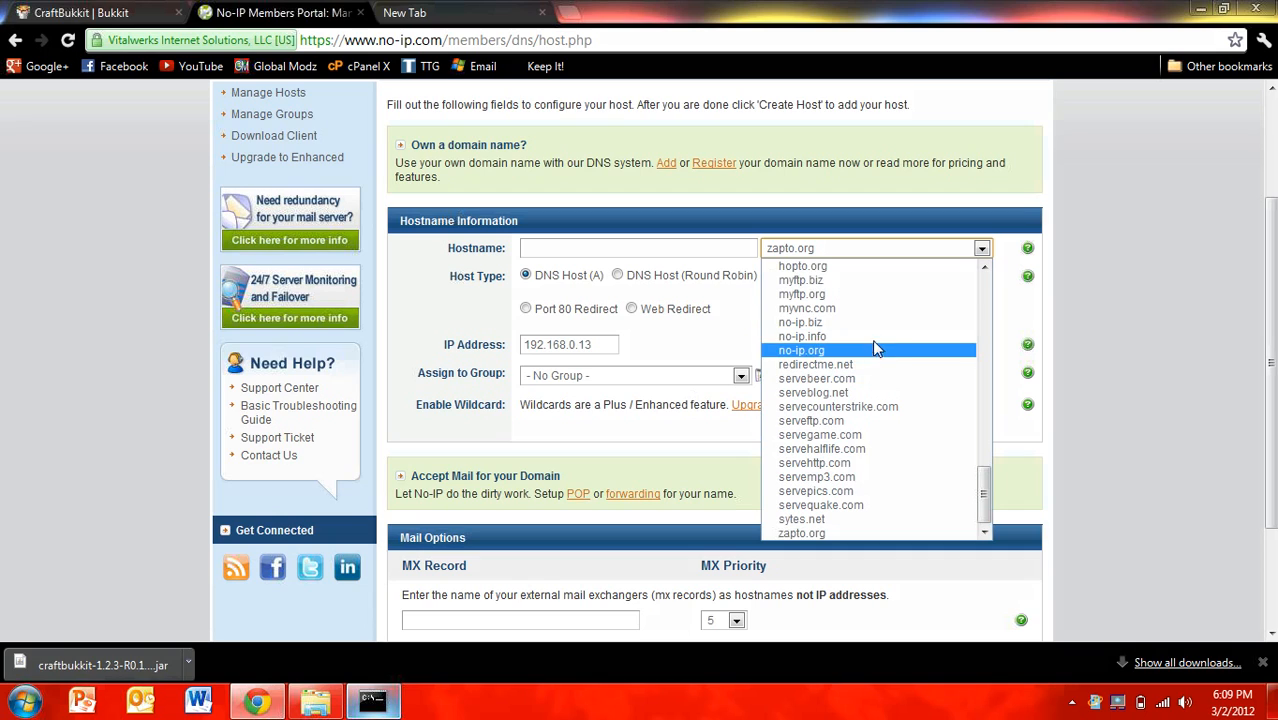
{"action": "mouse_move", "coordinate": [807, 308]}
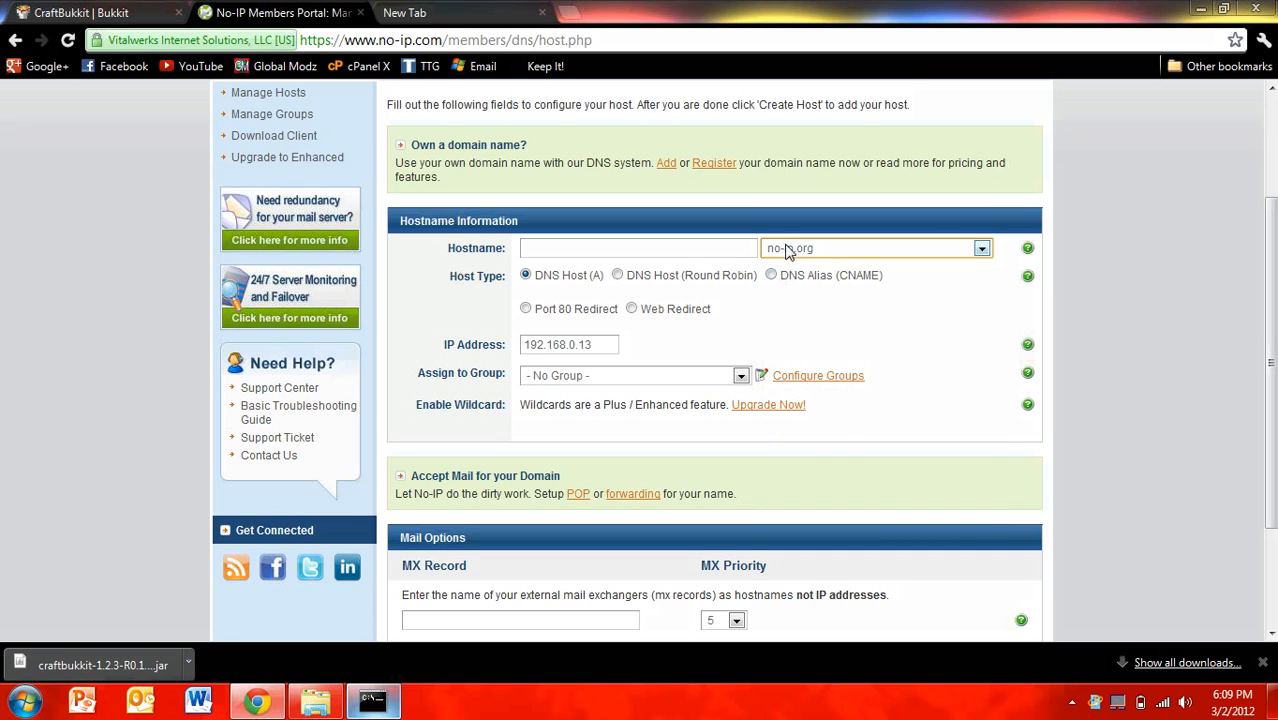
{"action": "left_click", "coordinate": [980, 248]}
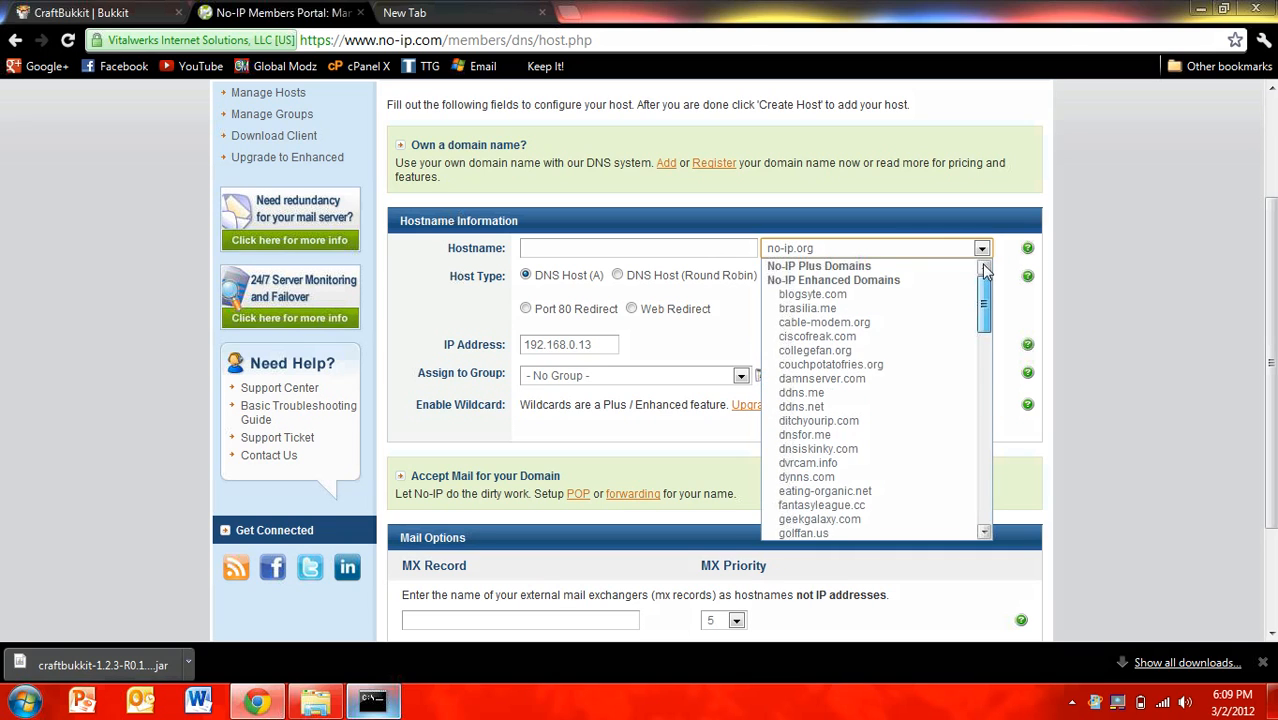
{"action": "left_click", "coordinate": [981, 248]}
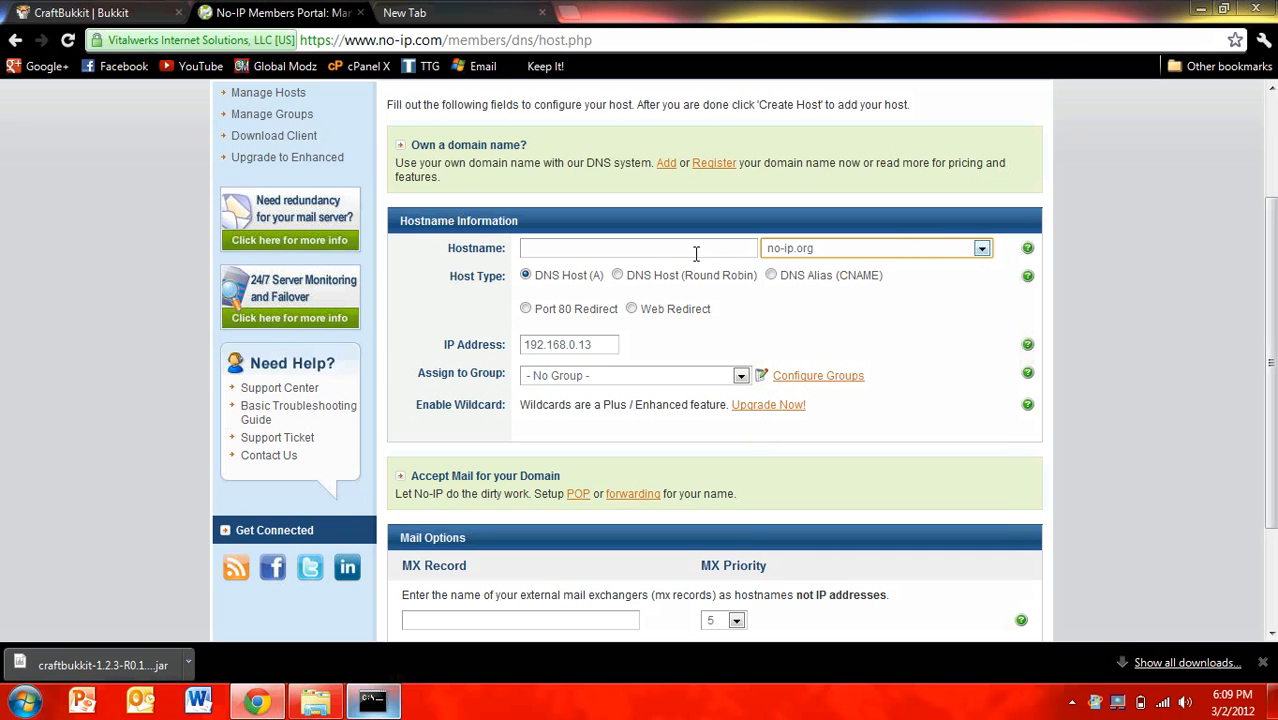
{"action": "type", "text": "ASDKFASJ"}
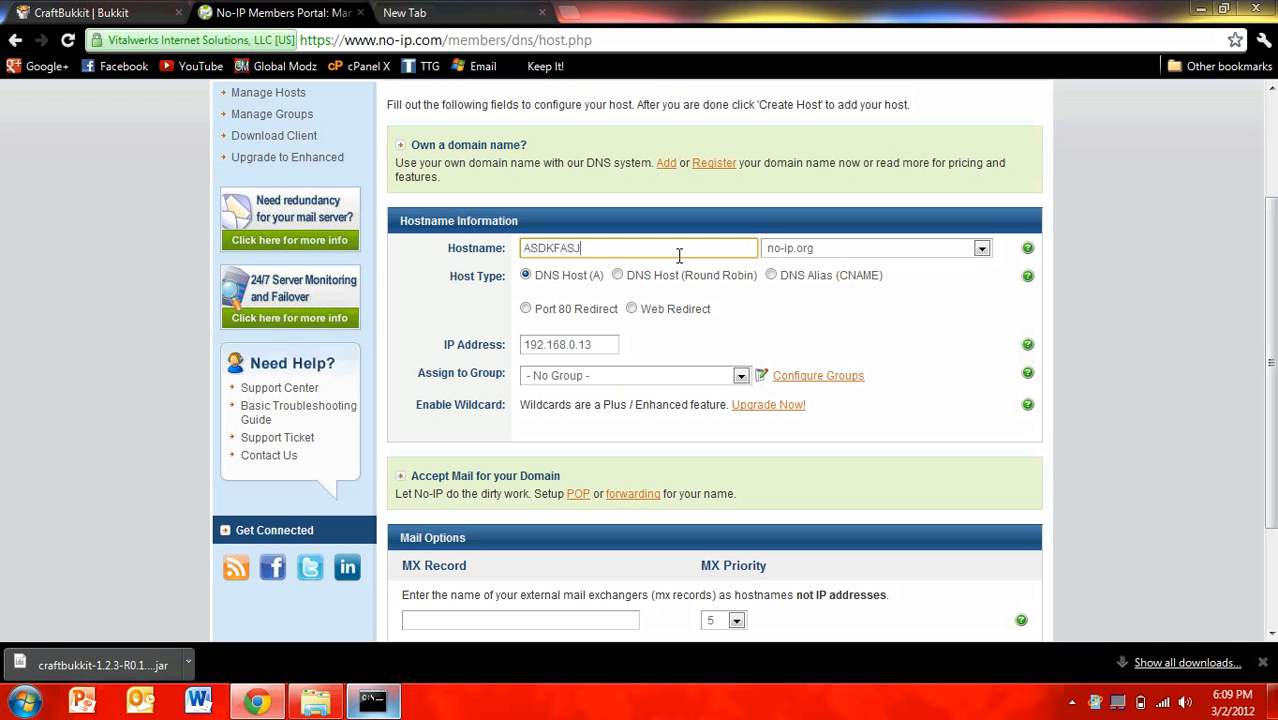
{"action": "type", "text": "FWNE"}
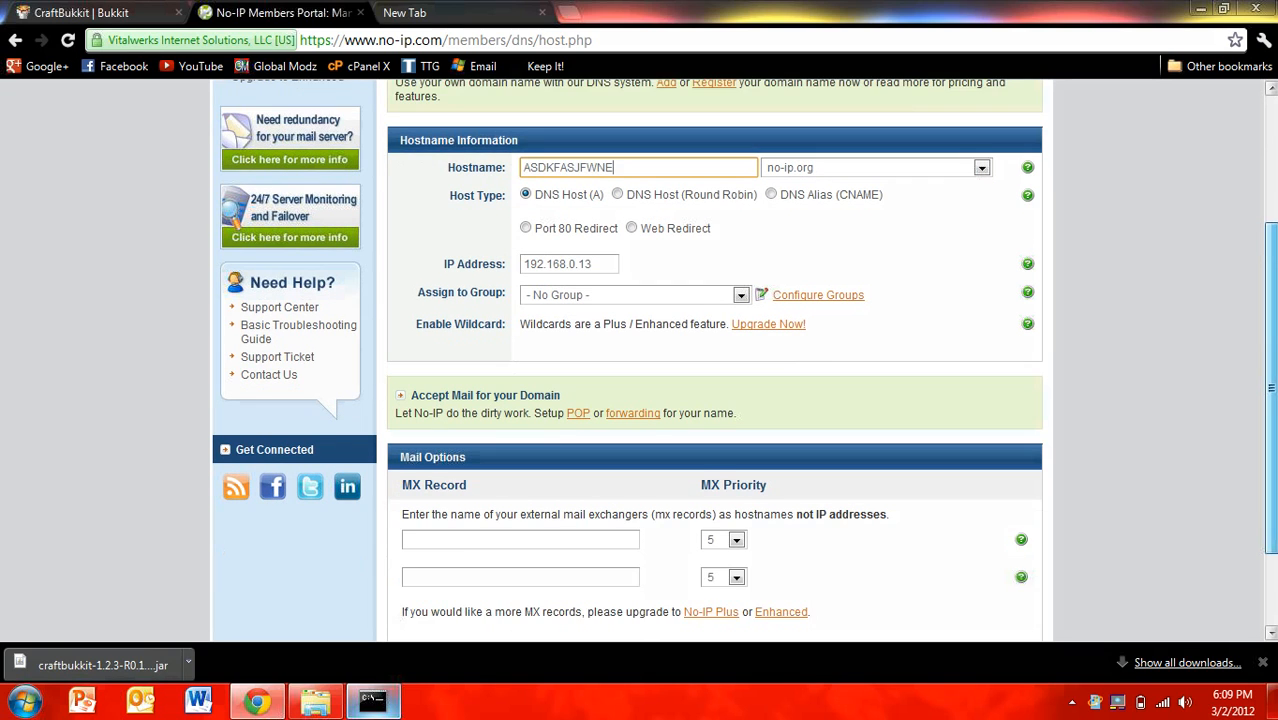
{"action": "scroll", "scroll_direction": "down", "scroll_amount": 3}
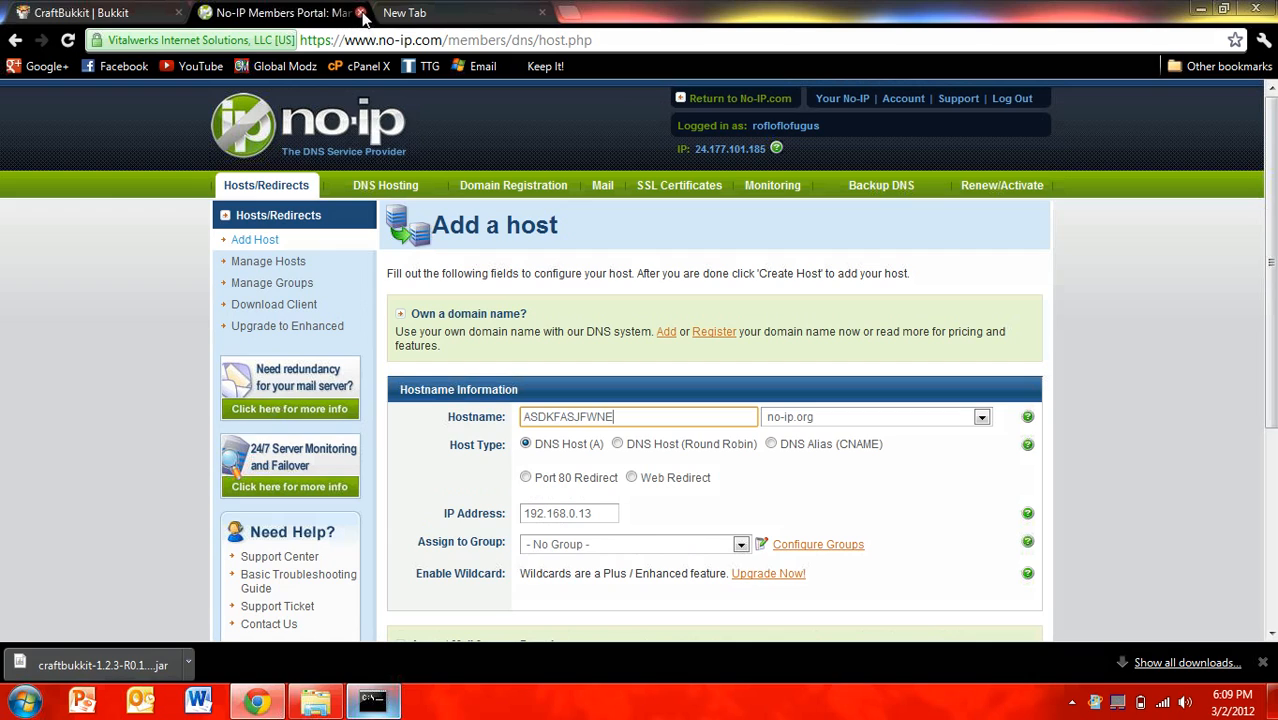
{"action": "left_click", "coordinate": [404, 12]}
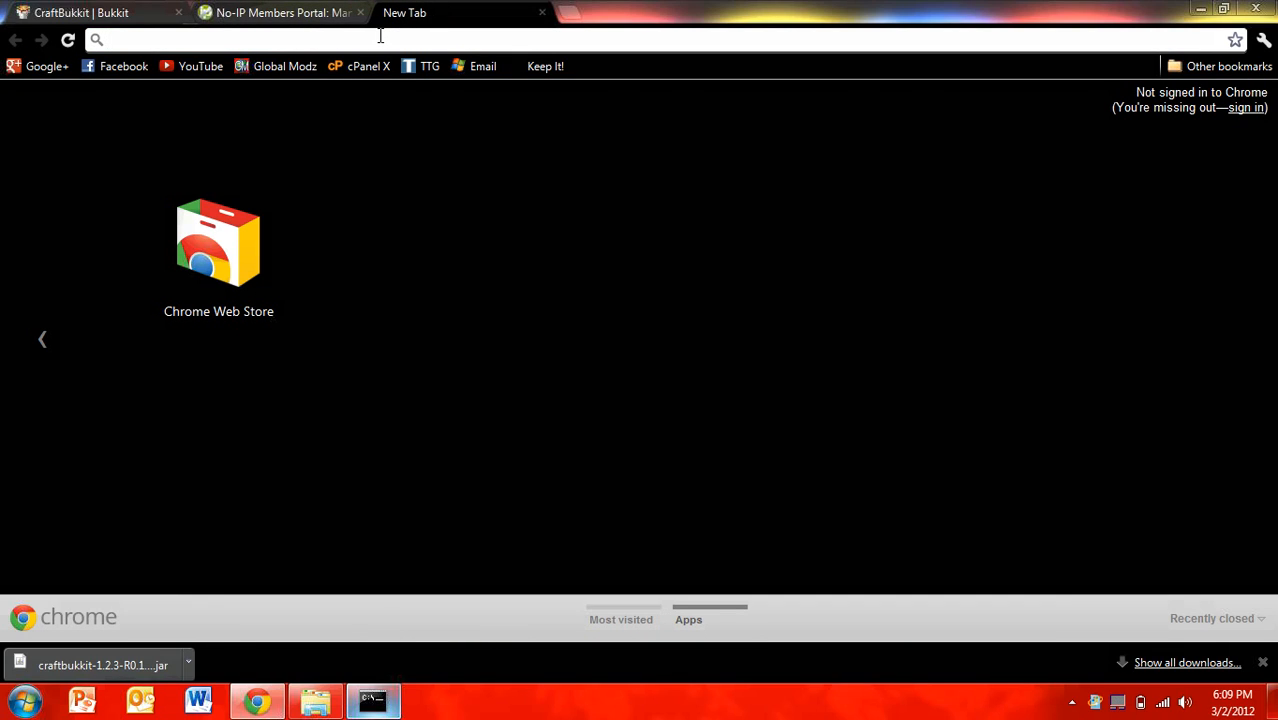
Step: Load the NETGEAR router admin page at 192.168.0.1 in the new tab
{"action": "left_click", "coordinate": [380, 39]}
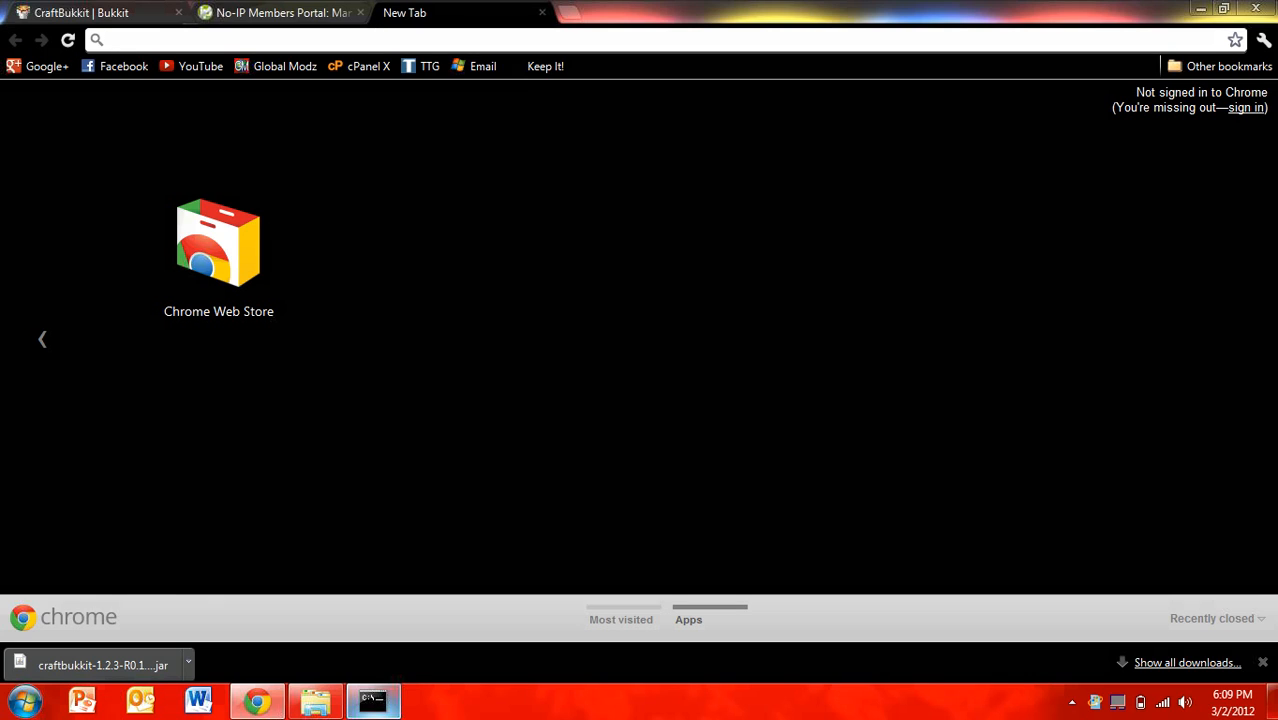
{"action": "type", "text": "192.168.0.13"}
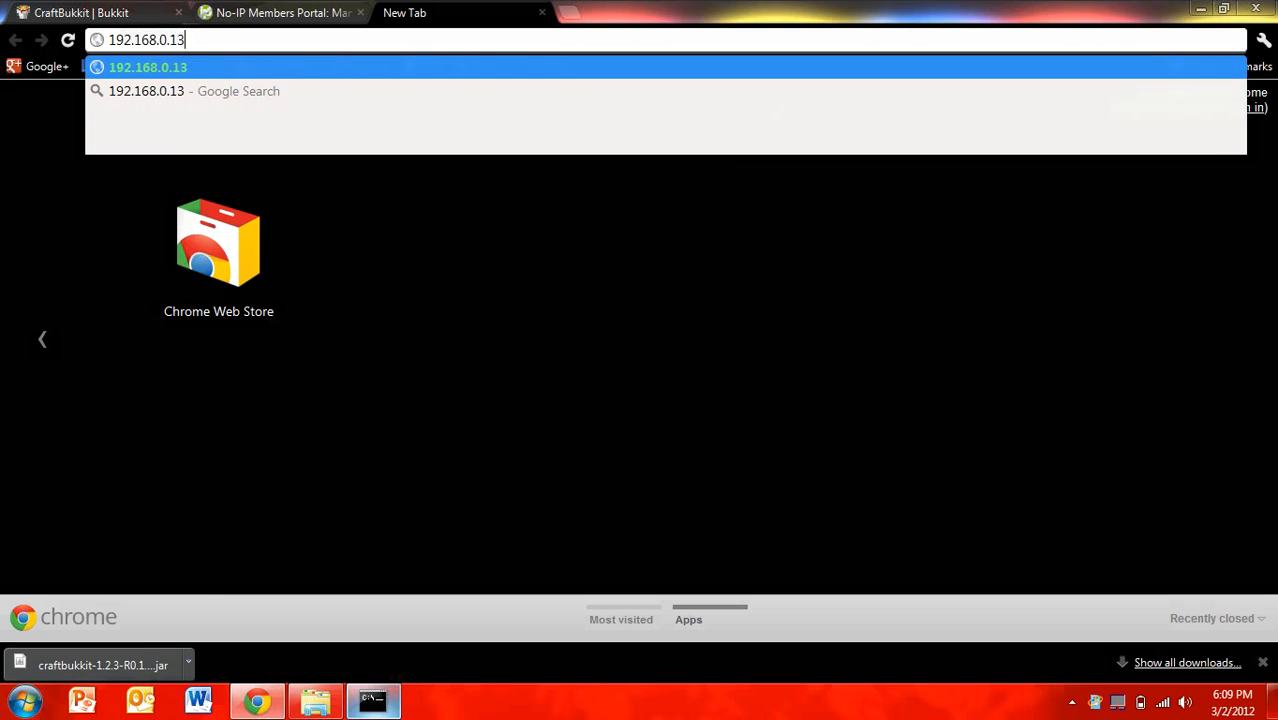
{"action": "key", "text": "Backspace"}
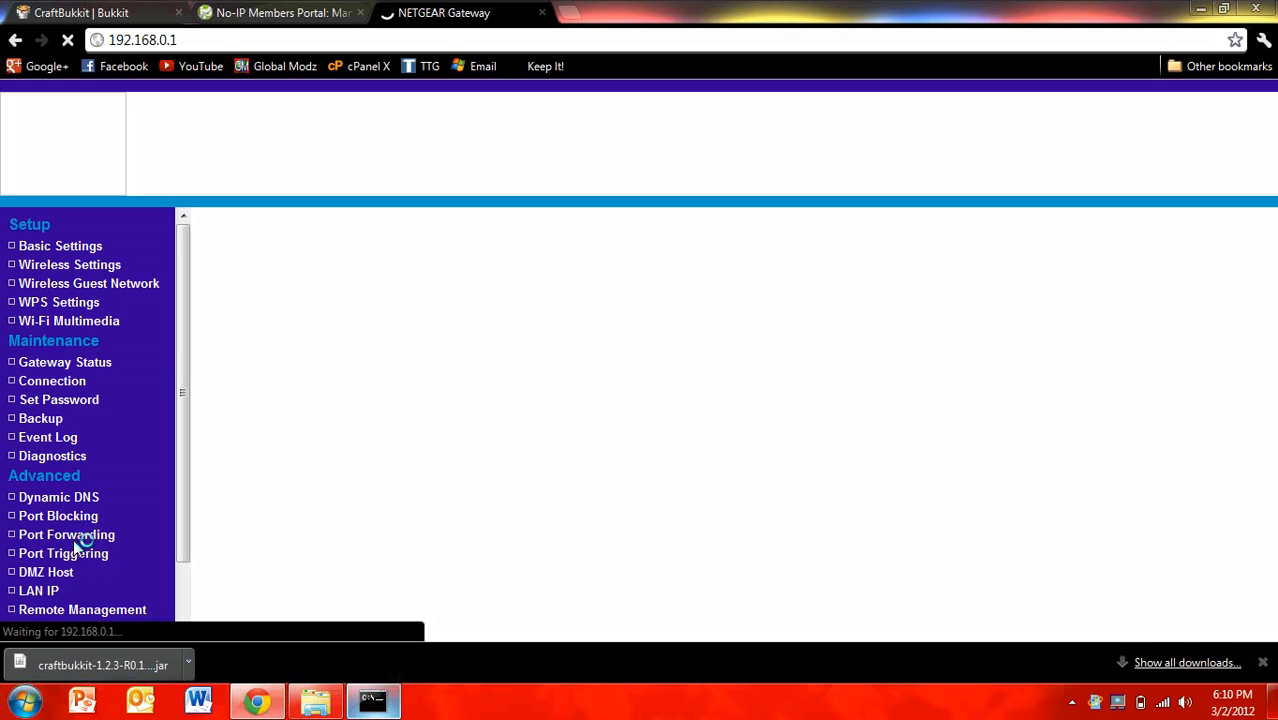
Step: In the router's port forwarding settings, enter custom rule MC for ports 25565 to 25565
{"action": "left_click", "coordinate": [65, 362]}
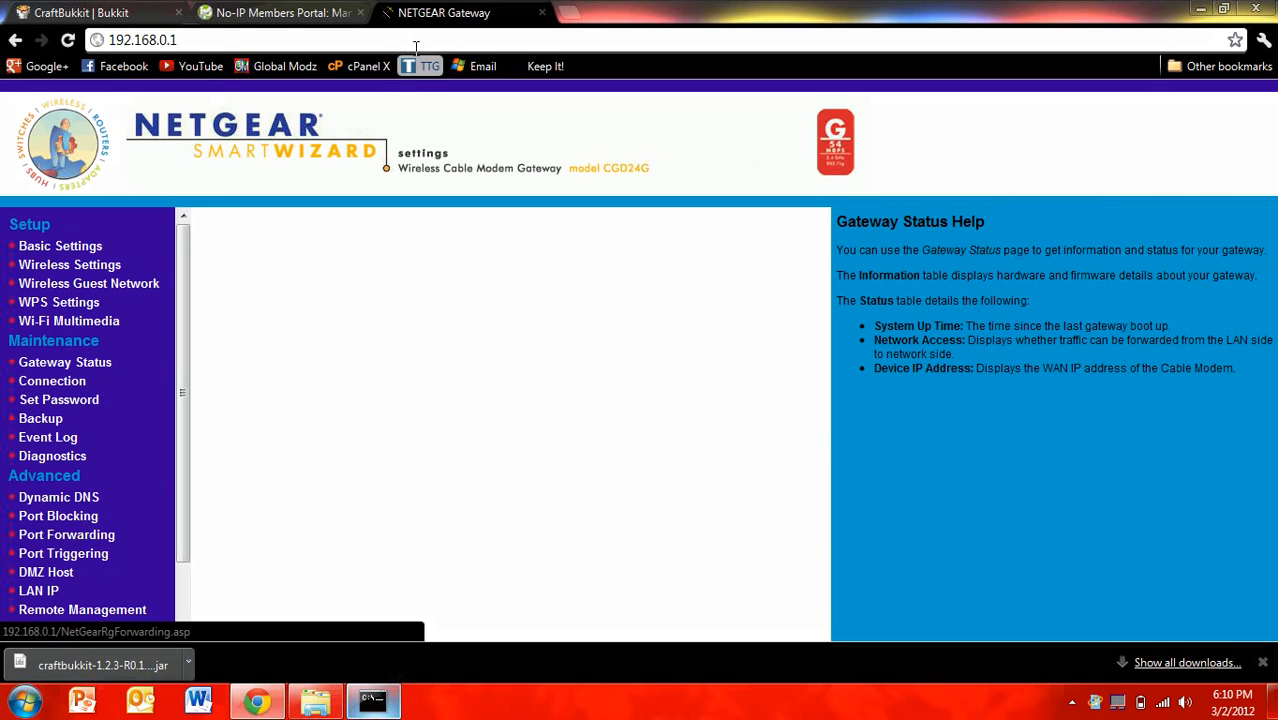
{"action": "left_click", "coordinate": [66, 534]}
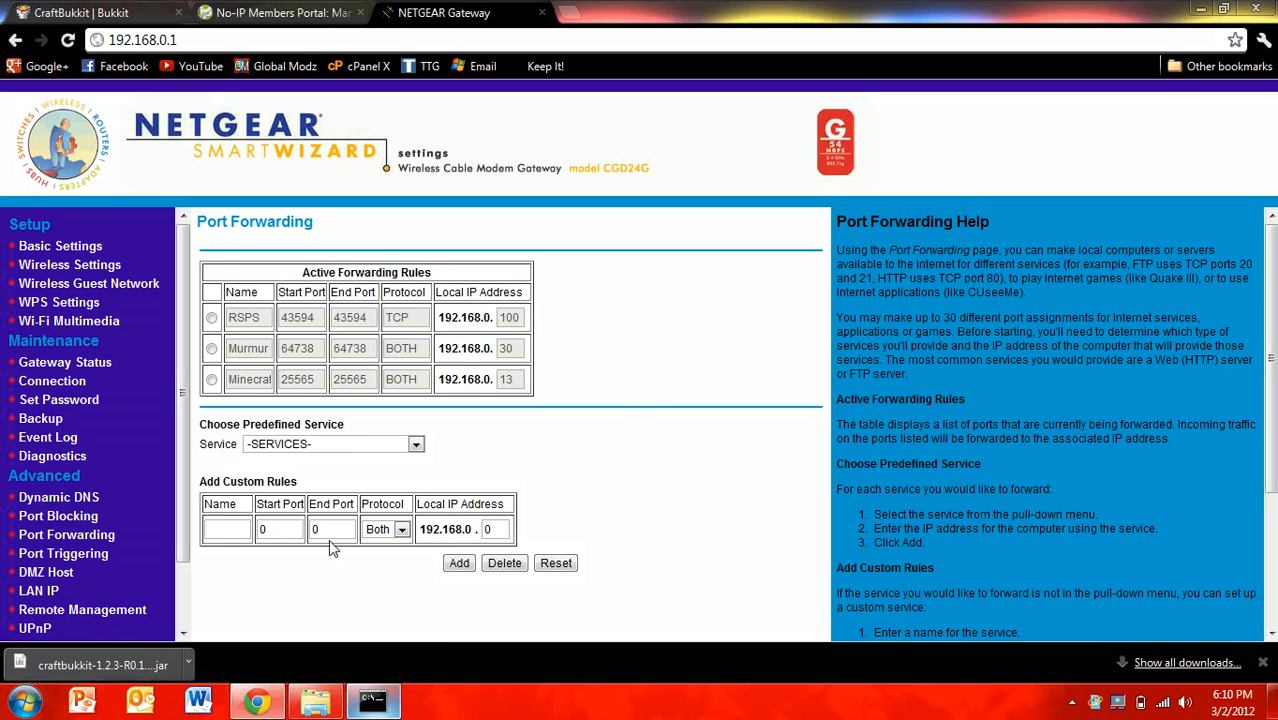
{"action": "left_click", "coordinate": [226, 529]}
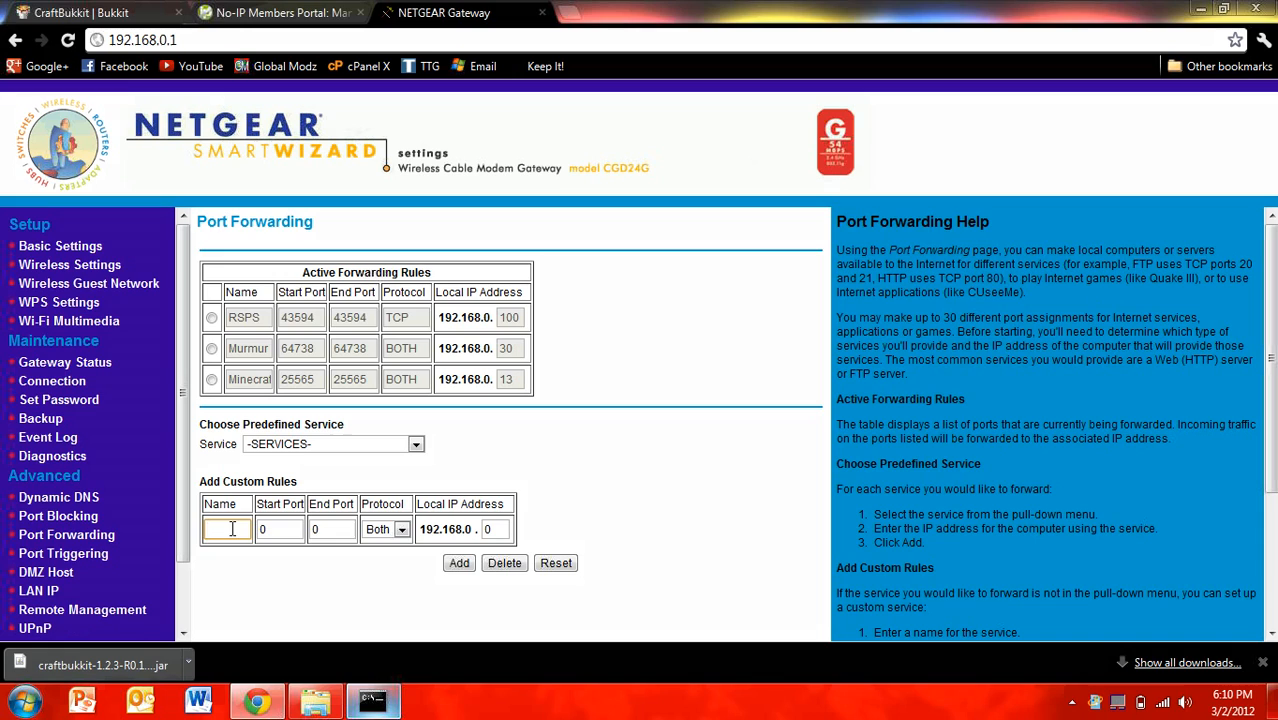
{"action": "type", "text": "MC"}
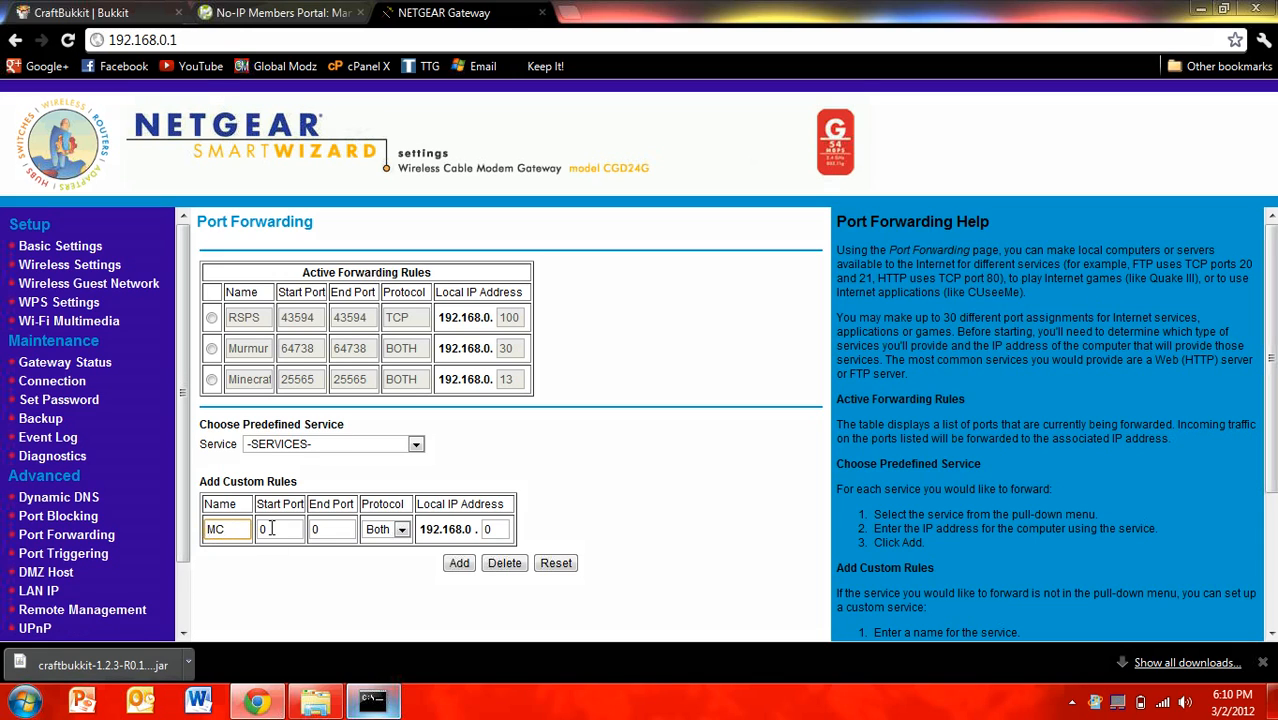
{"action": "left_click", "coordinate": [280, 529]}
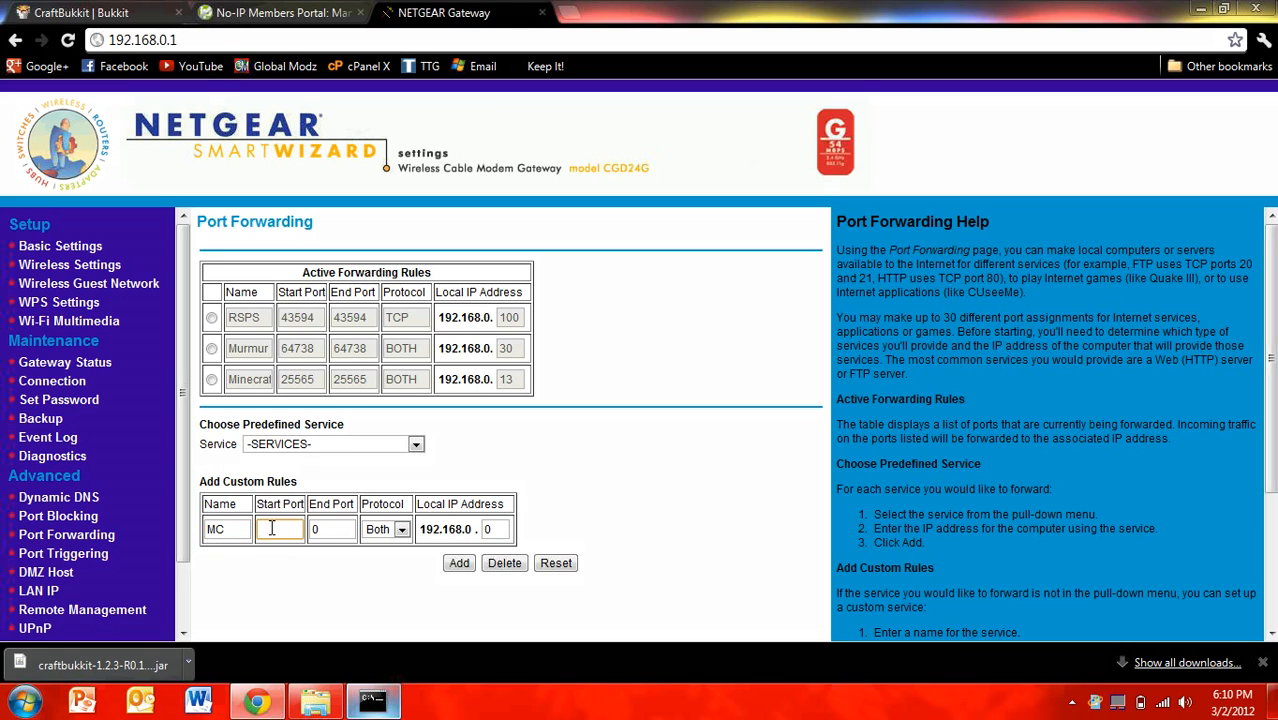
{"action": "type", "text": "255"}
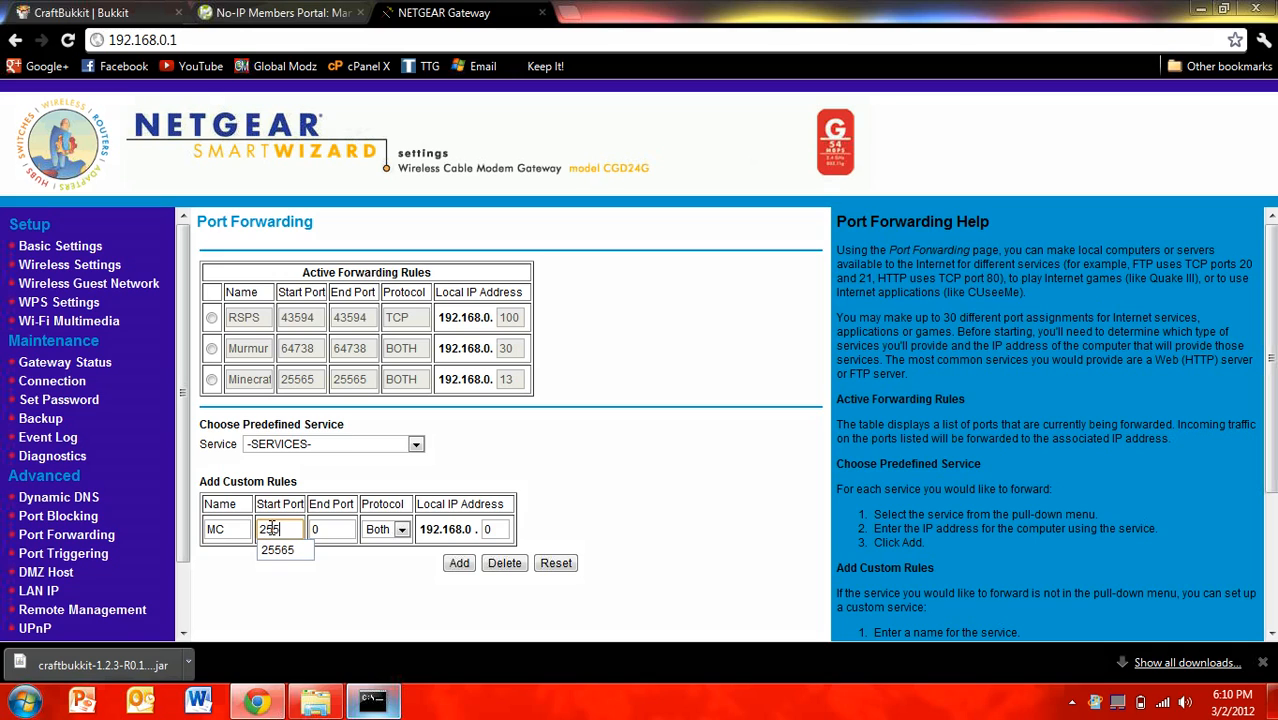
{"action": "left_click", "coordinate": [332, 529]}
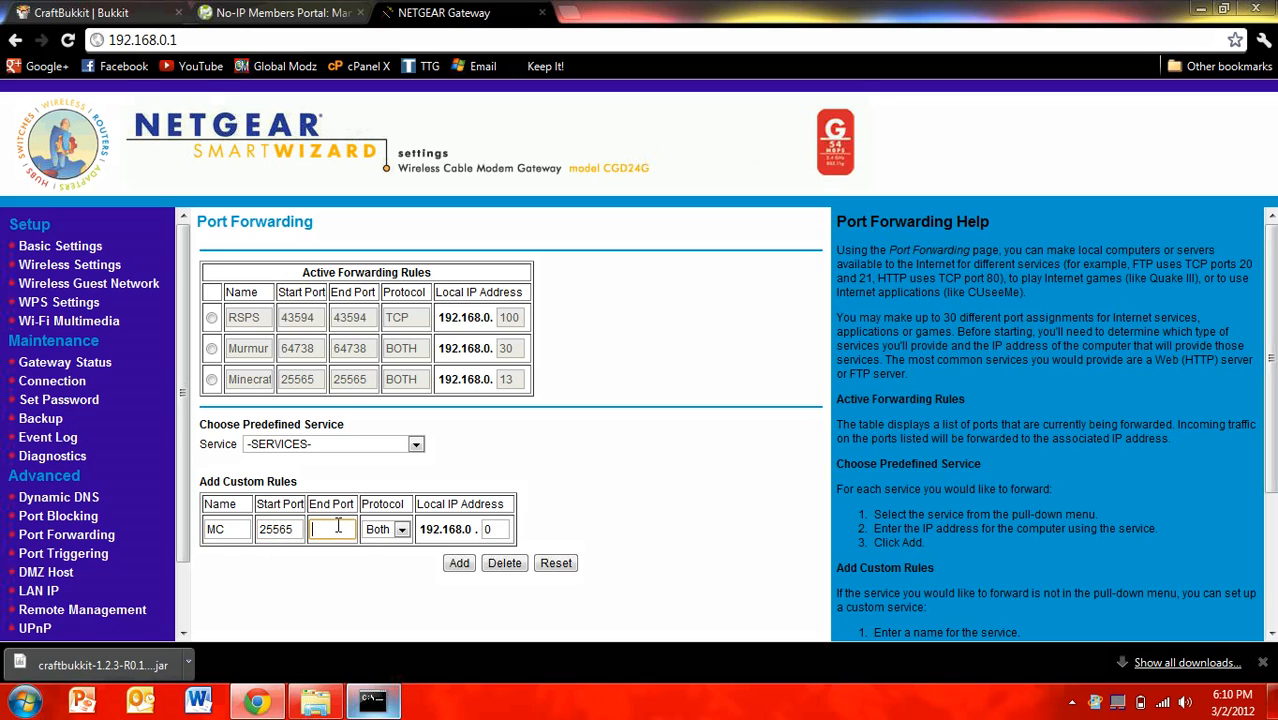
{"action": "type", "text": "25565"}
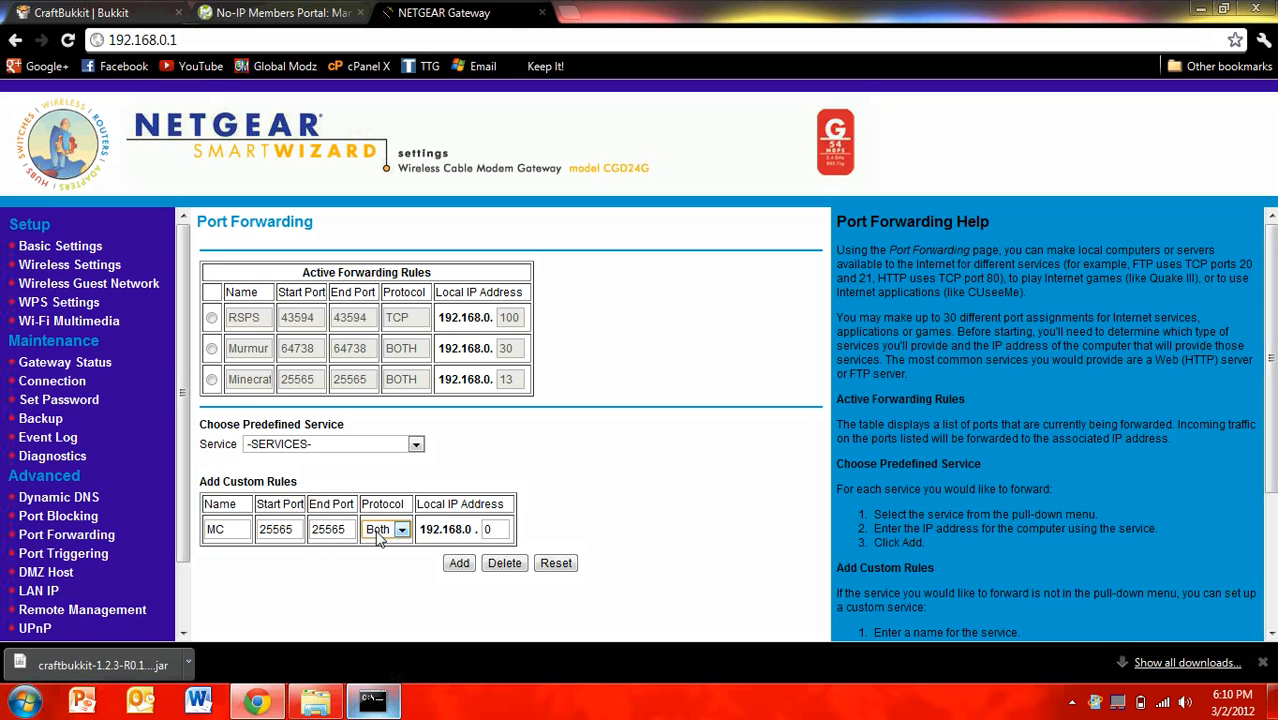
Step: Keep protocol Both, set the local IP to 192.168.0.13, and close the gateway page
{"action": "left_click", "coordinate": [401, 529]}
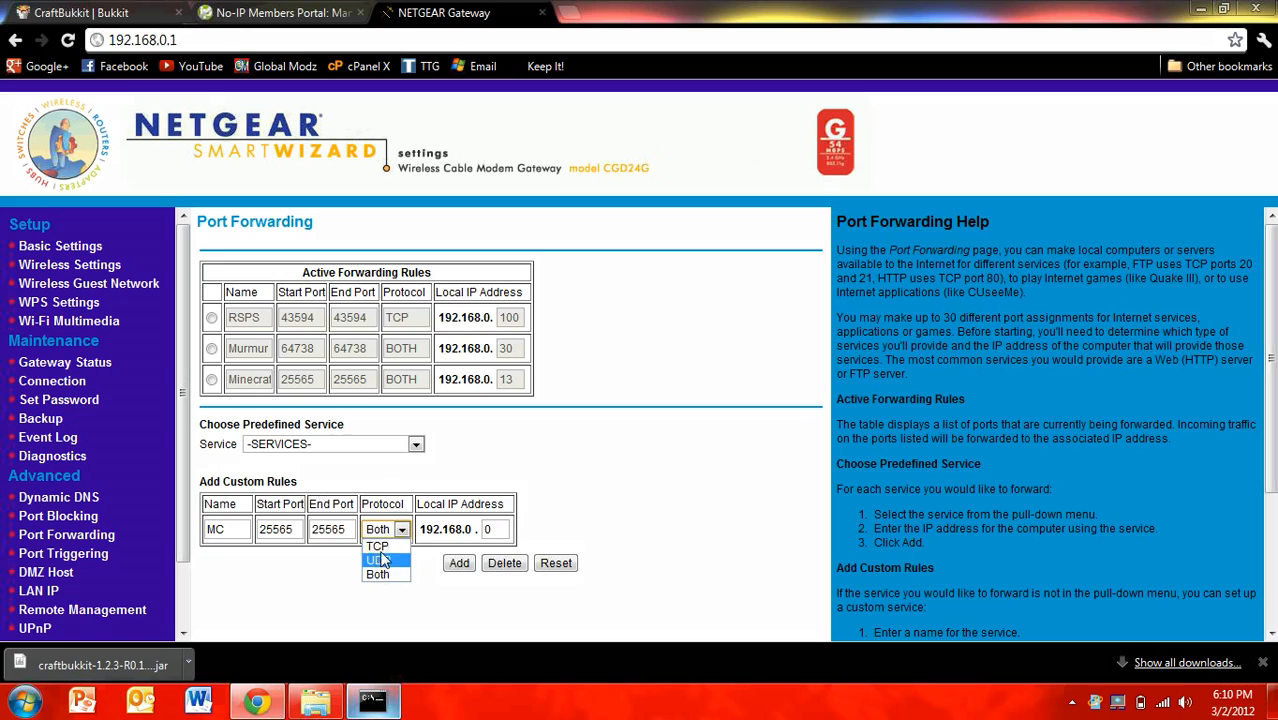
{"action": "left_click", "coordinate": [385, 571]}
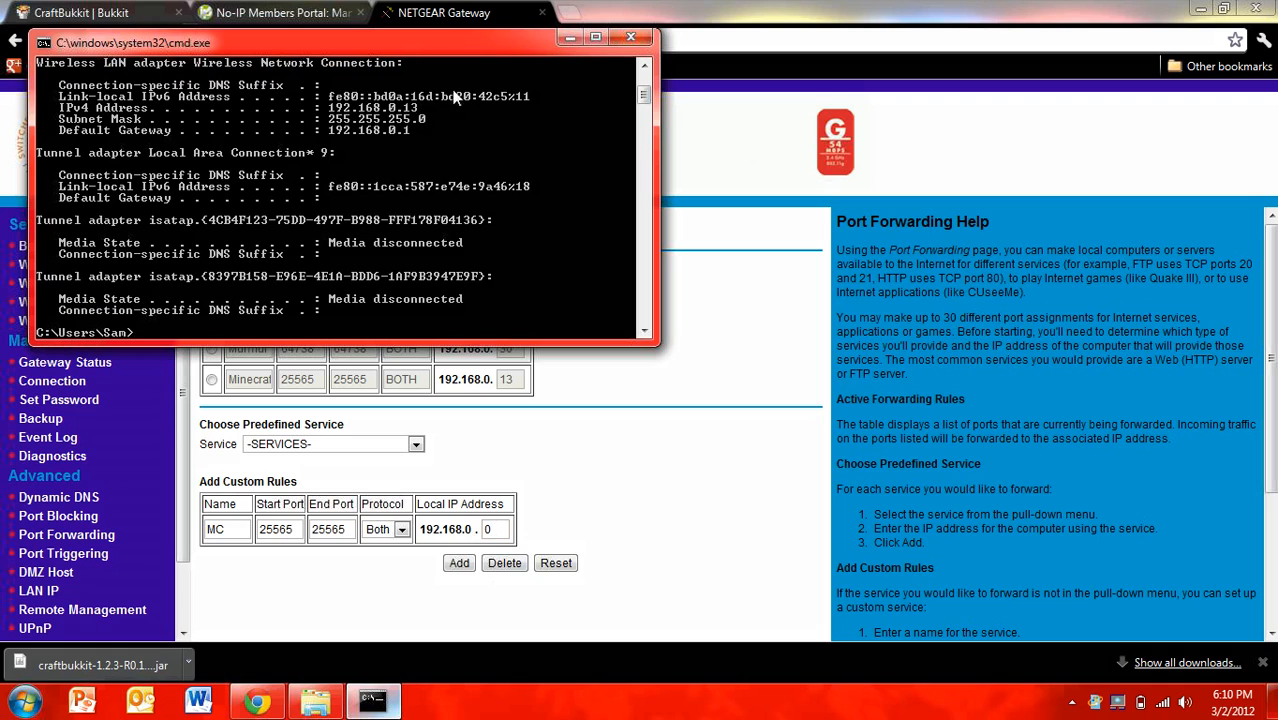
{"action": "left_click", "coordinate": [631, 37]}
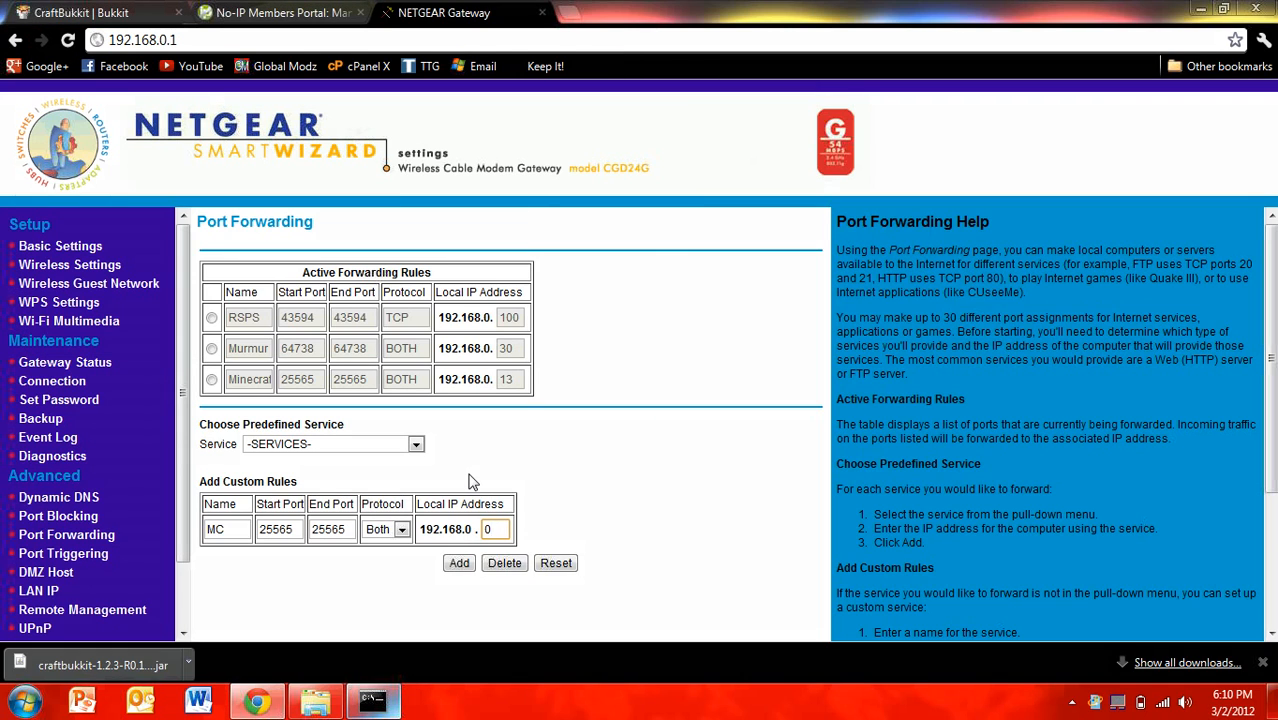
{"action": "type", "text": "13"}
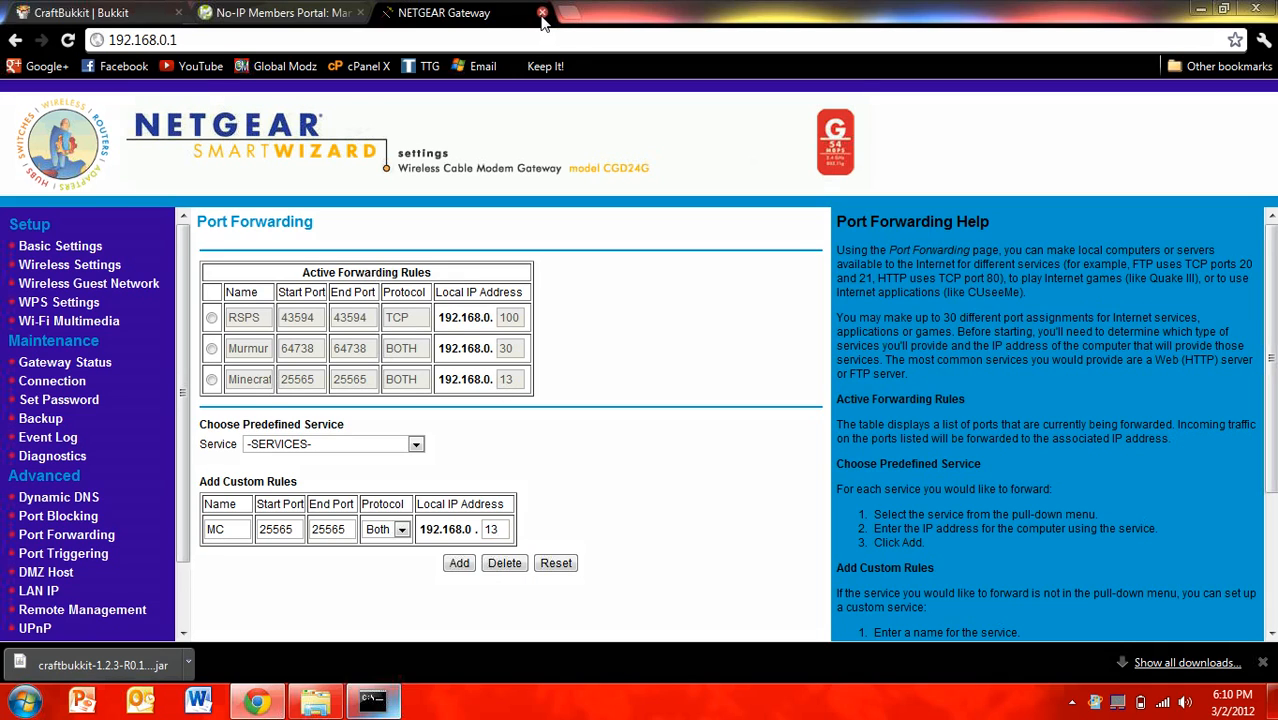
{"action": "mouse_move", "coordinate": [543, 13]}
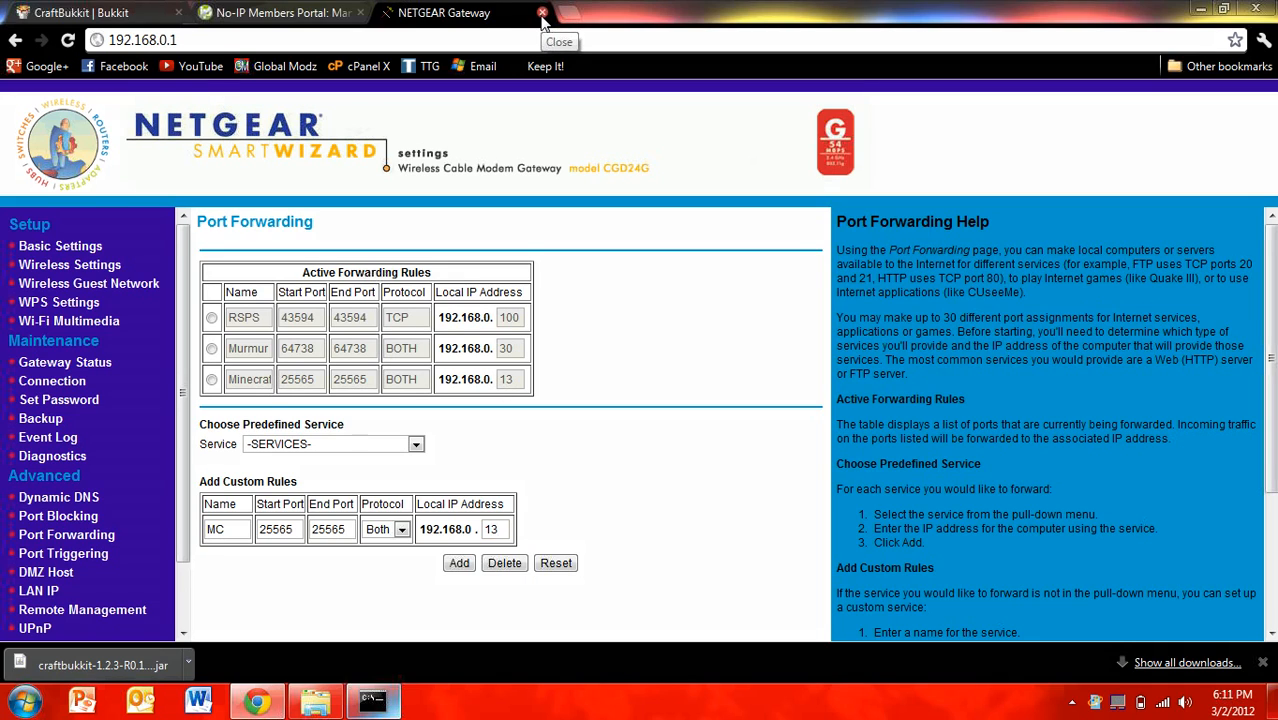
{"action": "left_click", "coordinate": [543, 13]}
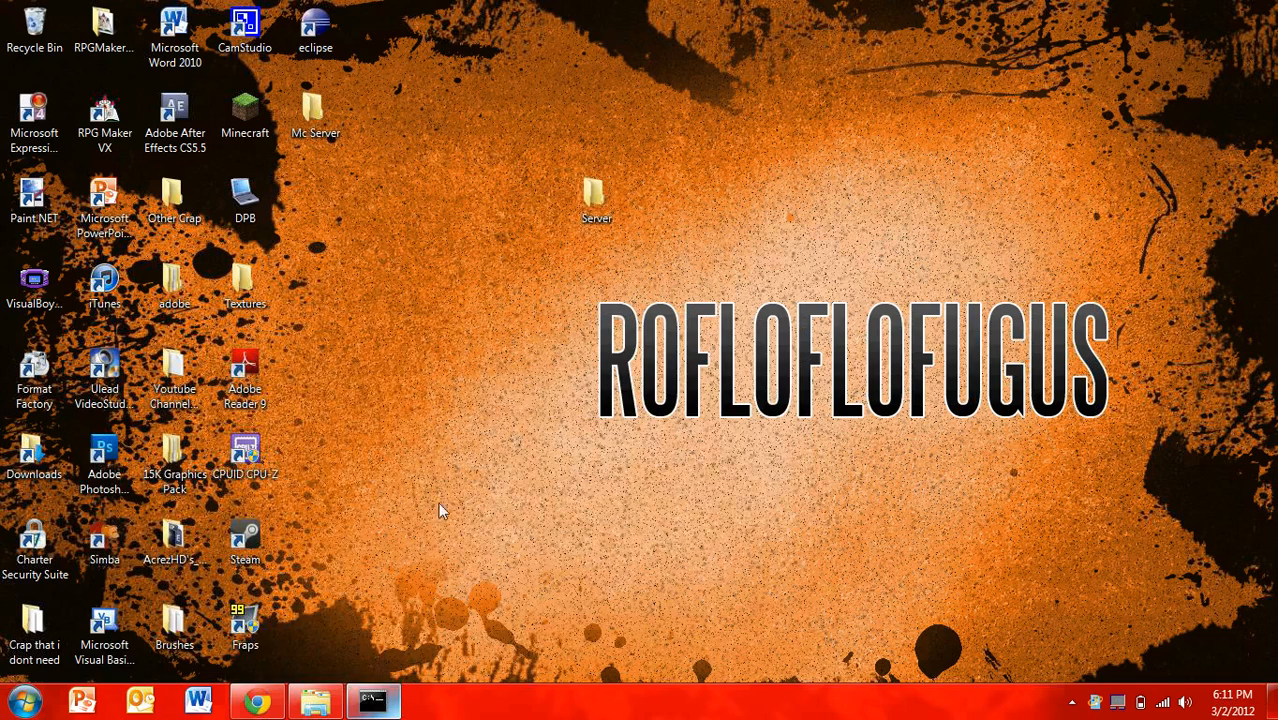
Step: Close the command prompt, open the desktop Server folder and select server.properties
{"action": "left_click", "coordinate": [372, 699]}
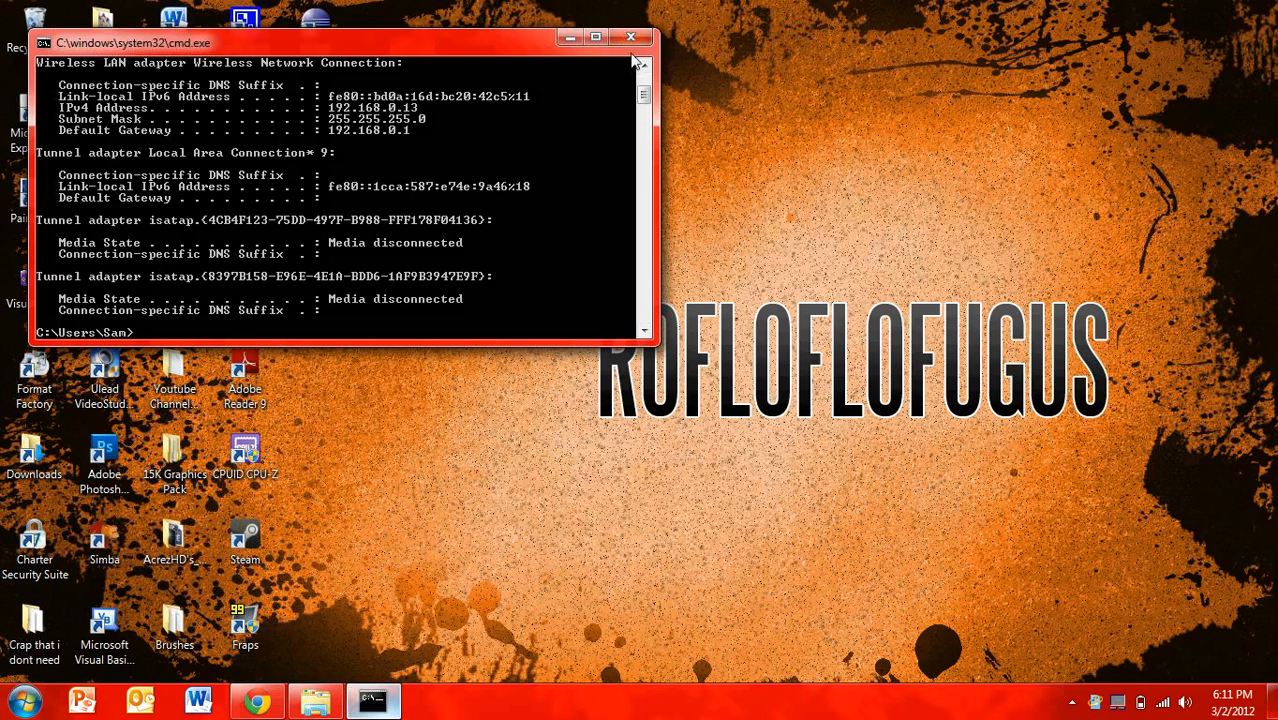
{"action": "left_click", "coordinate": [630, 37]}
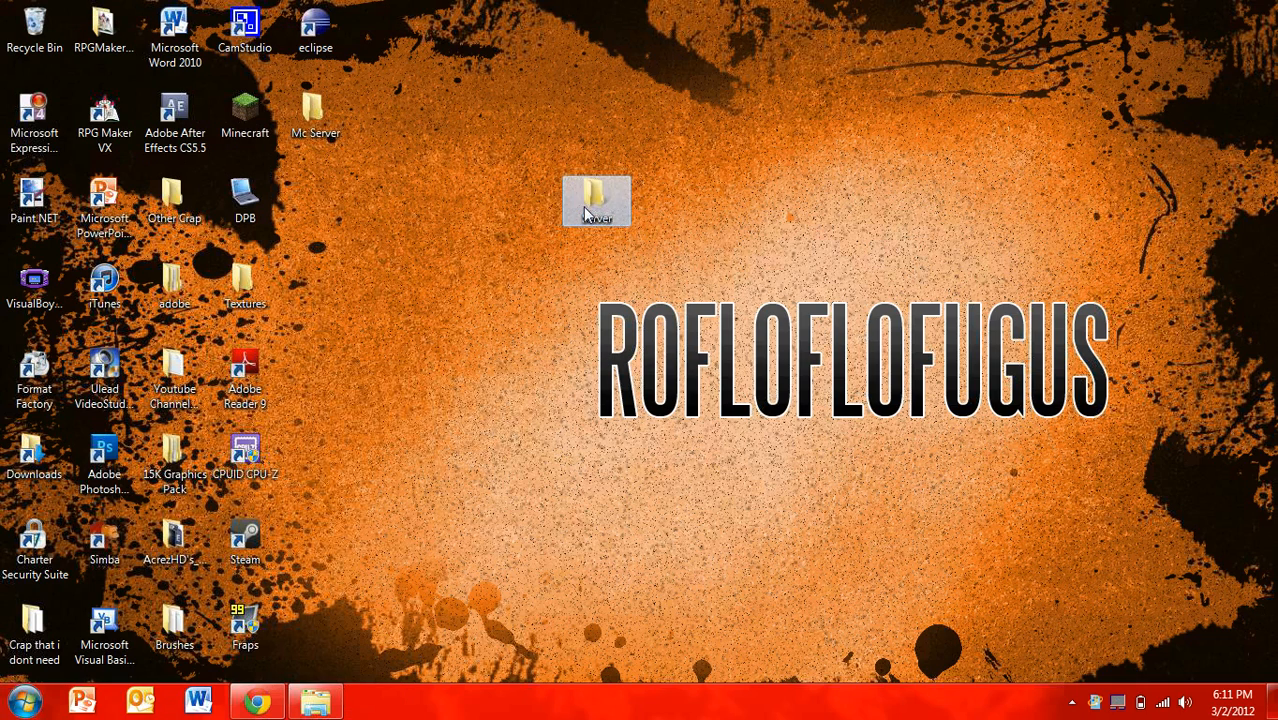
{"action": "double_click", "coordinate": [597, 200]}
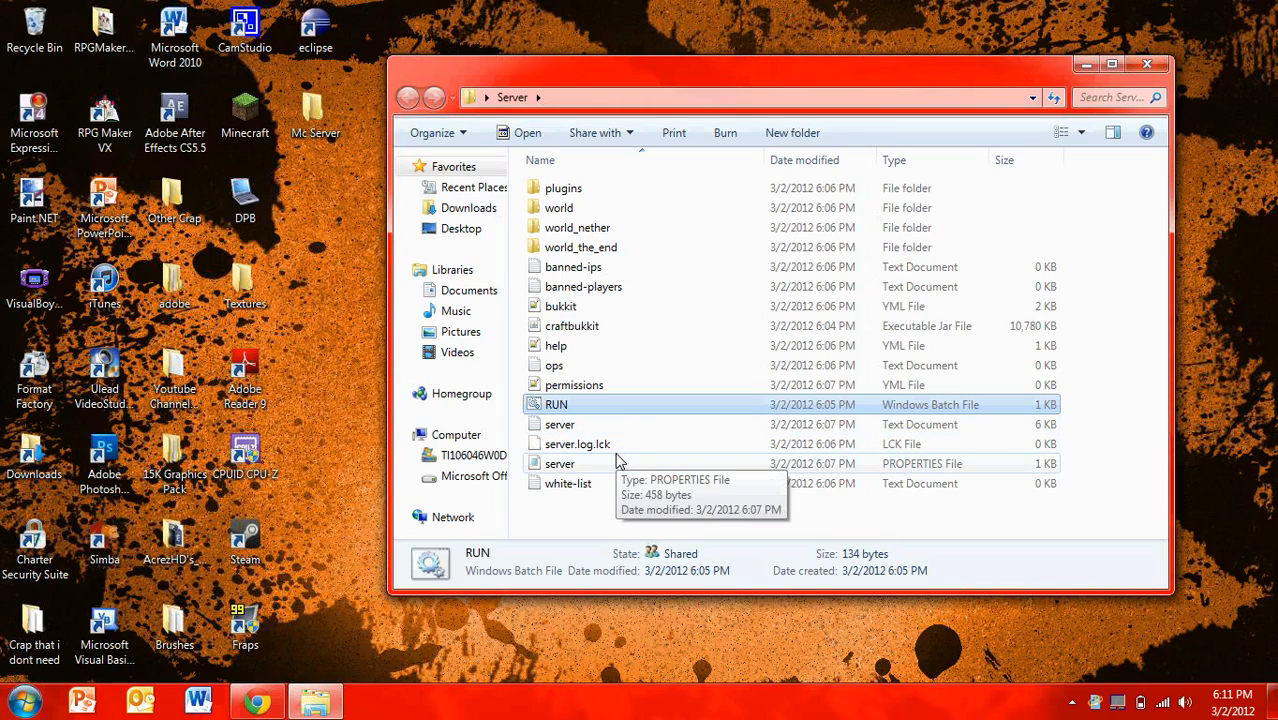
{"action": "left_click", "coordinate": [560, 463]}
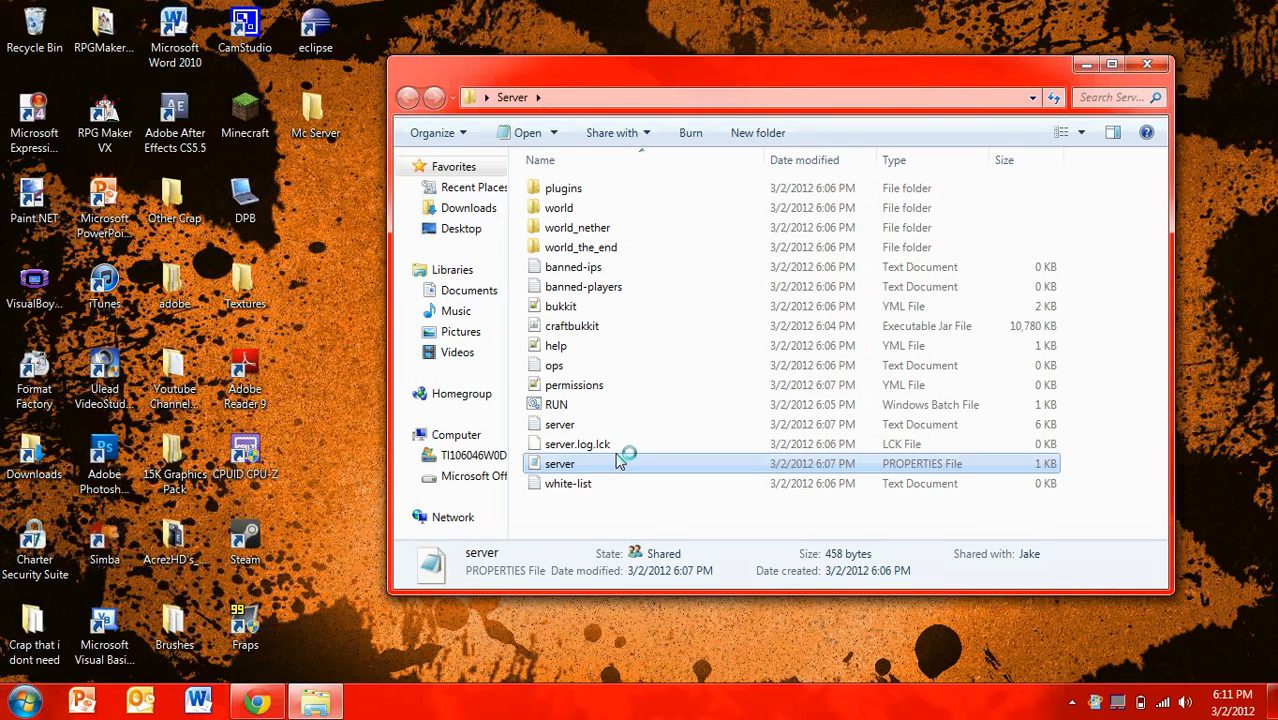
Step: Edit server.properties to server-ip=192.168.0.13 and online-mode=false
{"action": "double_click", "coordinate": [560, 463]}
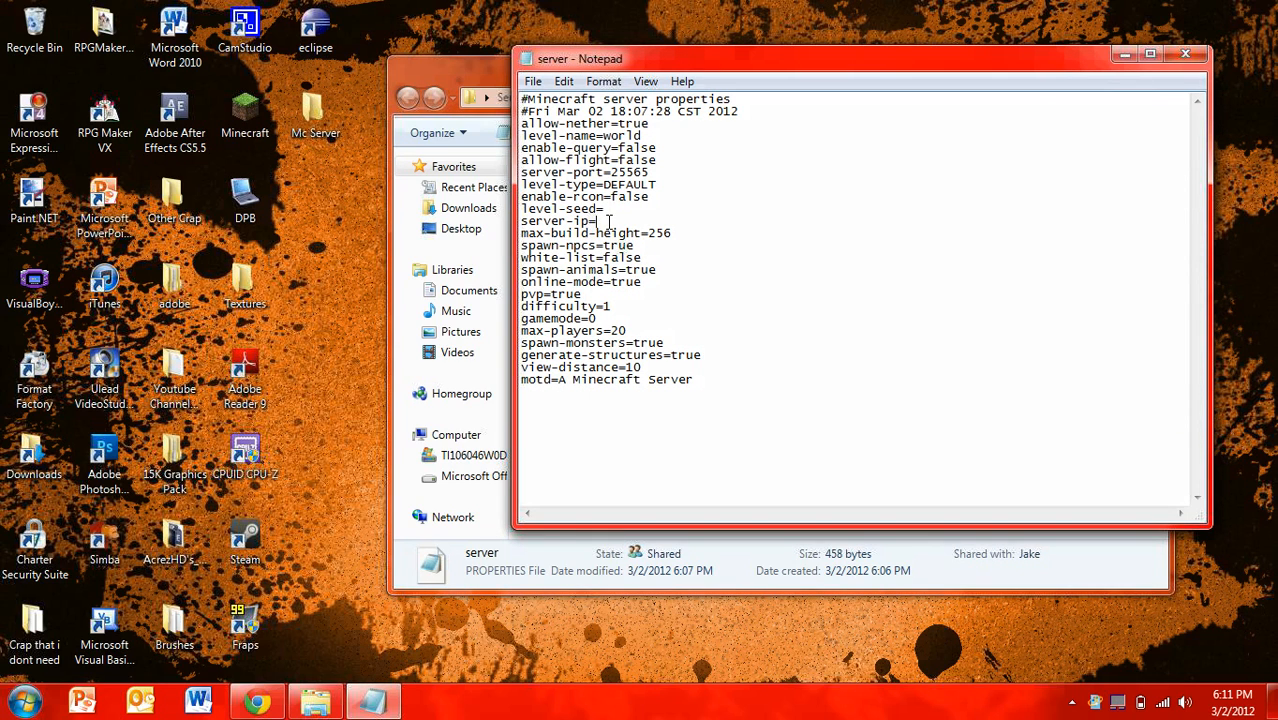
{"action": "type", "text": "192"}
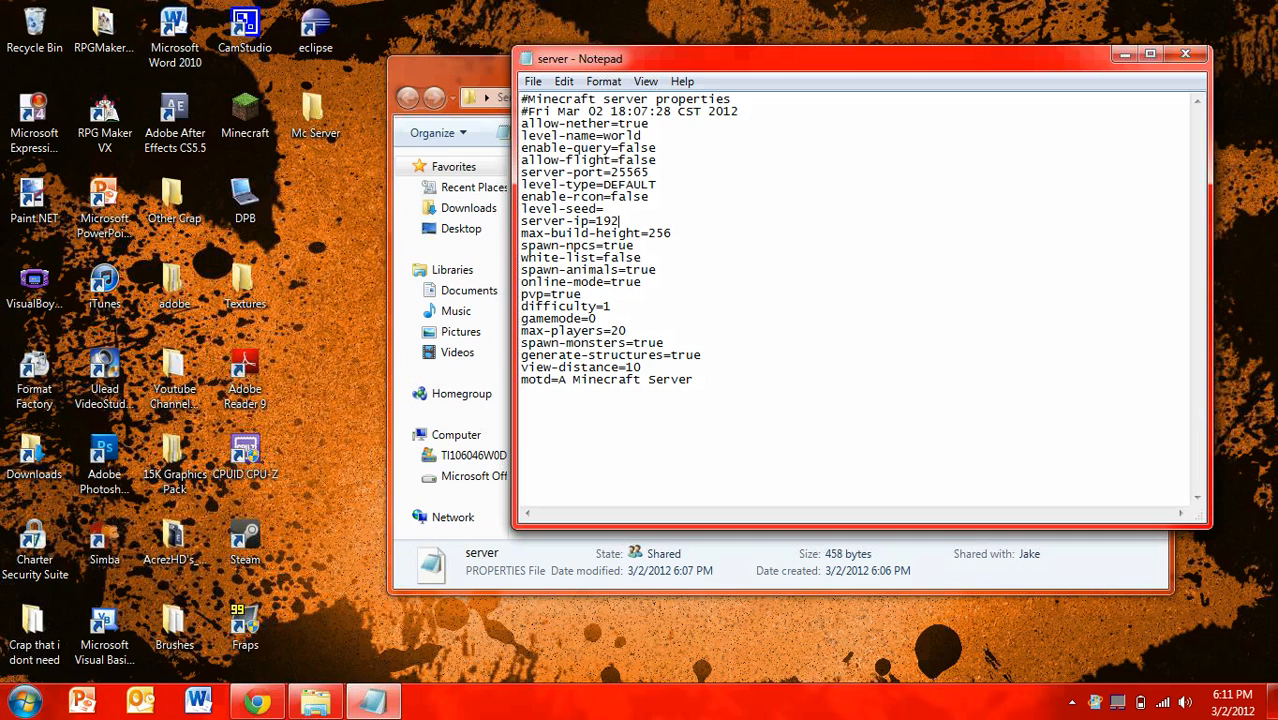
{"action": "type", "text": ".168.0.13"}
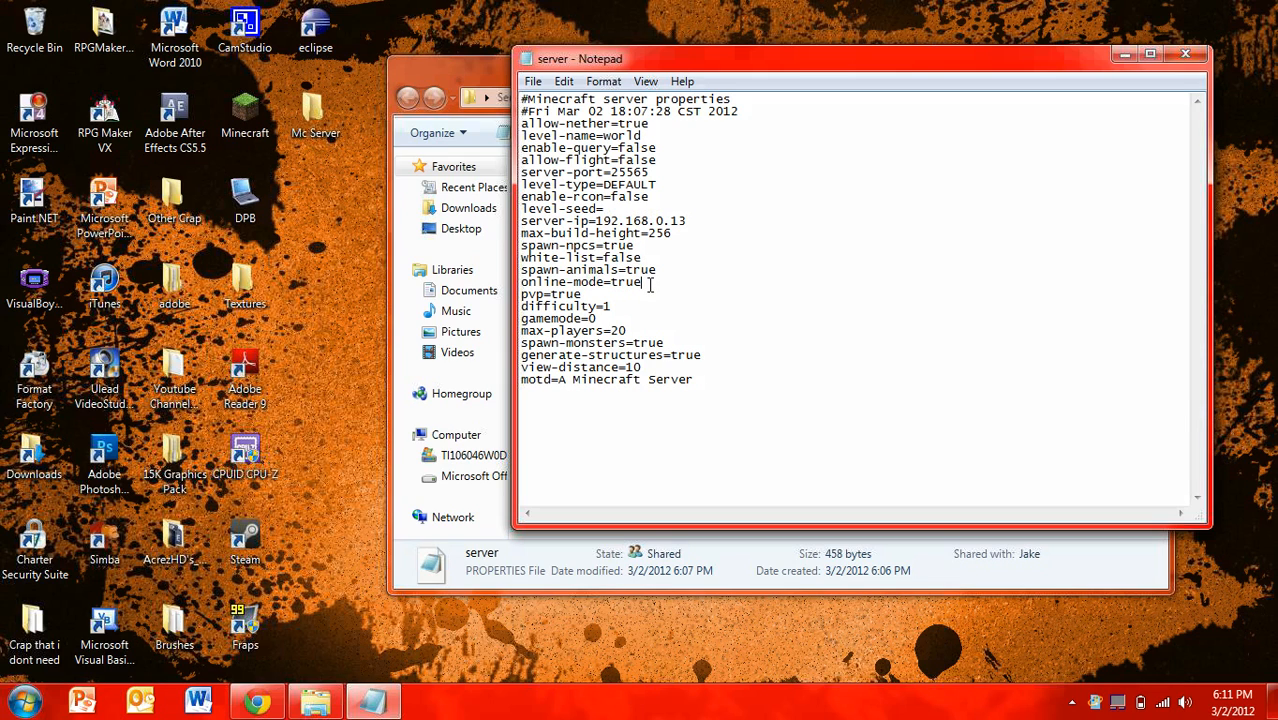
{"action": "key", "text": "BackSpace"}
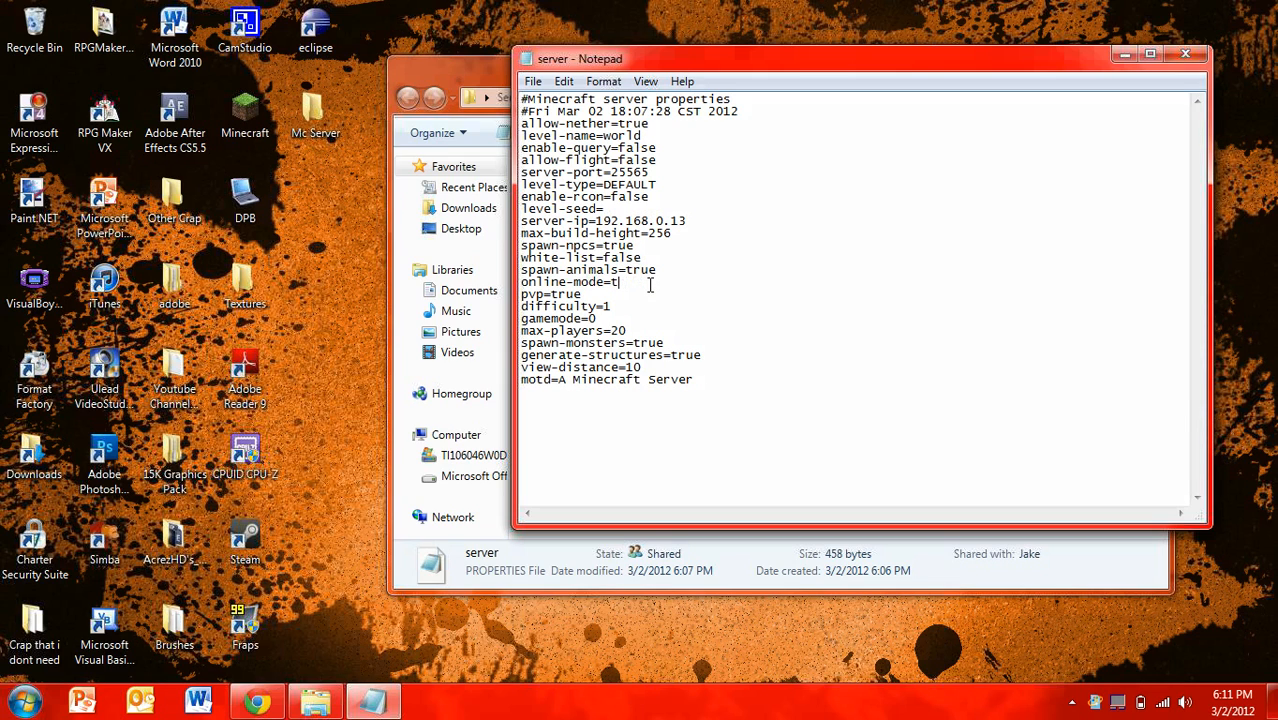
{"action": "type", "text": "alse"}
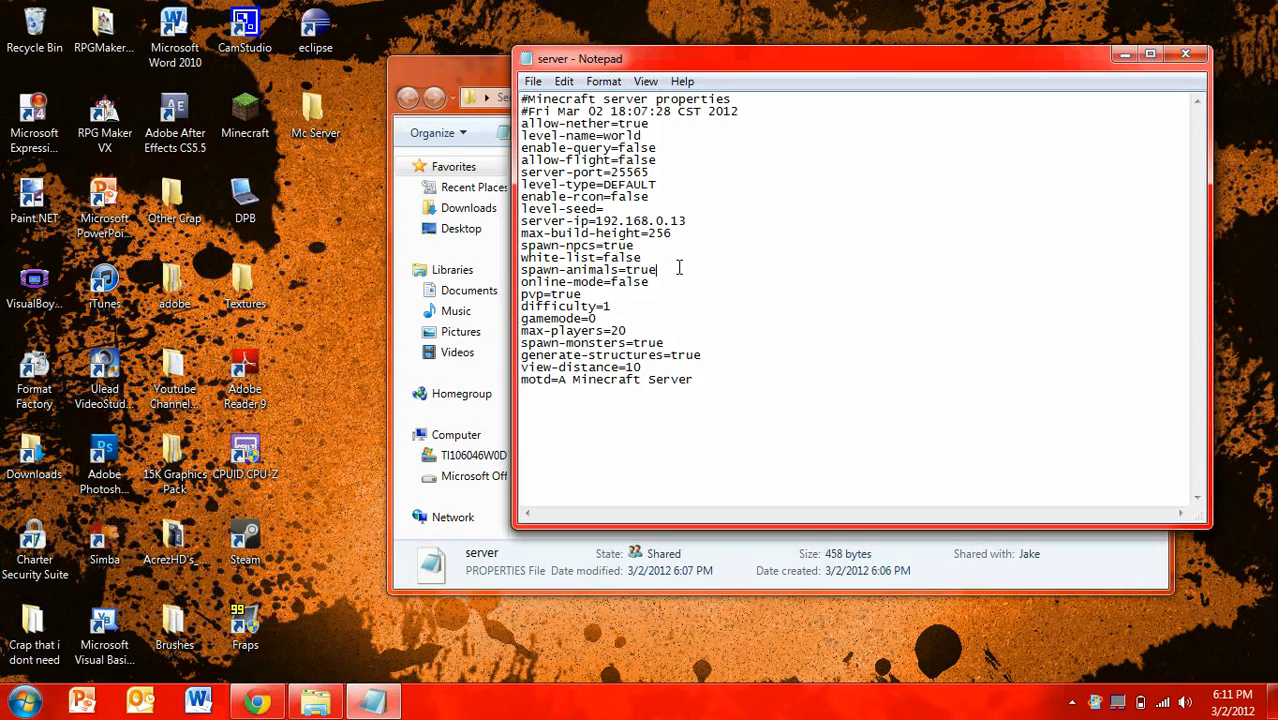
Step: Save server.properties and close Notepad
{"action": "left_click", "coordinate": [532, 81]}
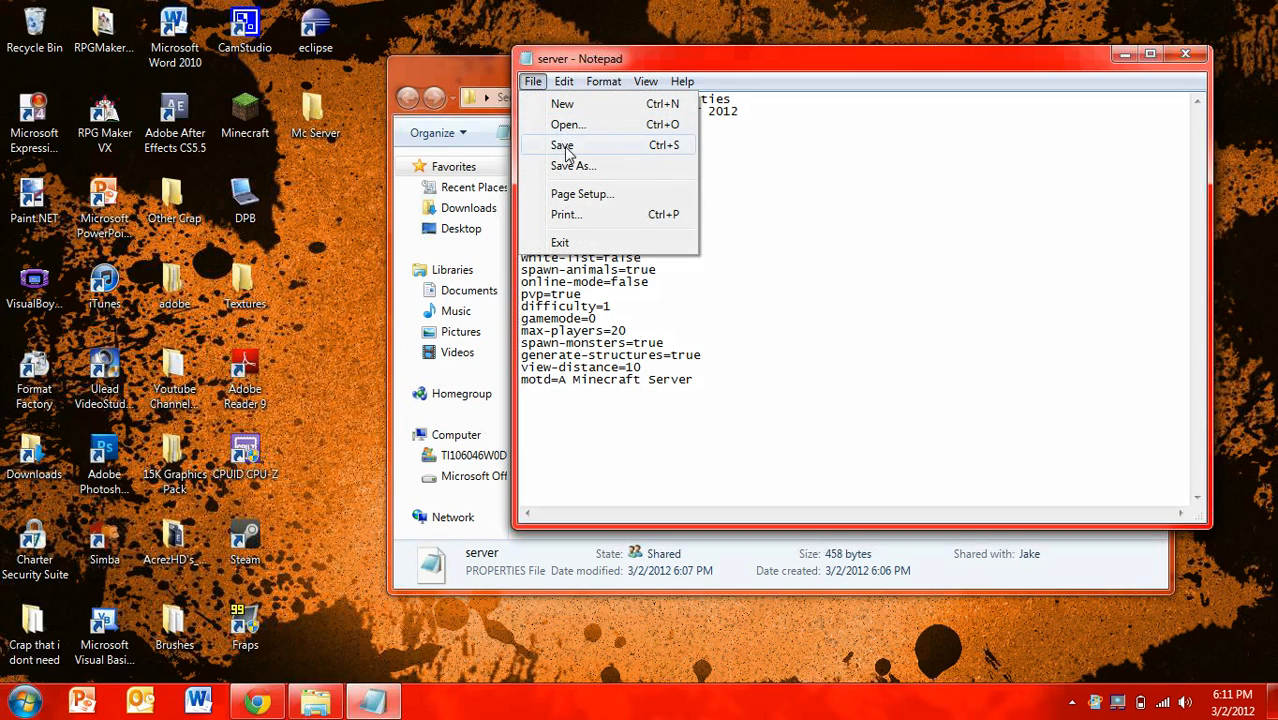
{"action": "left_click", "coordinate": [562, 145]}
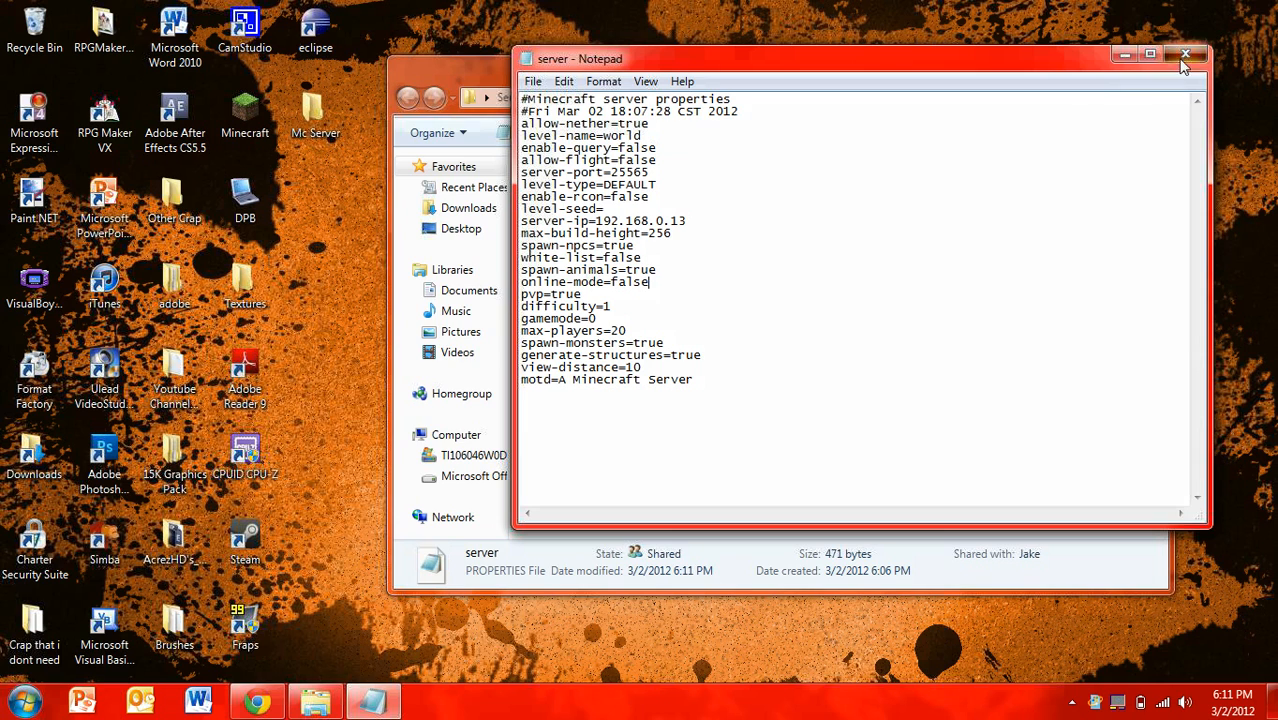
{"action": "left_click", "coordinate": [1186, 54]}
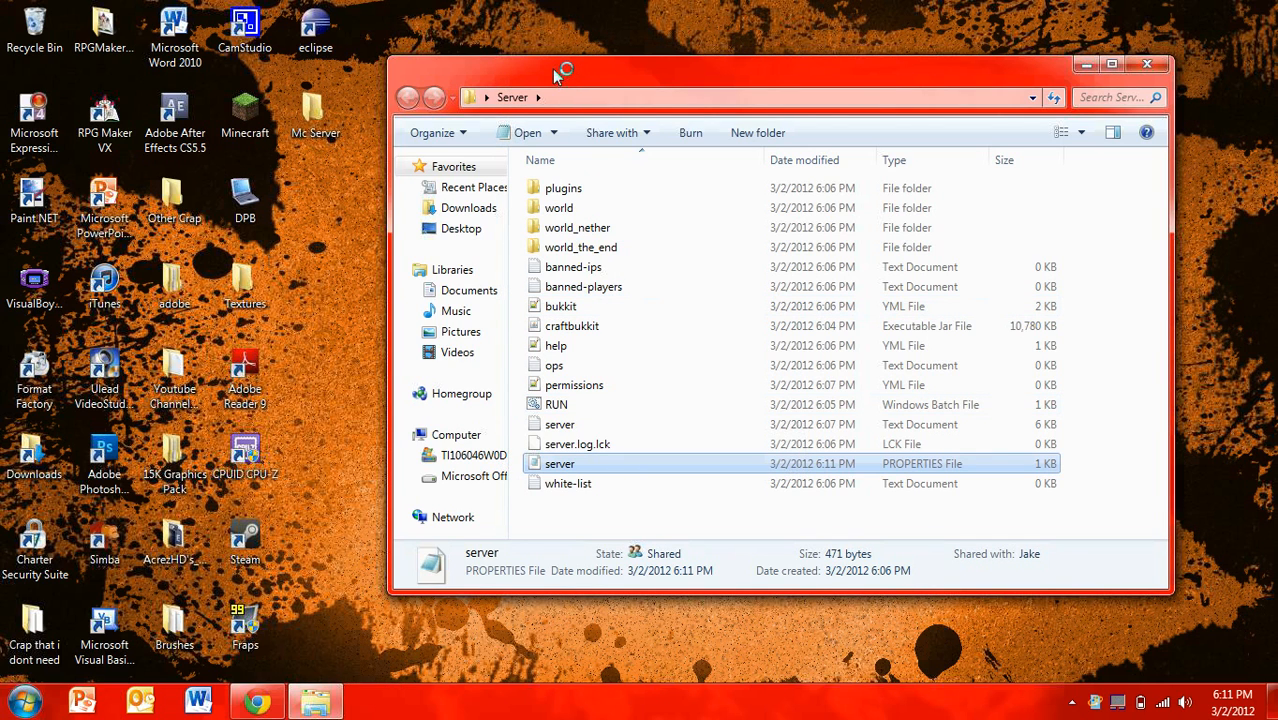
{"action": "mouse_move", "coordinate": [557, 75]}
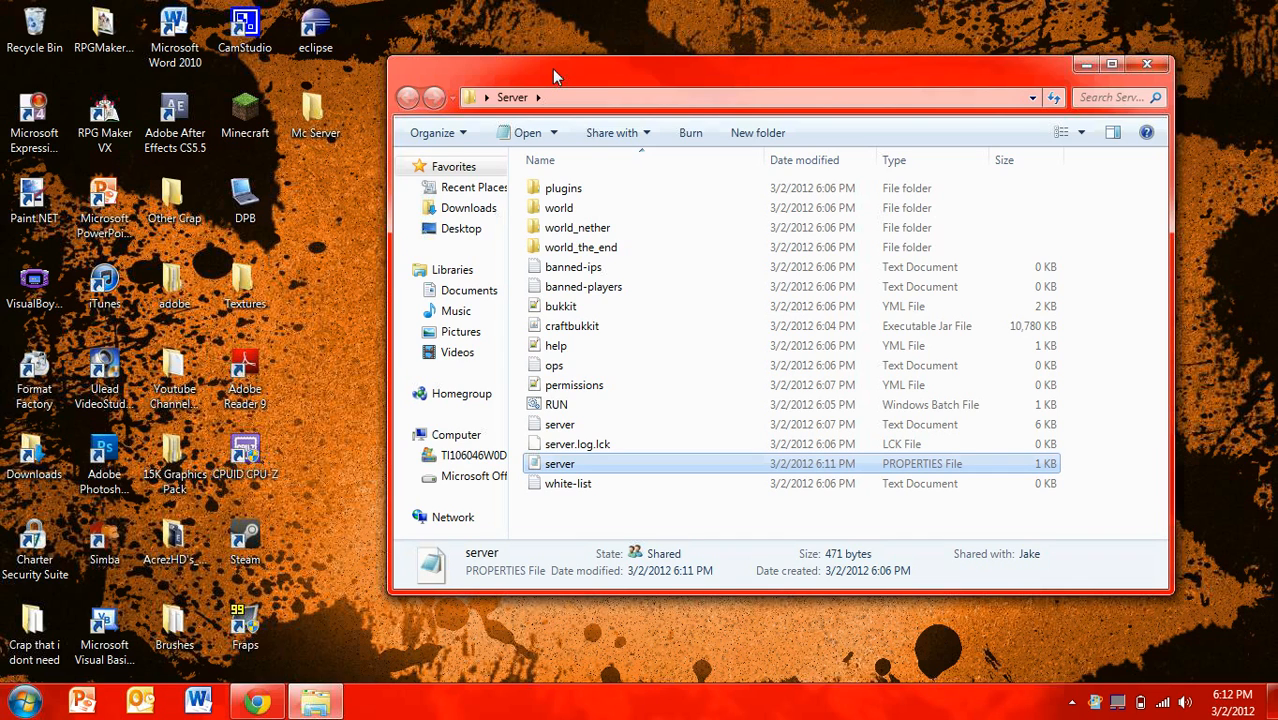
{"action": "mouse_move", "coordinate": [700, 55]}
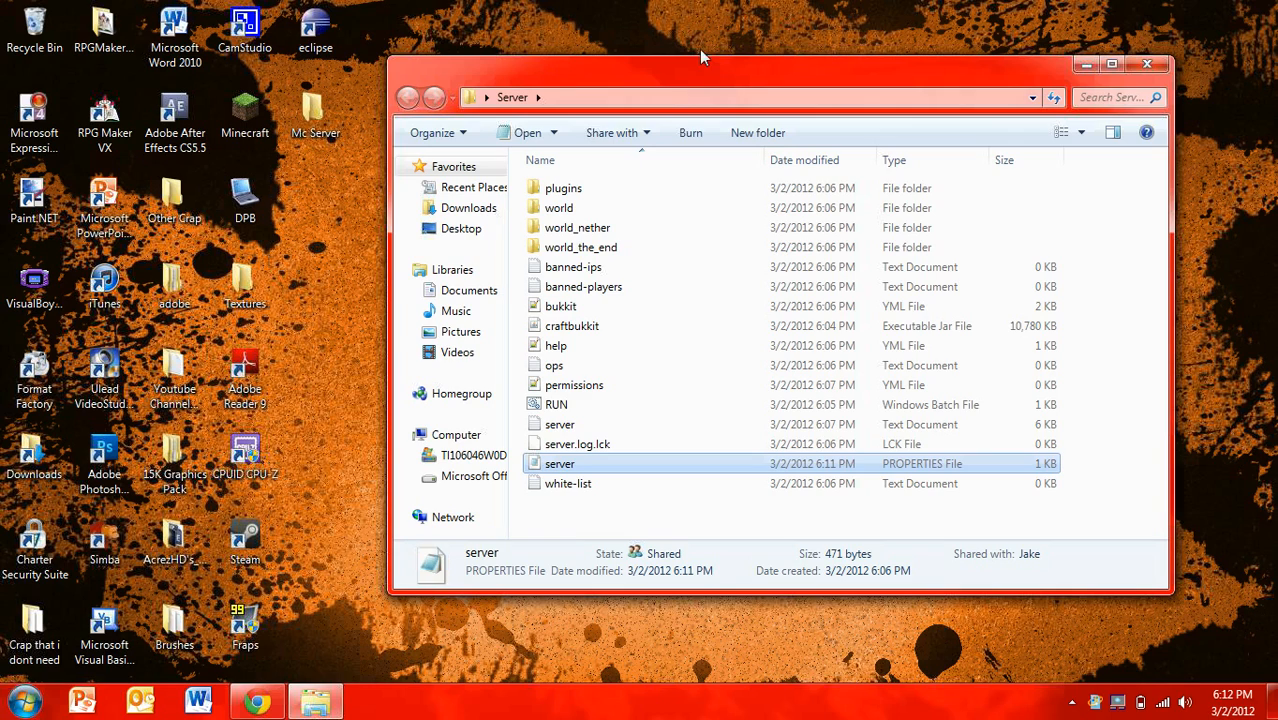
Step: Close the Server folder window to return to the desktop
{"action": "left_click", "coordinate": [1146, 64]}
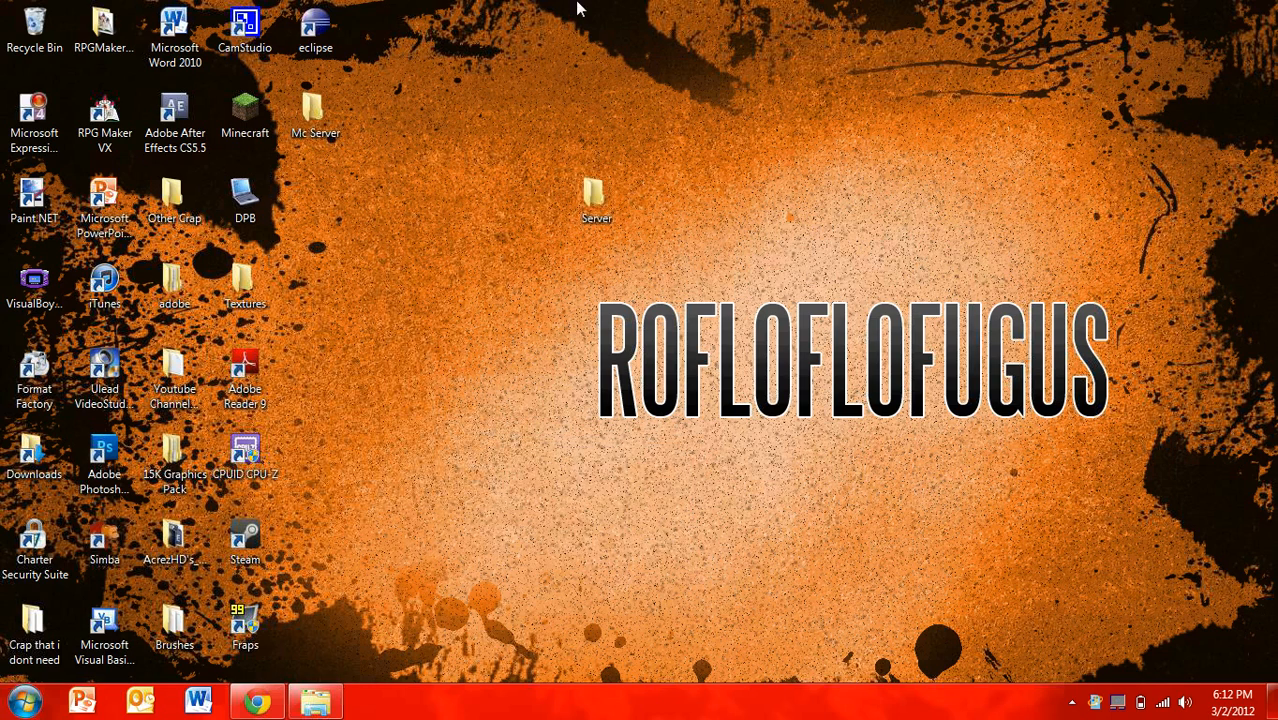